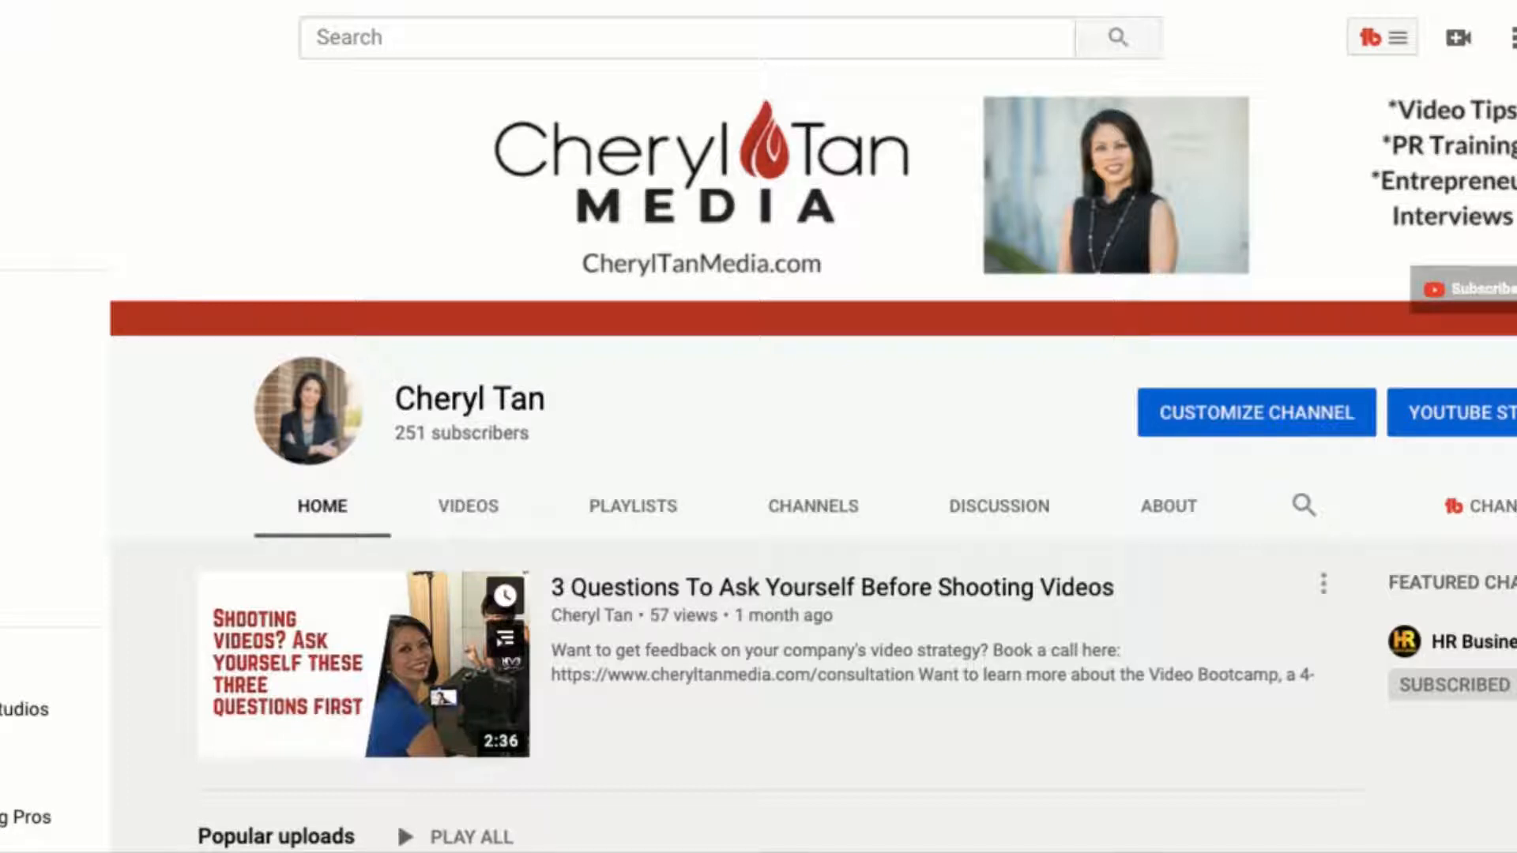
Scroll through the Cheryl Tan channel homepage to review its current sections in the classic layout
{"action": "scroll", "scroll_direction": "down", "scroll_amount": 3}
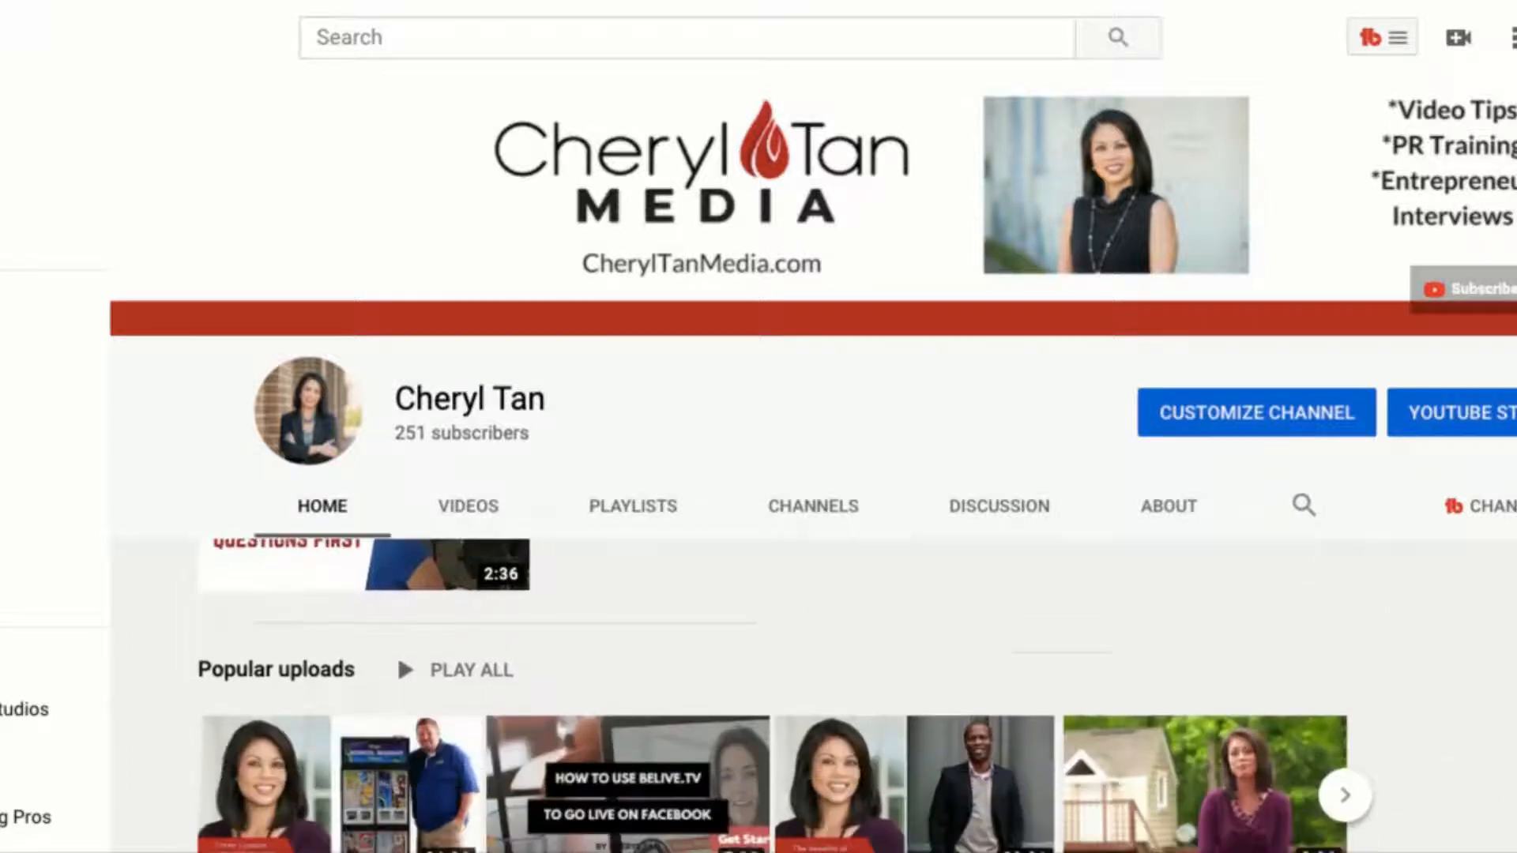
{"action": "scroll", "scroll_direction": "down", "scroll_amount": 3}
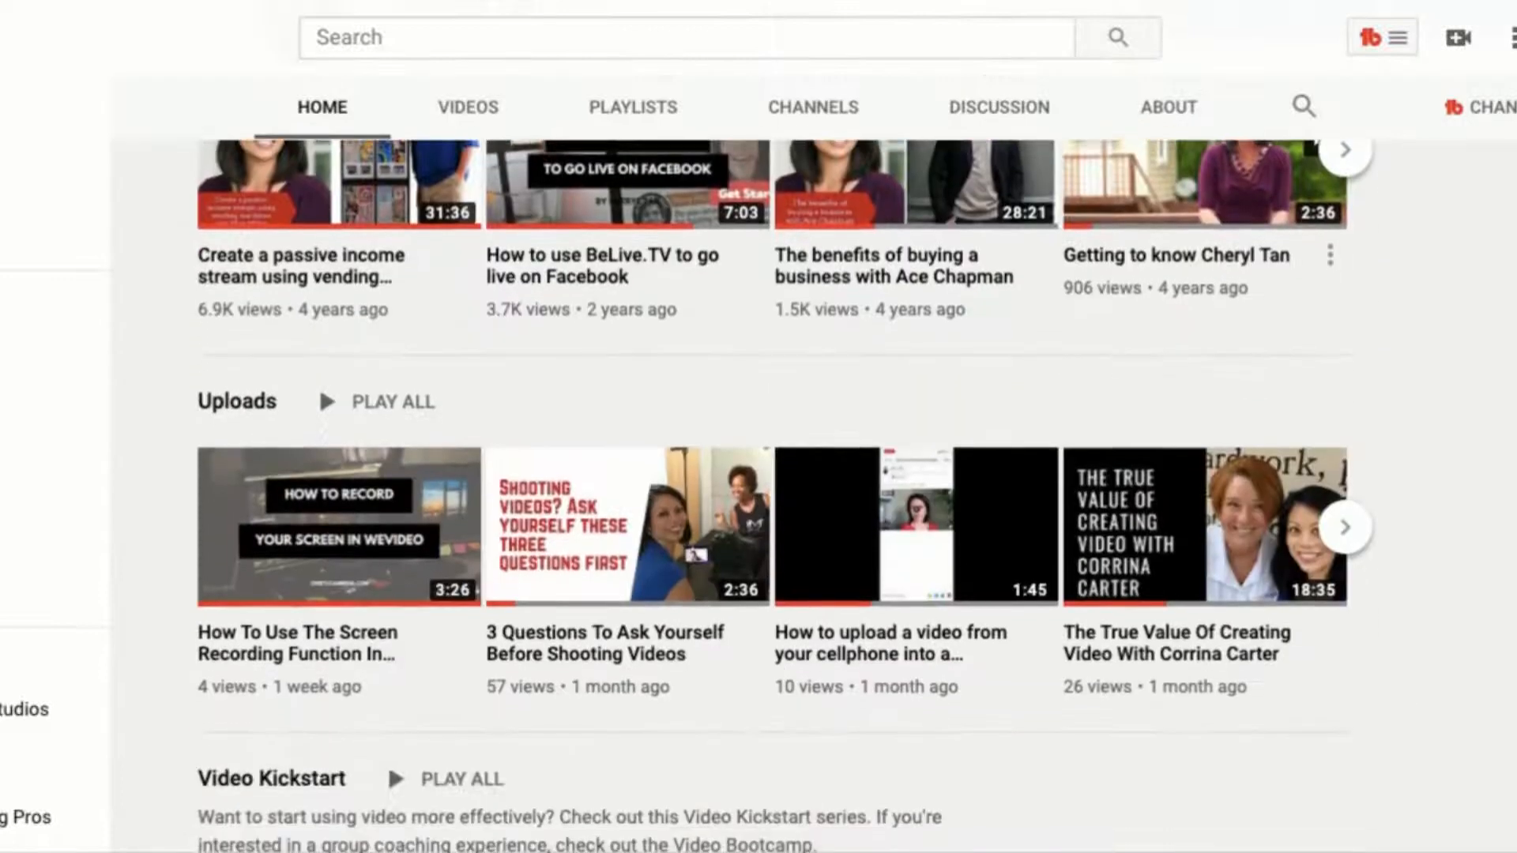
{"action": "scroll", "scroll_direction": "up", "scroll_amount": 3}
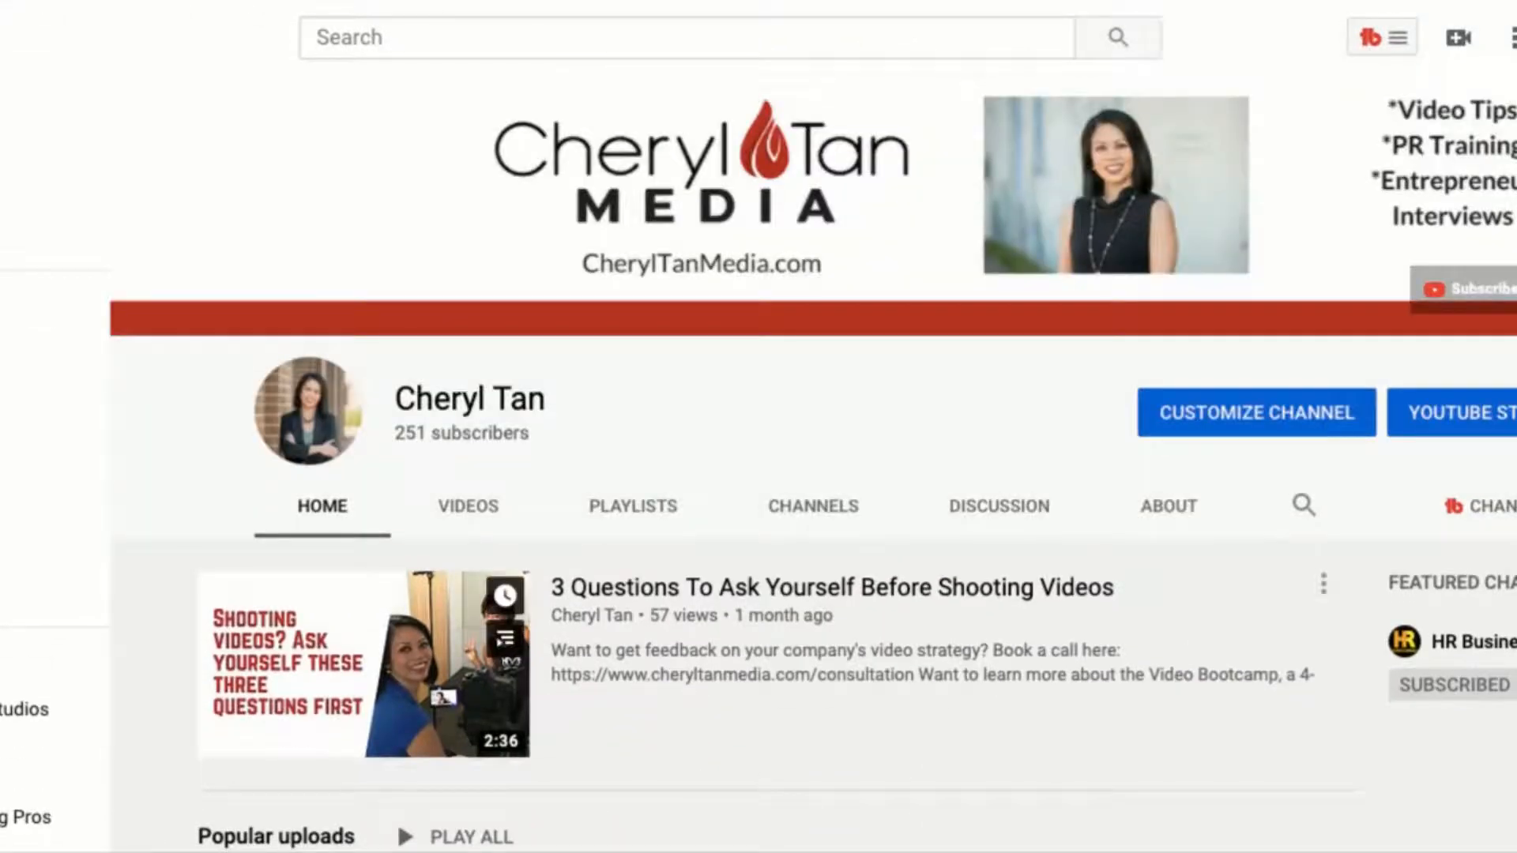
{"action": "mouse_move", "coordinate": [980, 680]}
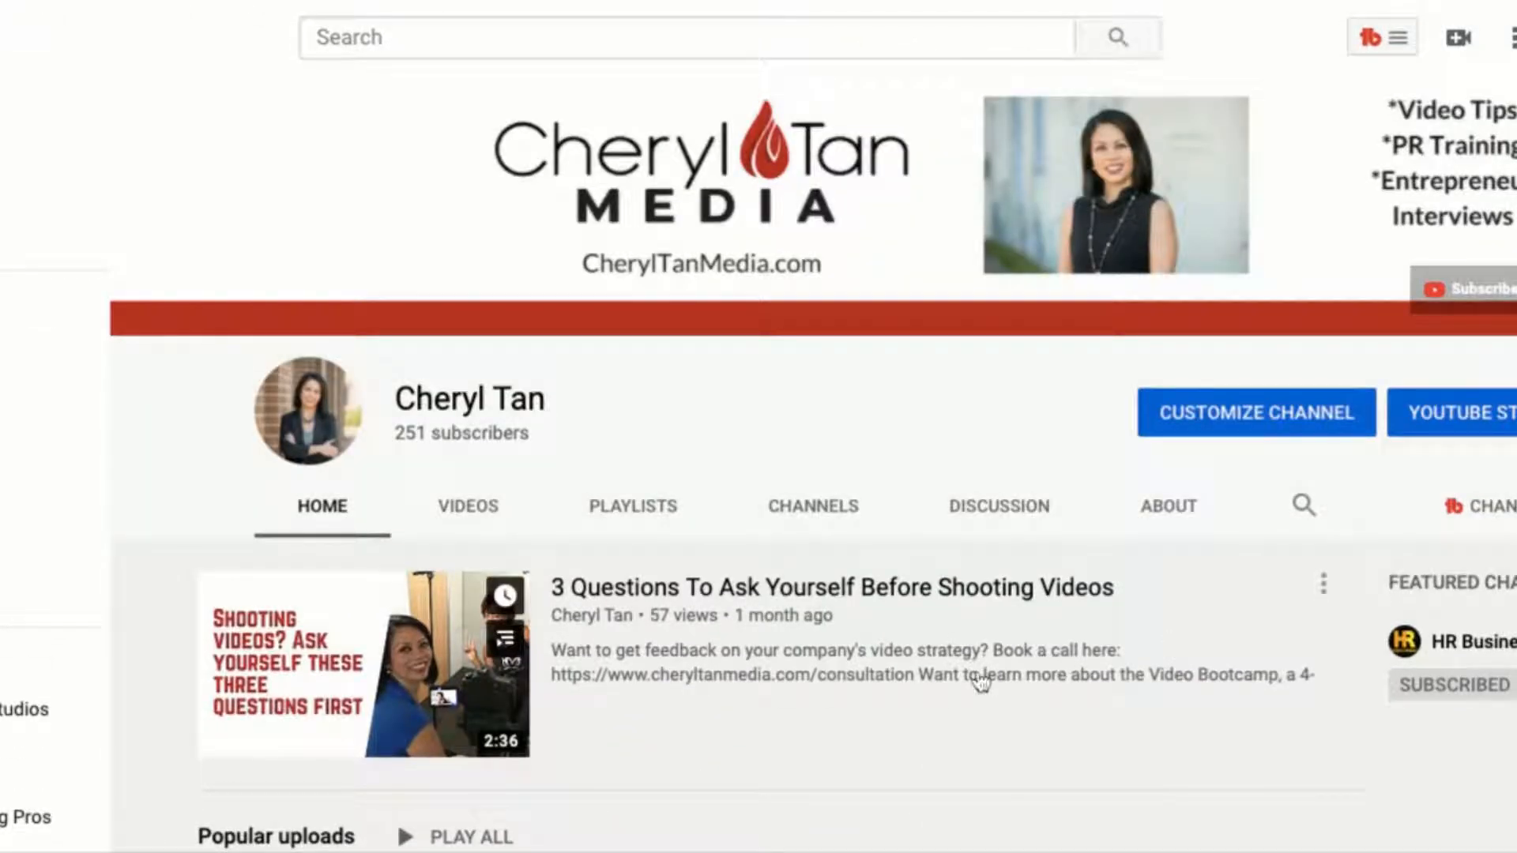
{"action": "scroll", "scroll_direction": "down", "scroll_amount": 3}
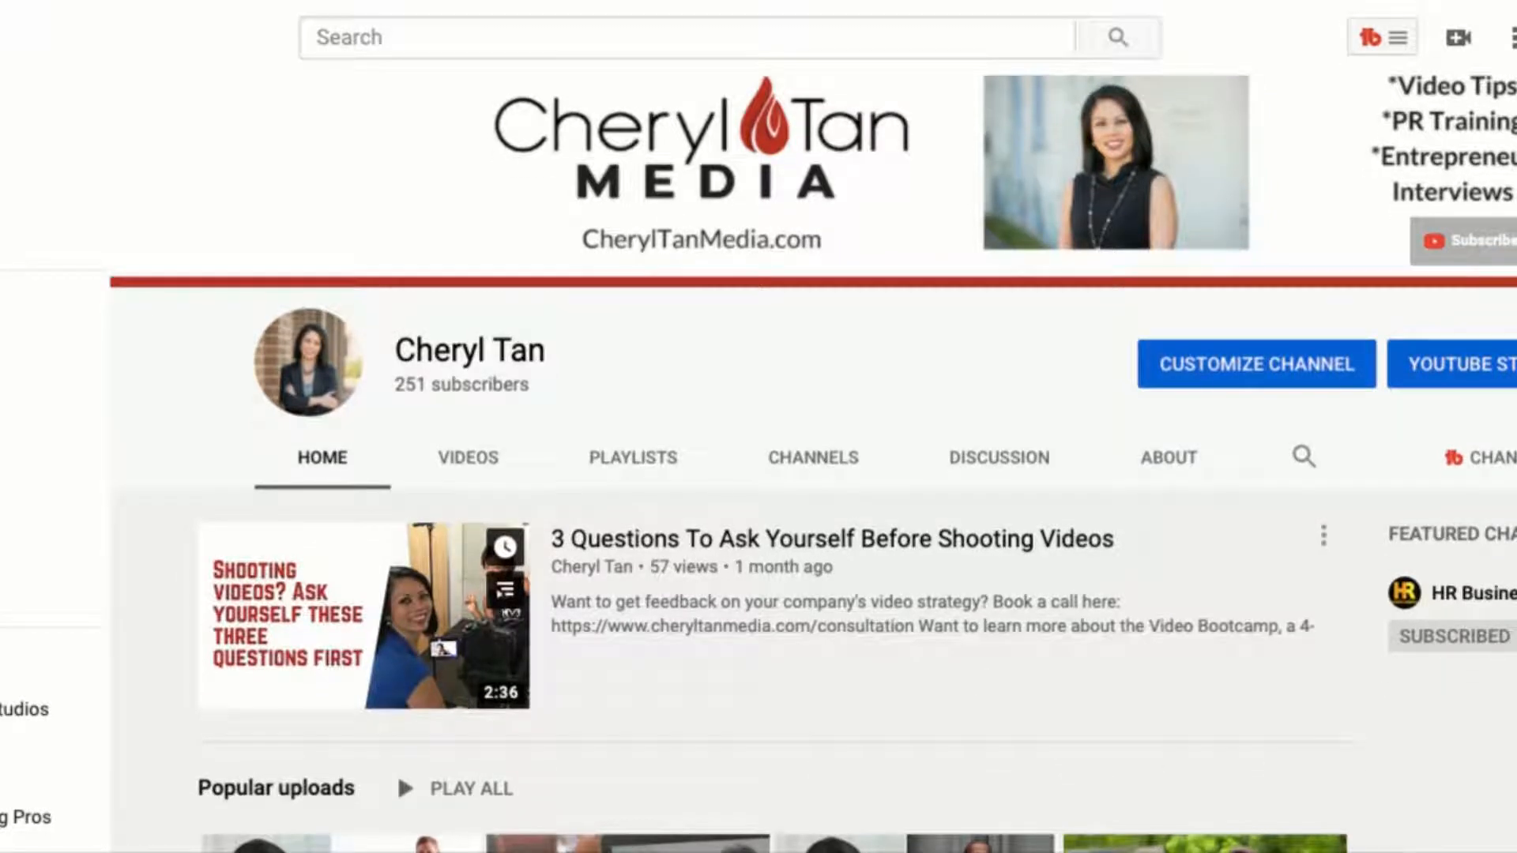
{"action": "scroll", "scroll_direction": "down", "scroll_amount": 3}
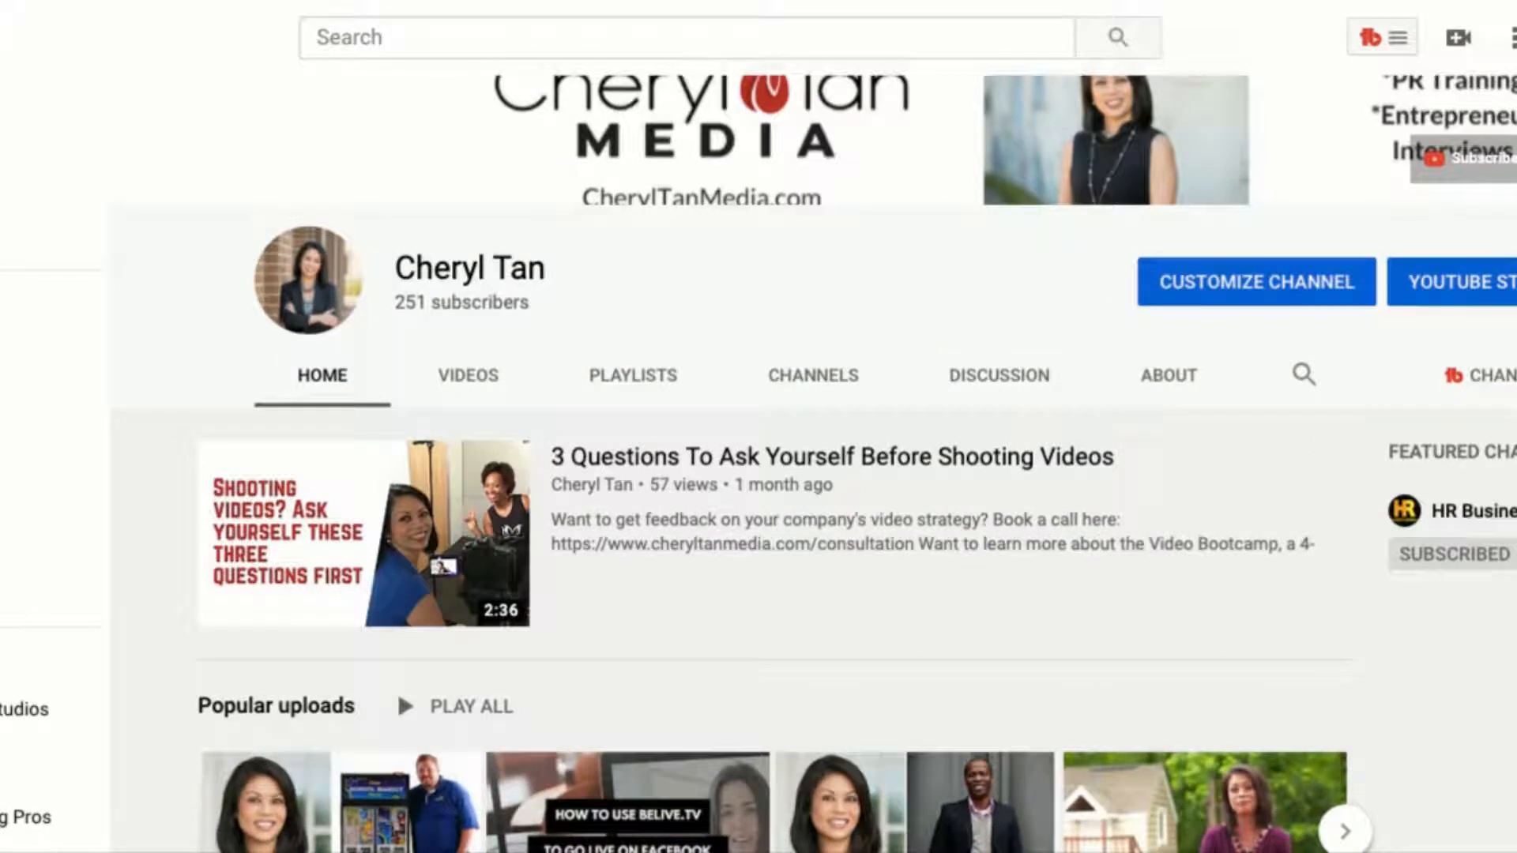
{"action": "scroll", "scroll_direction": "down", "scroll_amount": 3}
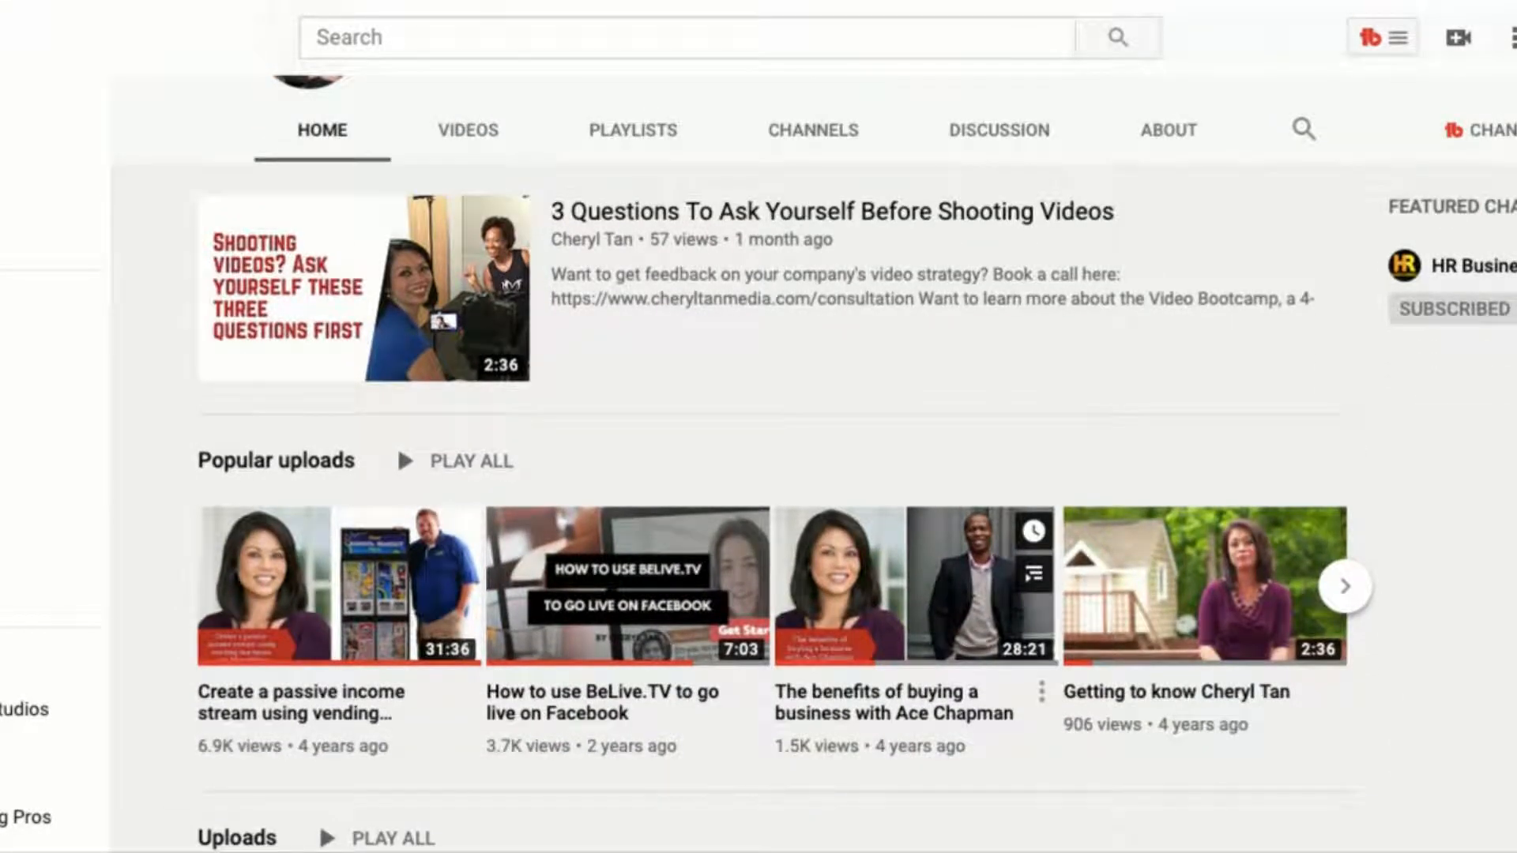
{"action": "scroll", "scroll_direction": "down", "scroll_amount": 3}
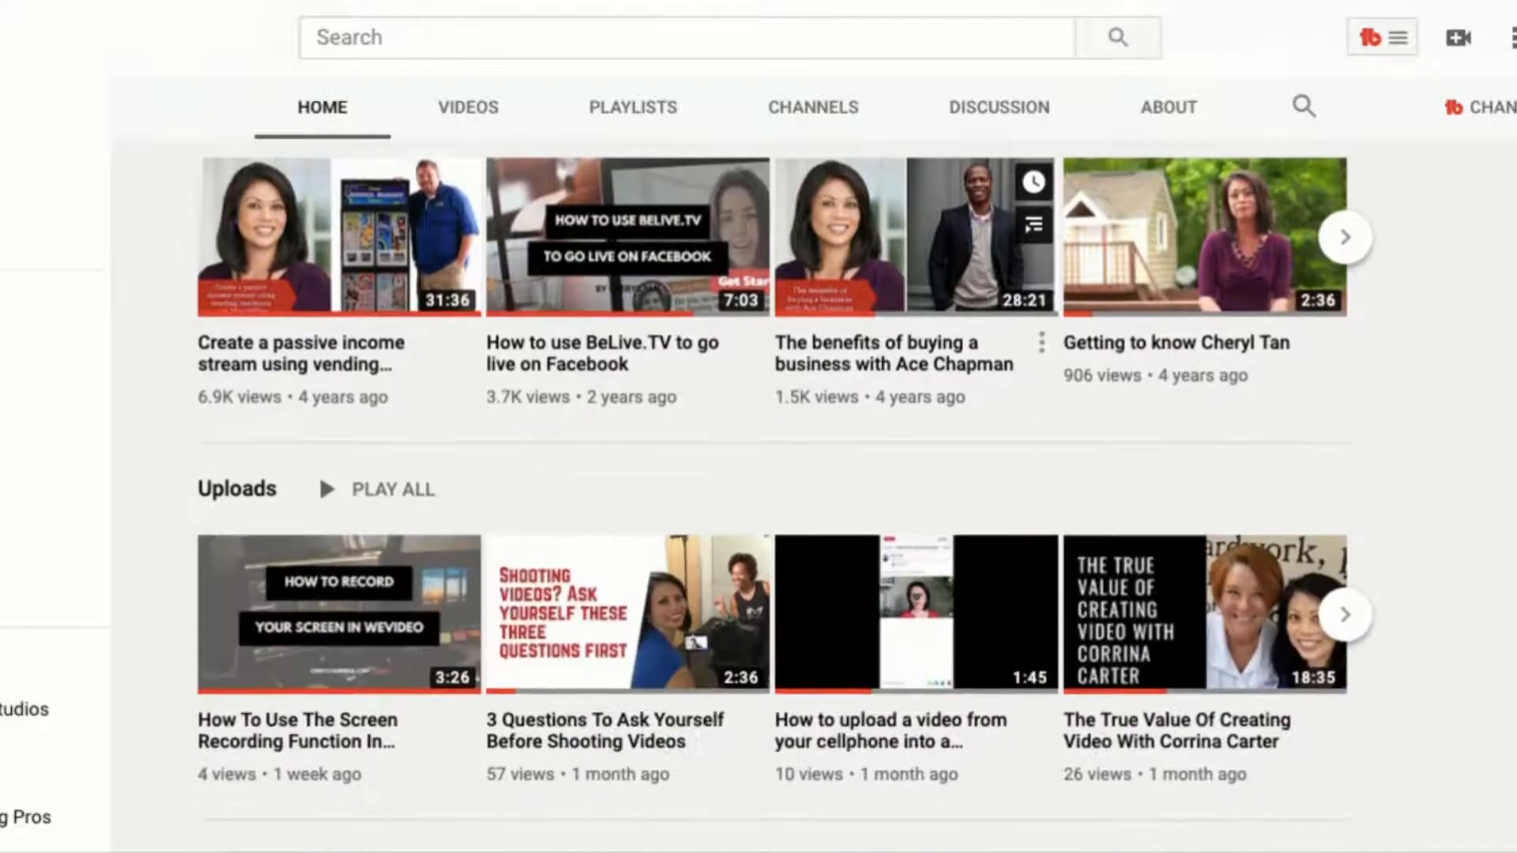
{"action": "mouse_move", "coordinate": [915, 615]}
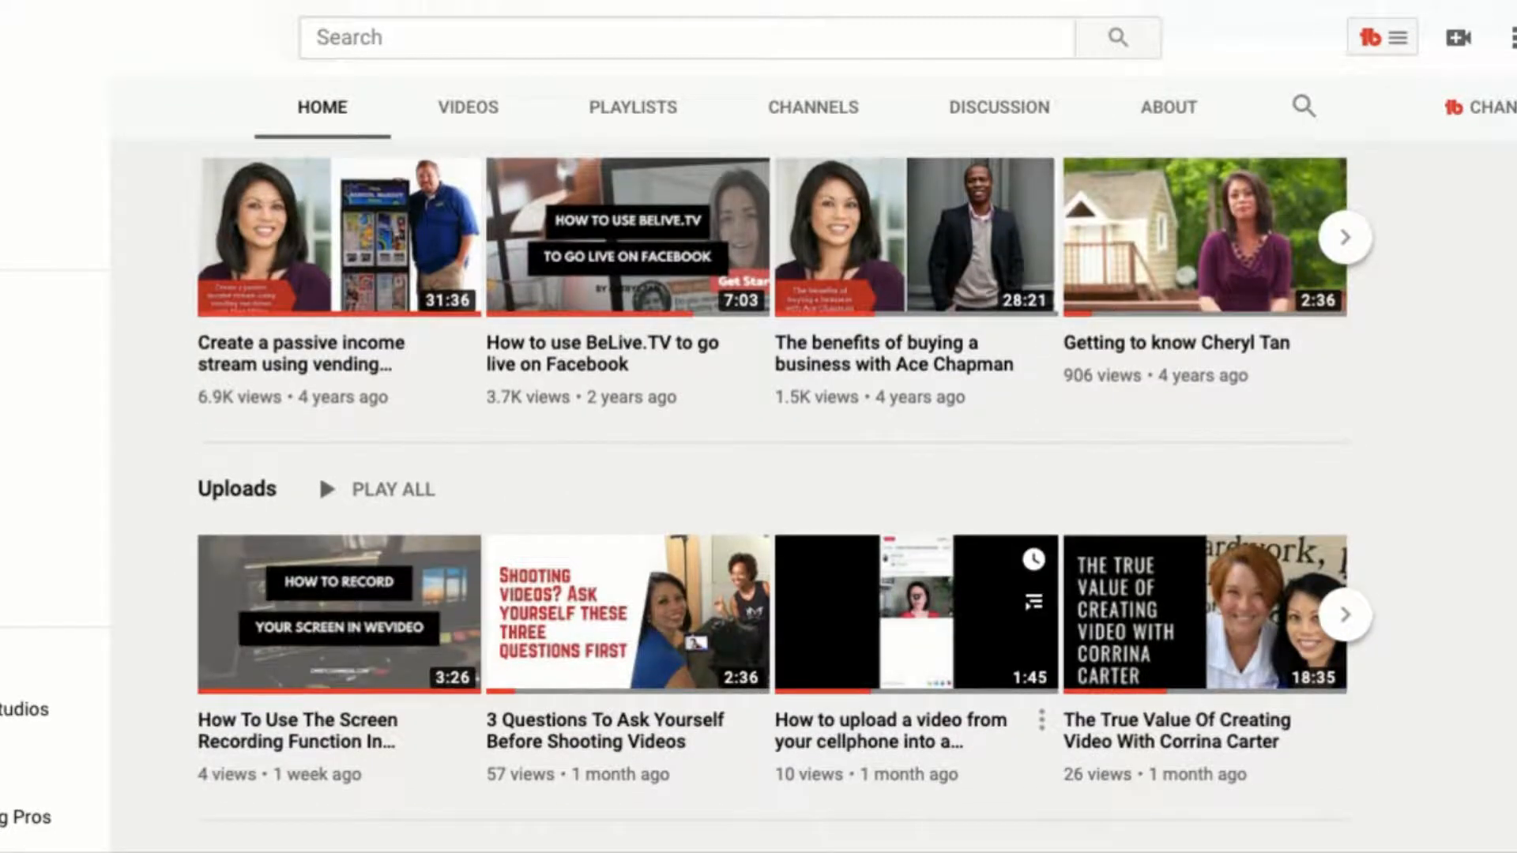
{"action": "scroll", "scroll_direction": "down", "scroll_amount": 3}
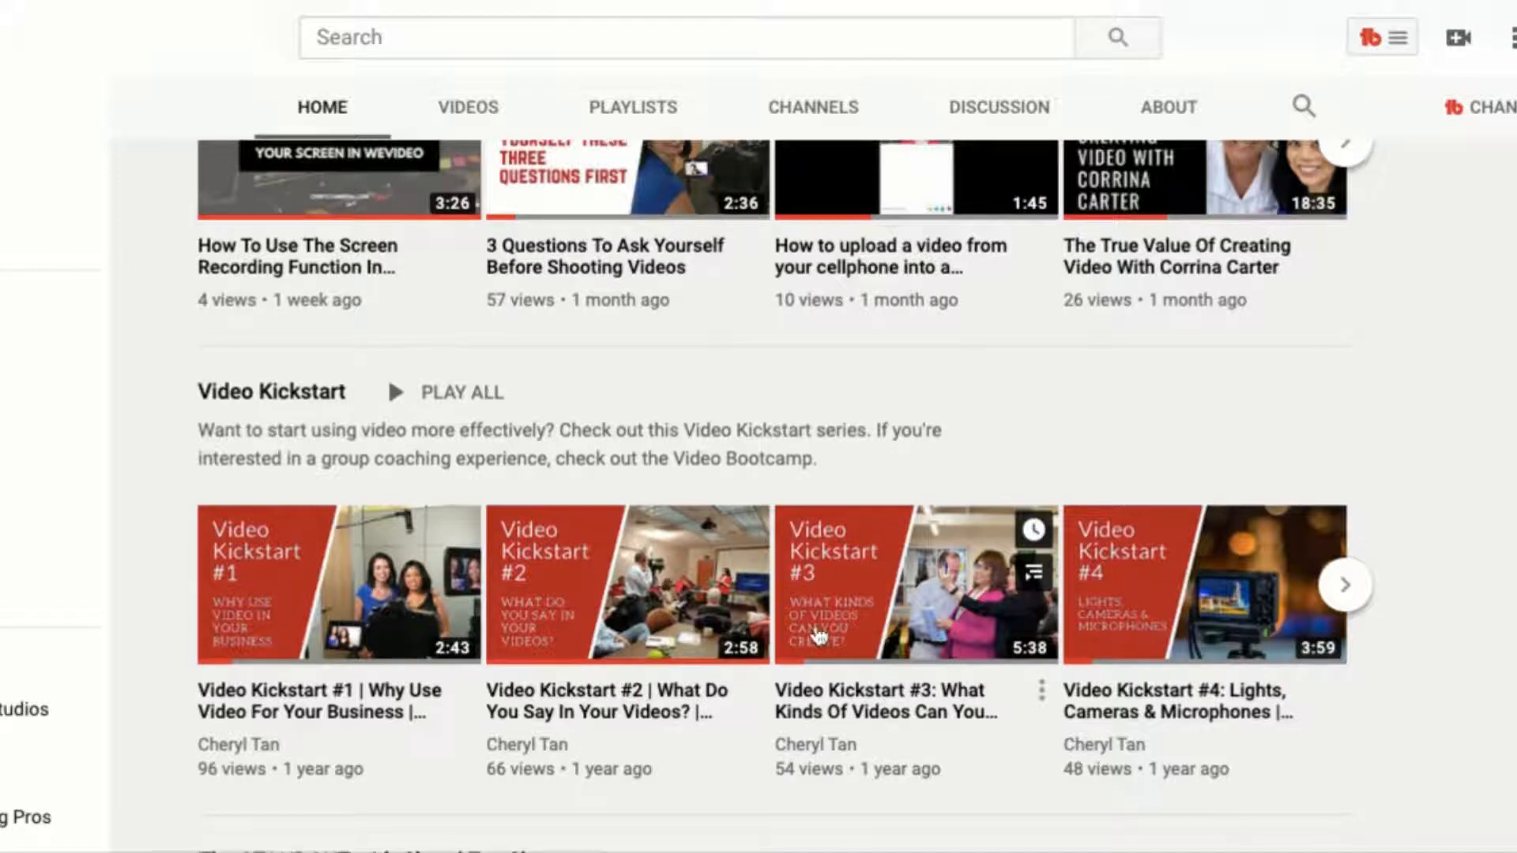
{"action": "scroll", "scroll_direction": "down", "scroll_amount": 3}
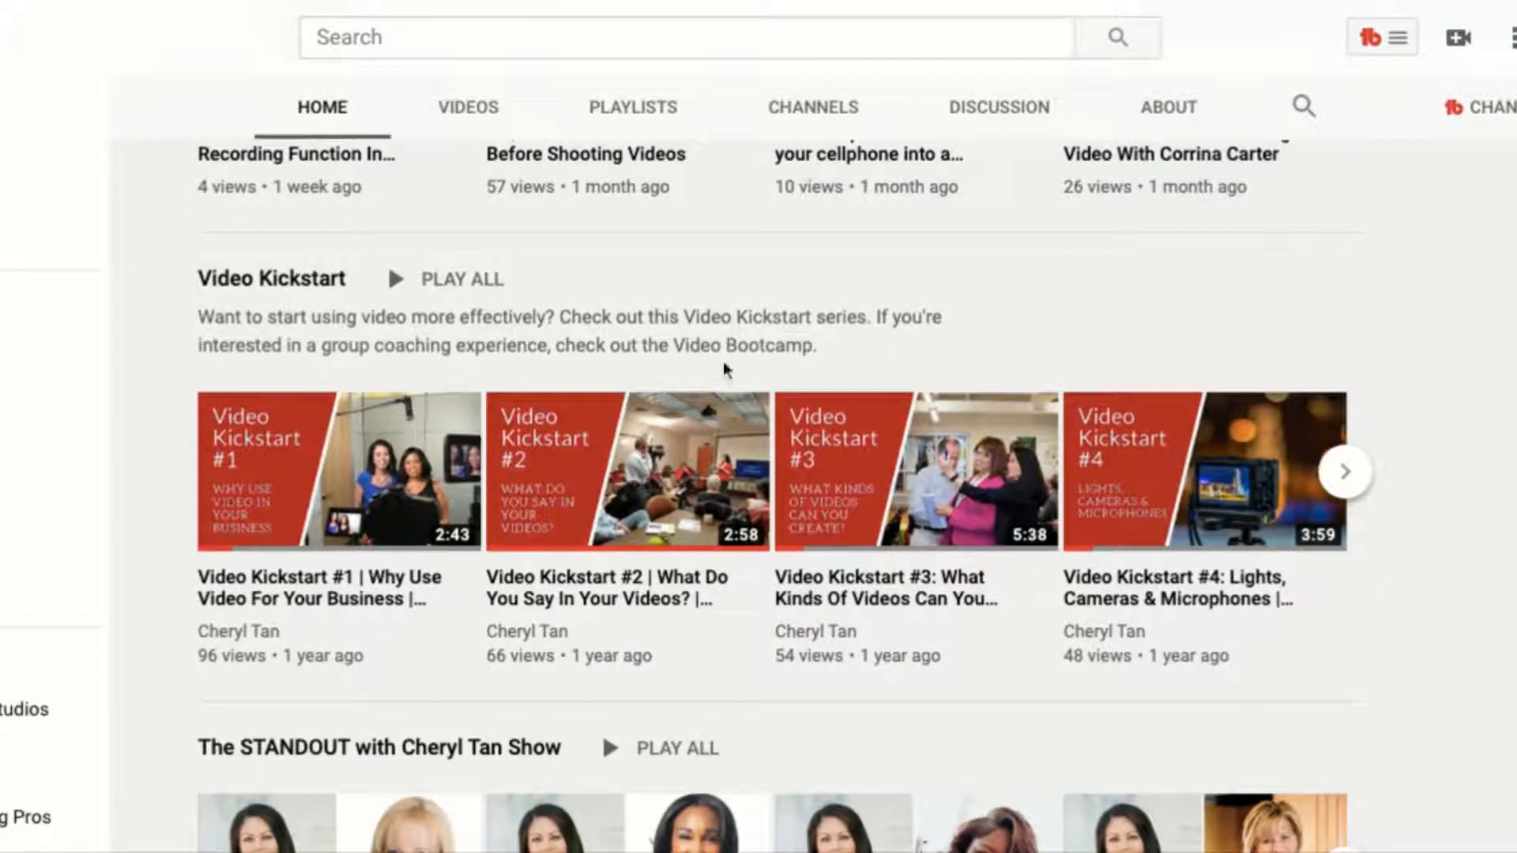
{"action": "scroll", "scroll_direction": "down", "scroll_amount": 3}
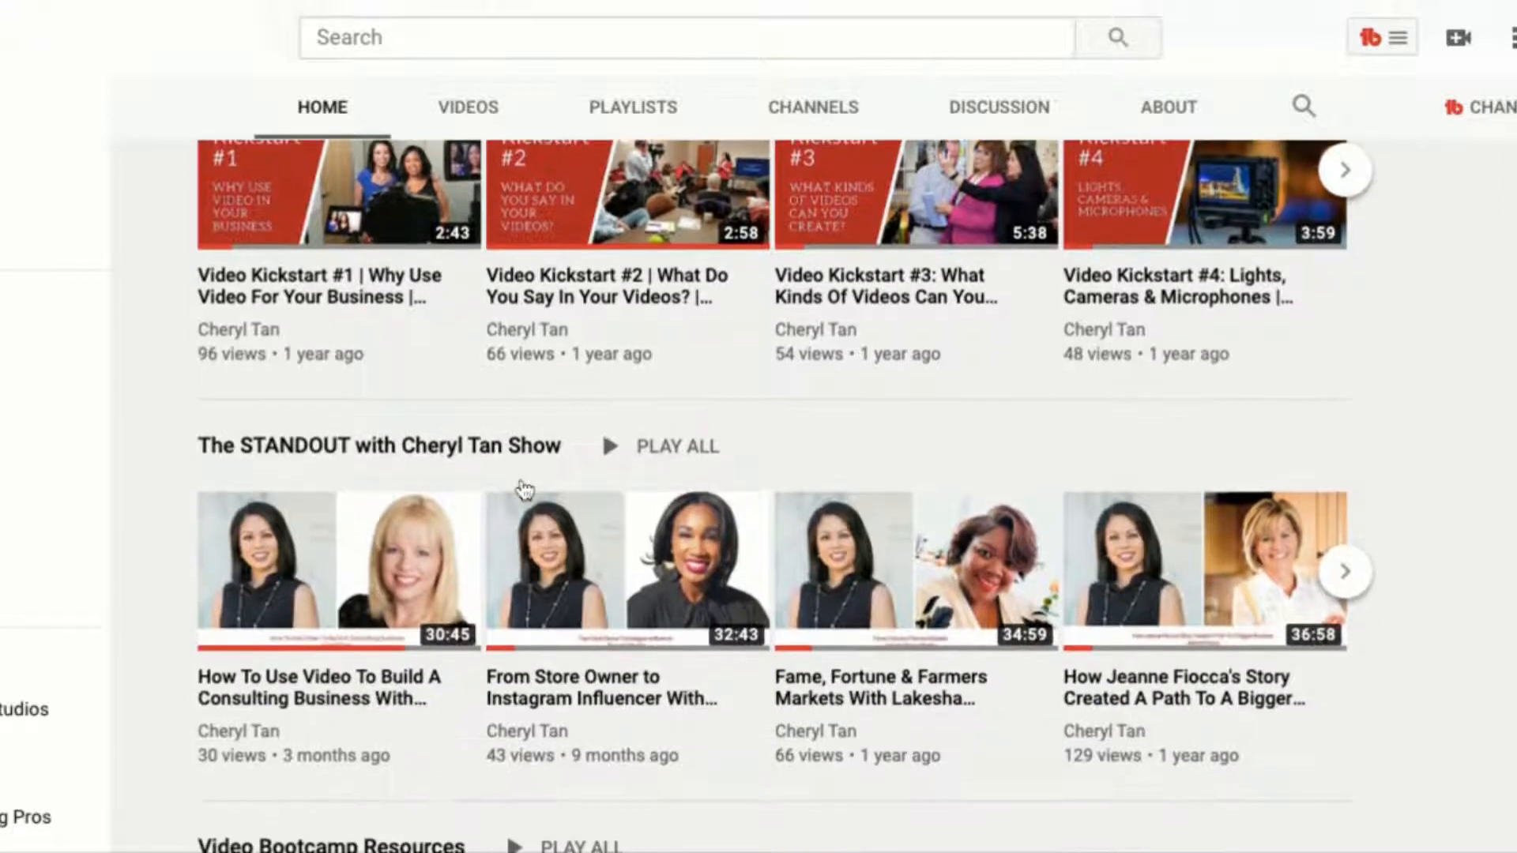
{"action": "mouse_move", "coordinate": [571, 596]}
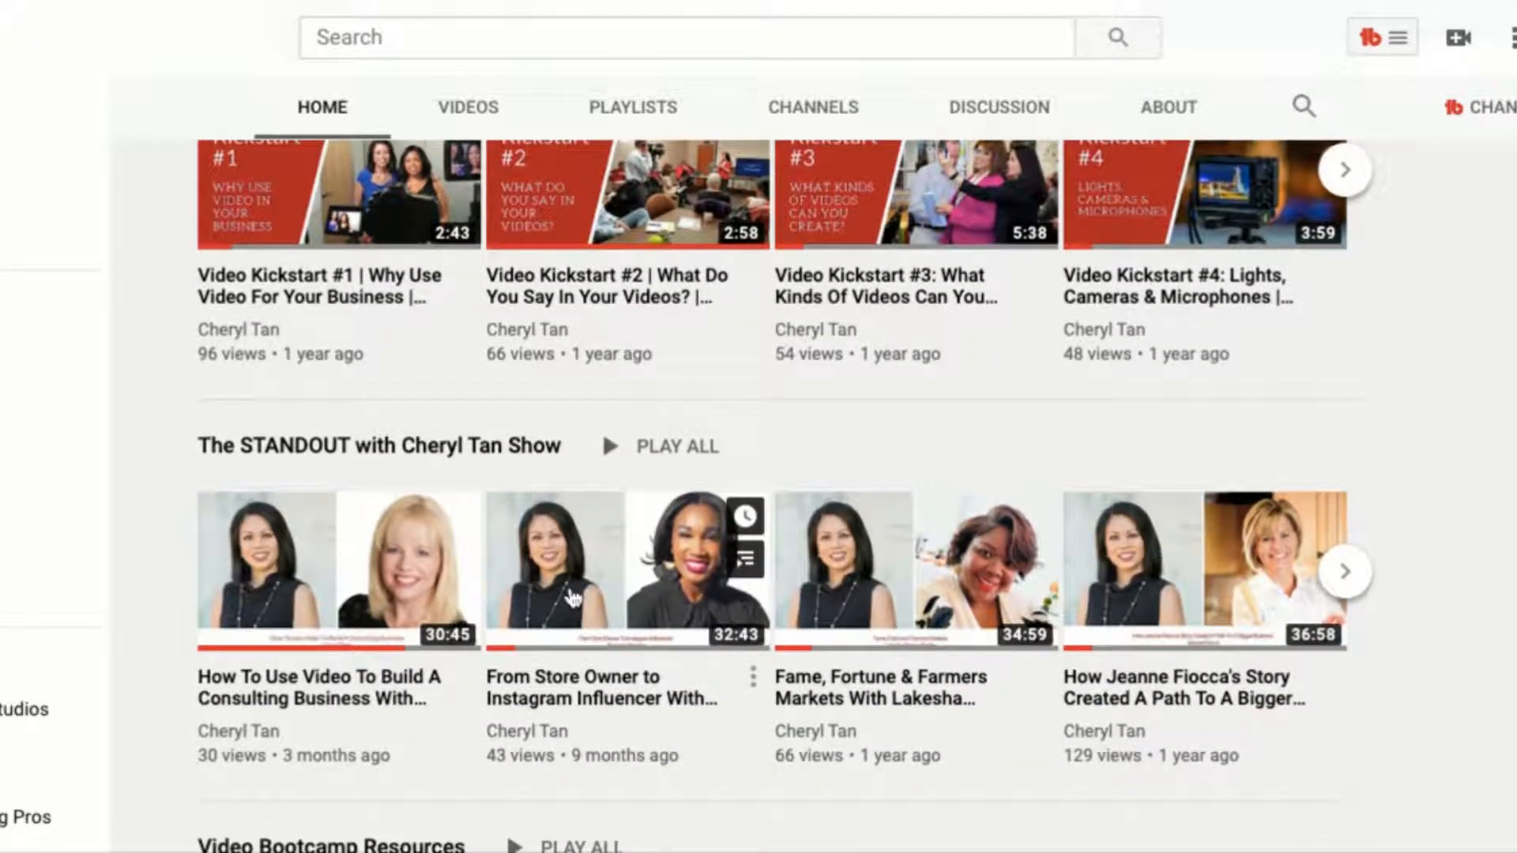
{"action": "mouse_move", "coordinate": [570, 598]}
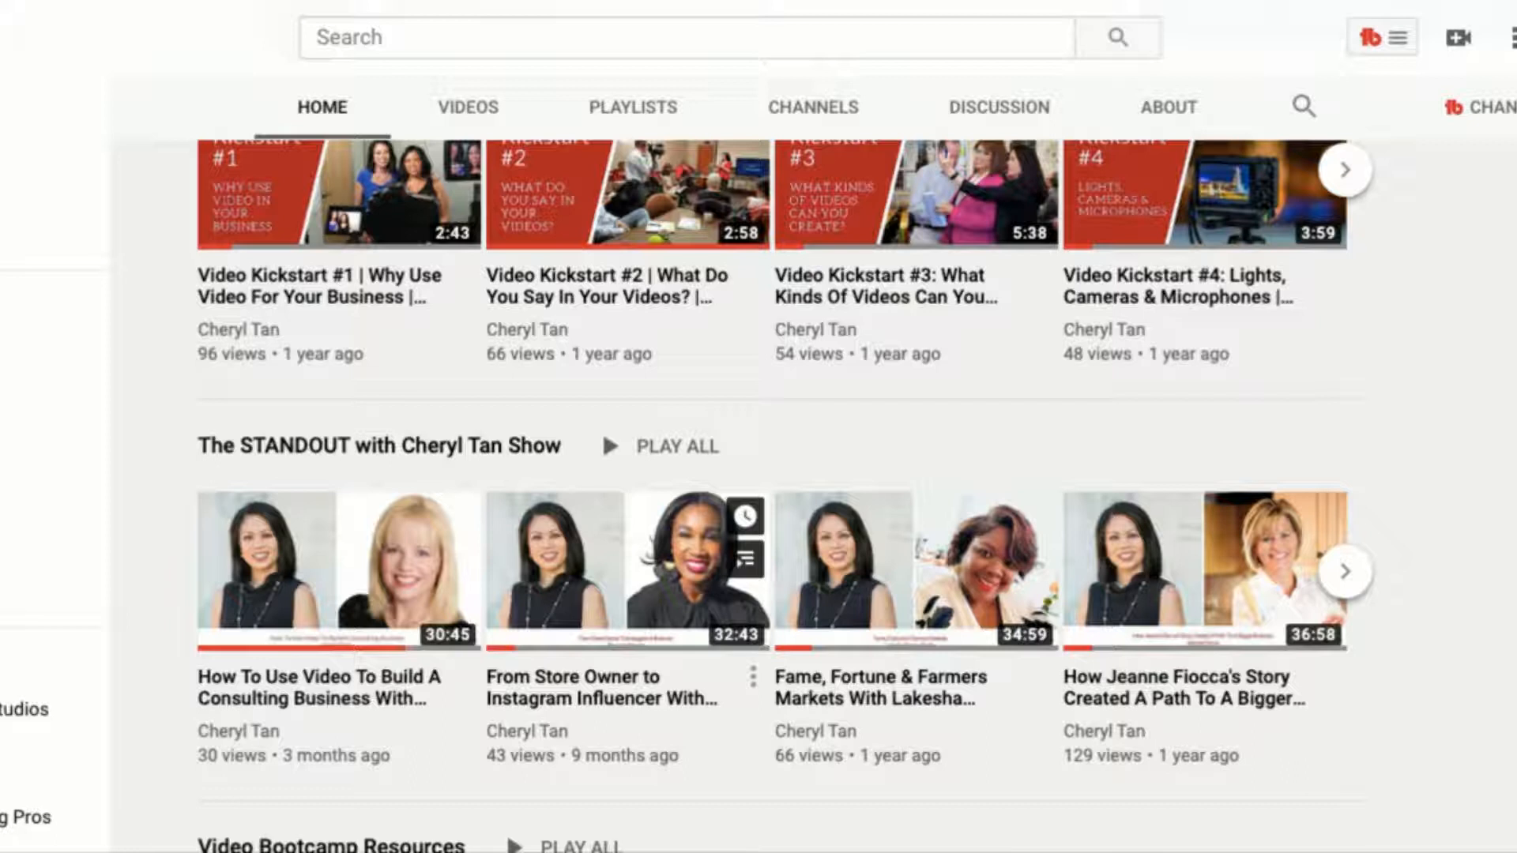
{"action": "scroll", "scroll_direction": "up", "scroll_amount": 3}
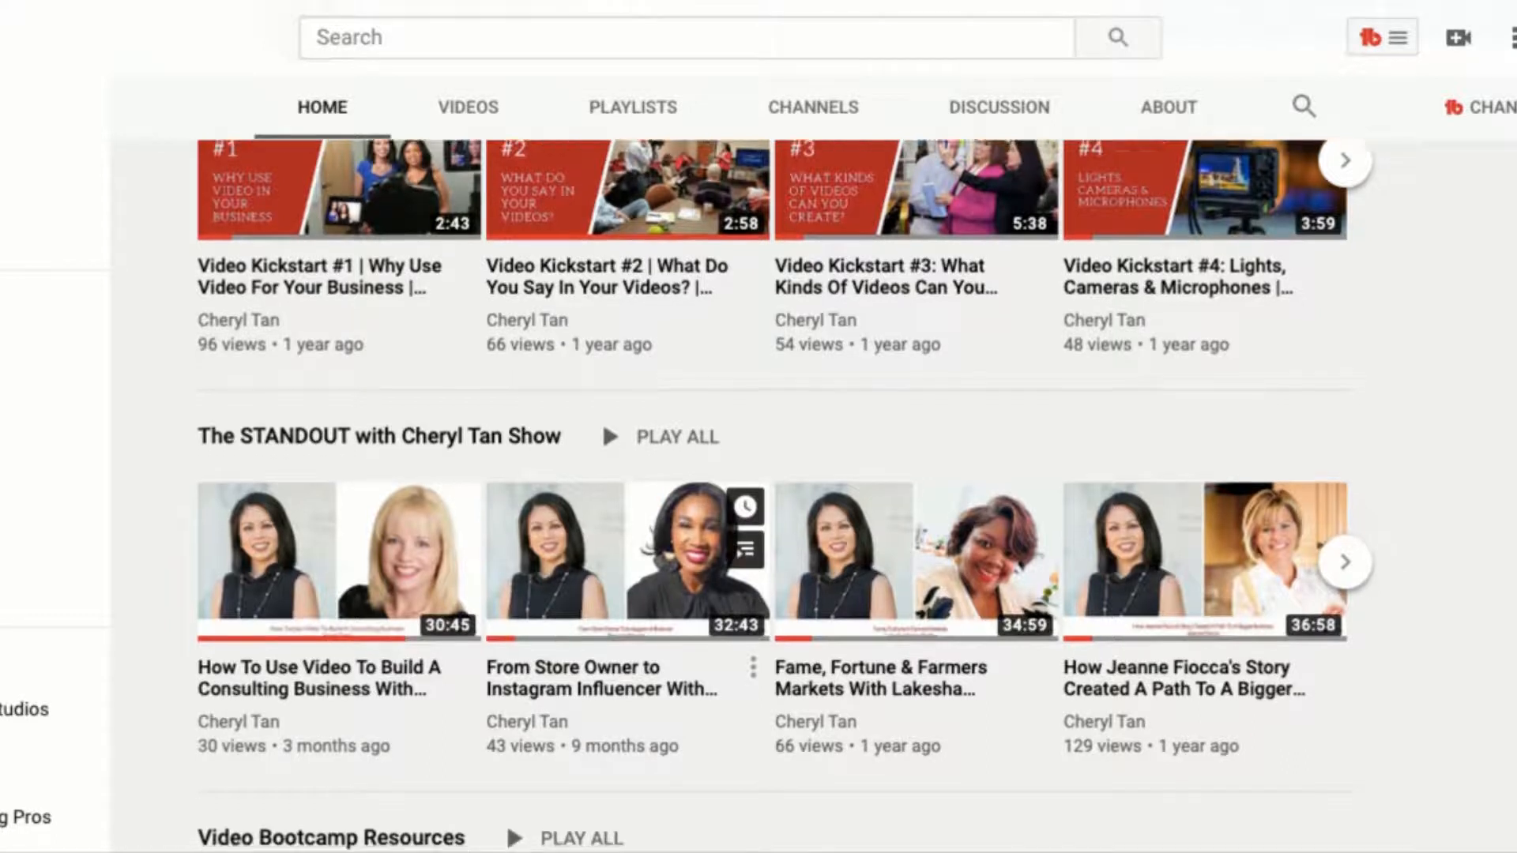
{"action": "scroll", "scroll_direction": "down", "scroll_amount": 3}
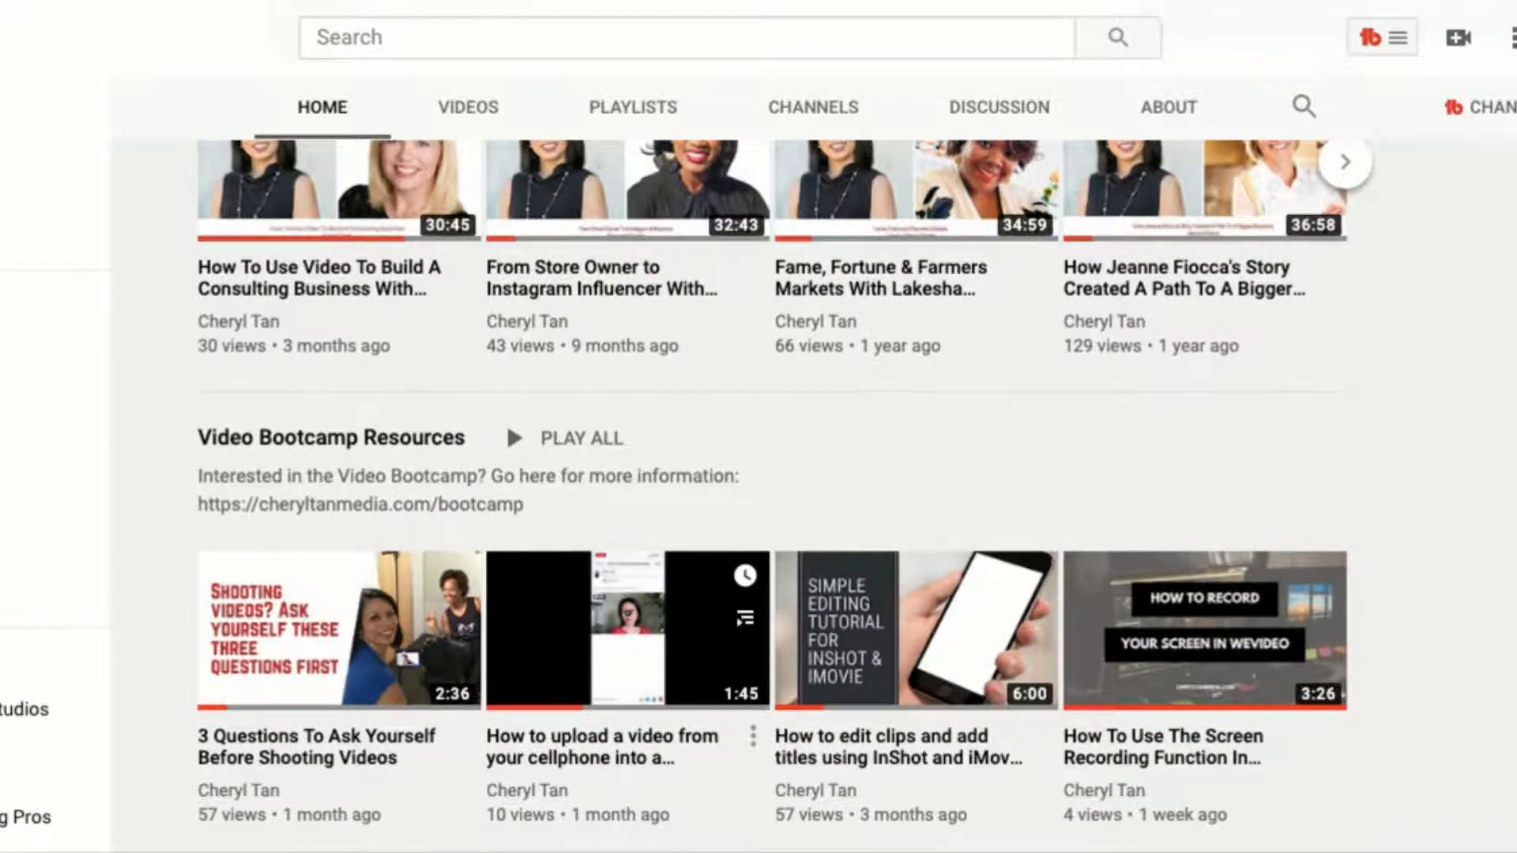
{"action": "scroll", "scroll_direction": "down", "scroll_amount": 3}
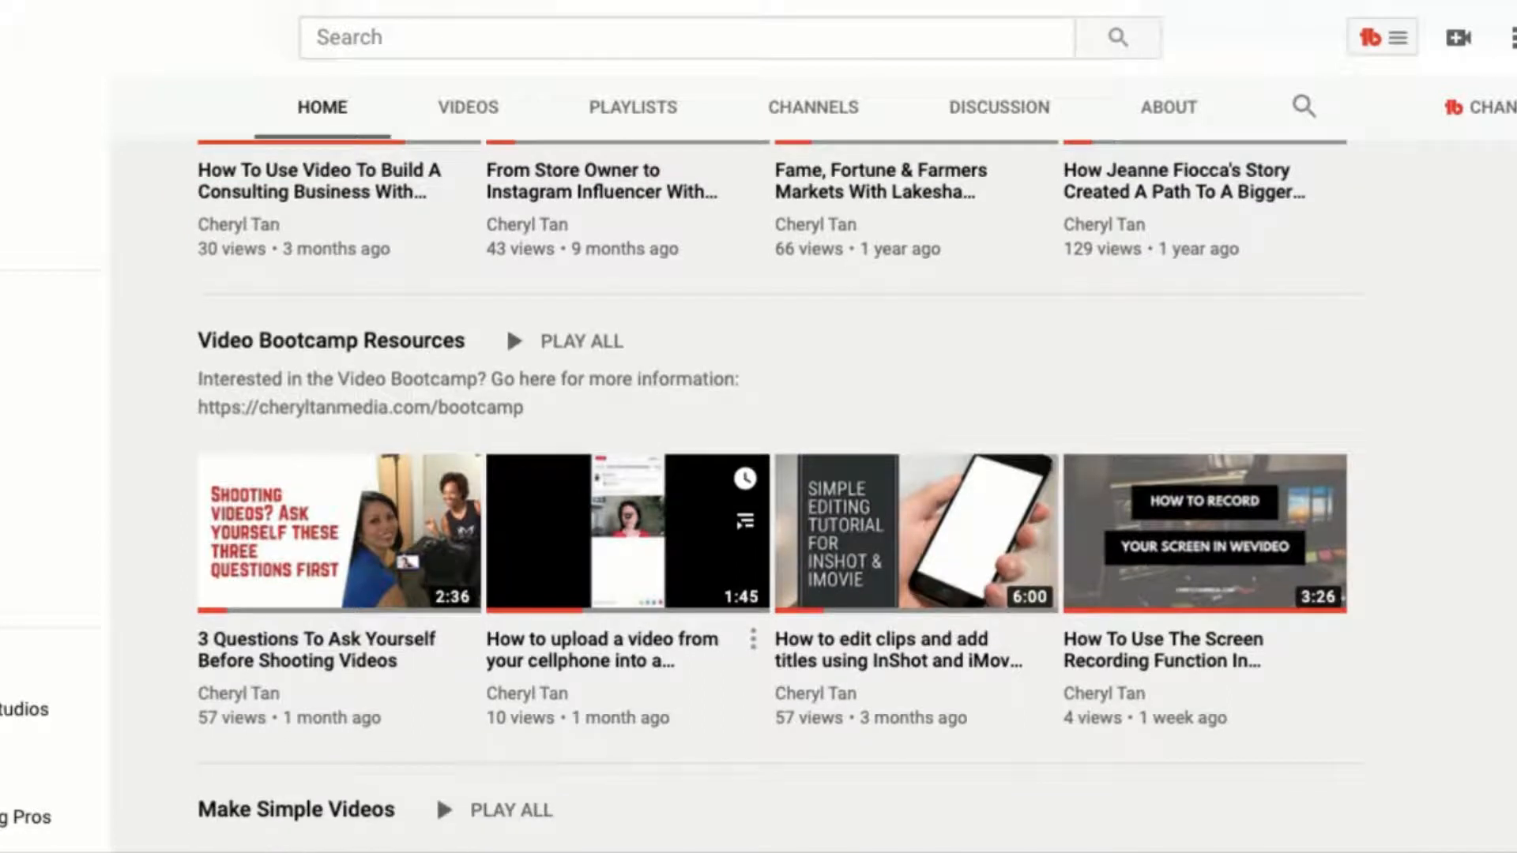
{"action": "scroll", "scroll_direction": "up", "scroll_amount": 3}
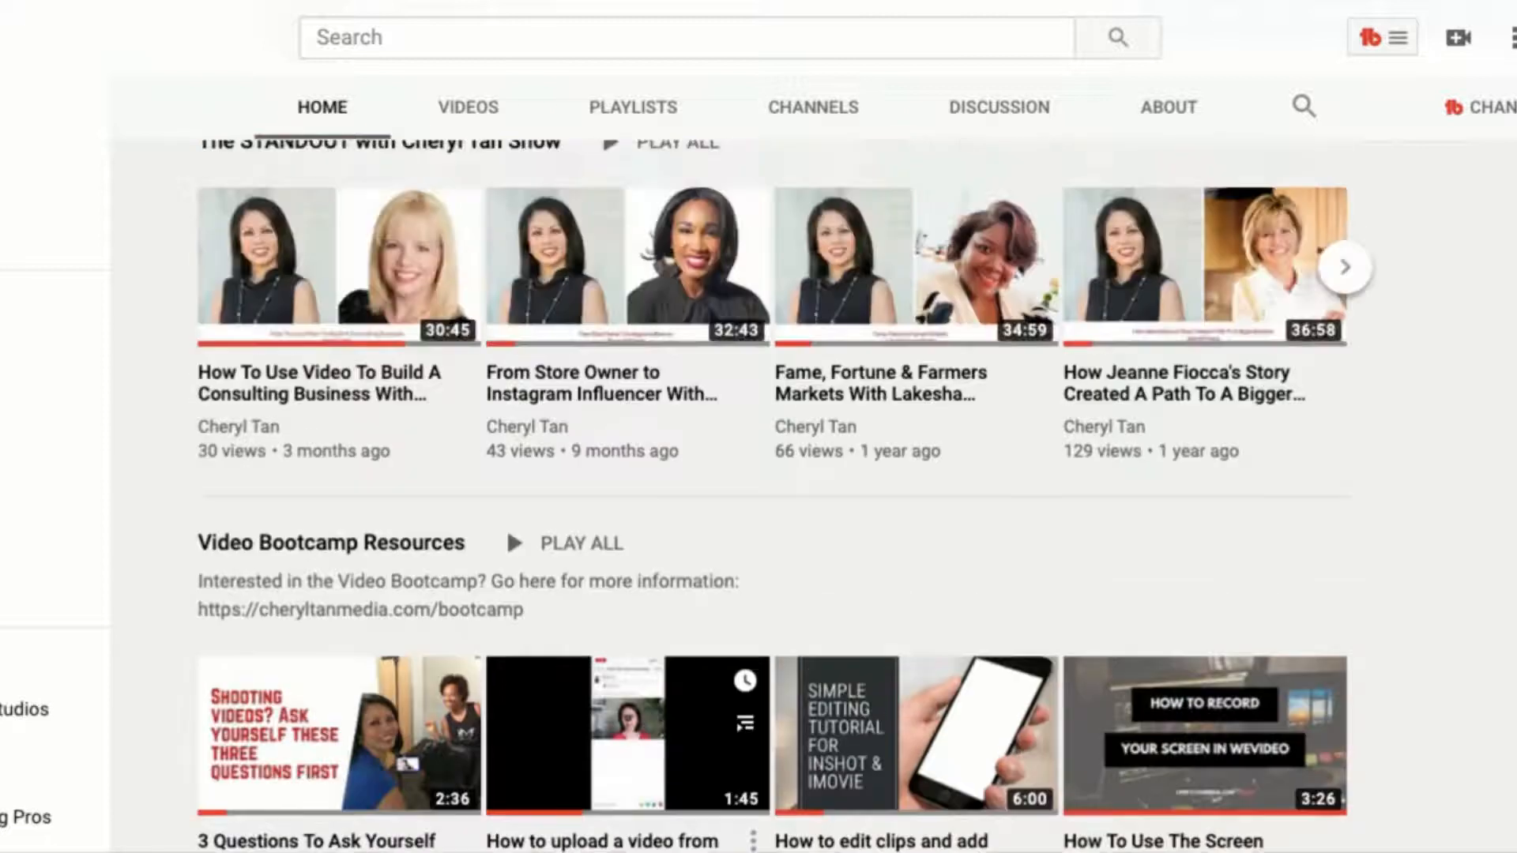
{"action": "scroll", "scroll_direction": "up", "scroll_amount": 3}
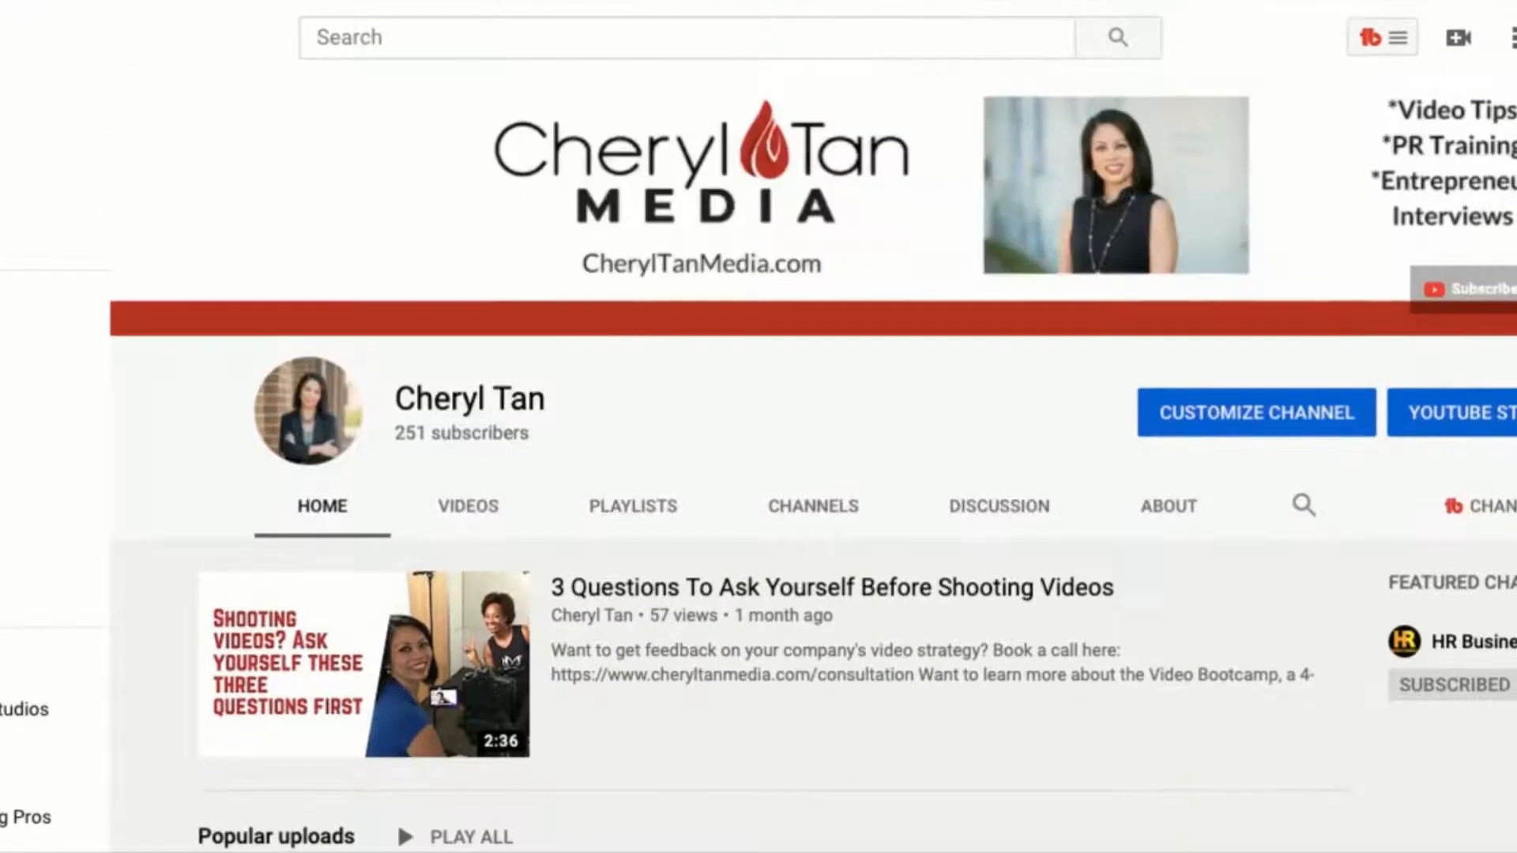
{"action": "scroll", "scroll_direction": "down", "scroll_amount": 3}
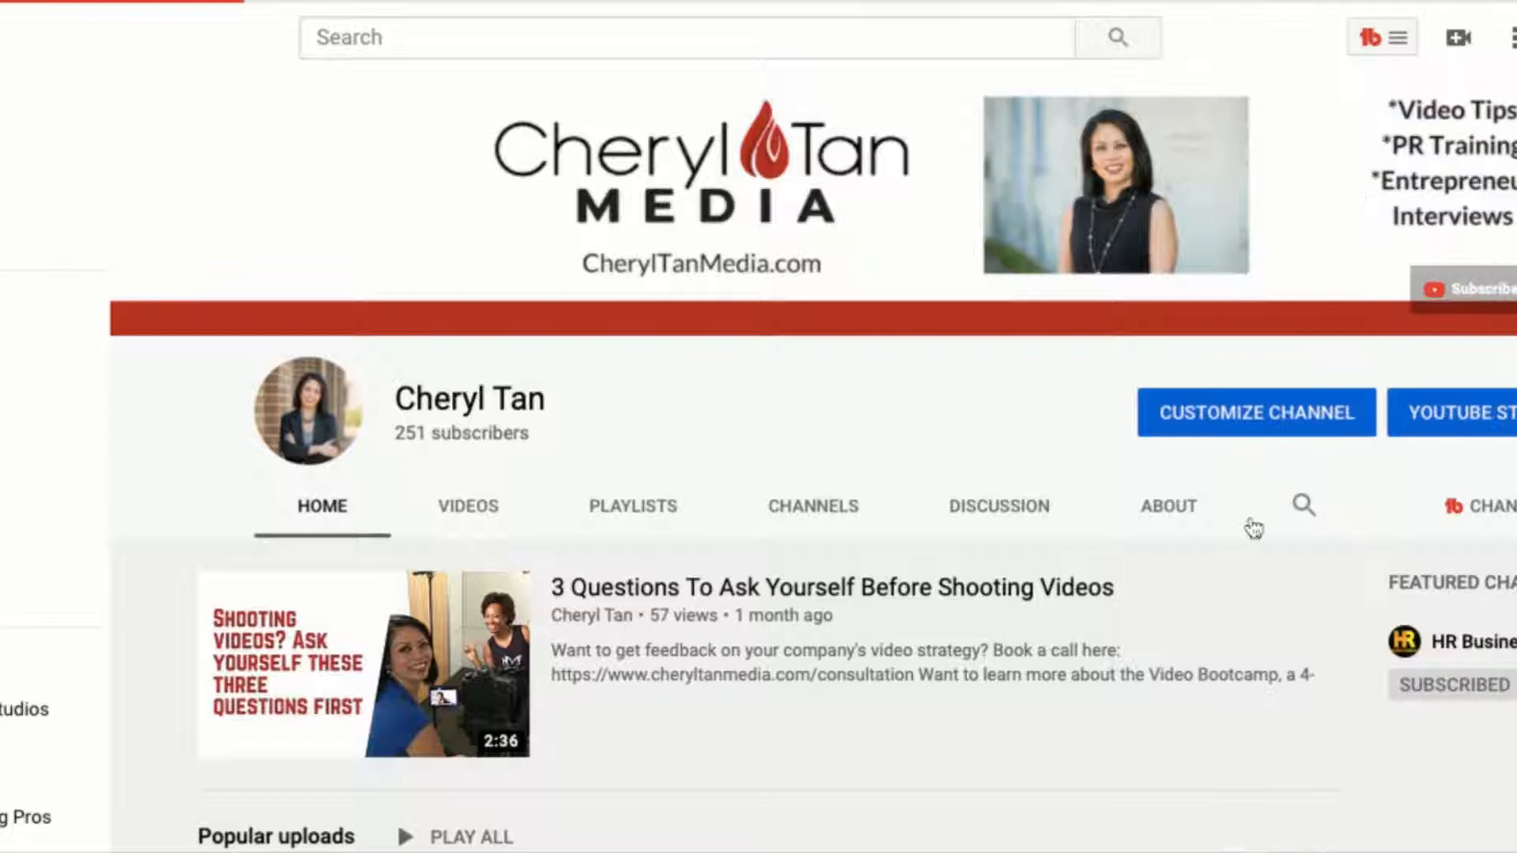
{"action": "scroll", "scroll_direction": "down", "scroll_amount": 3}
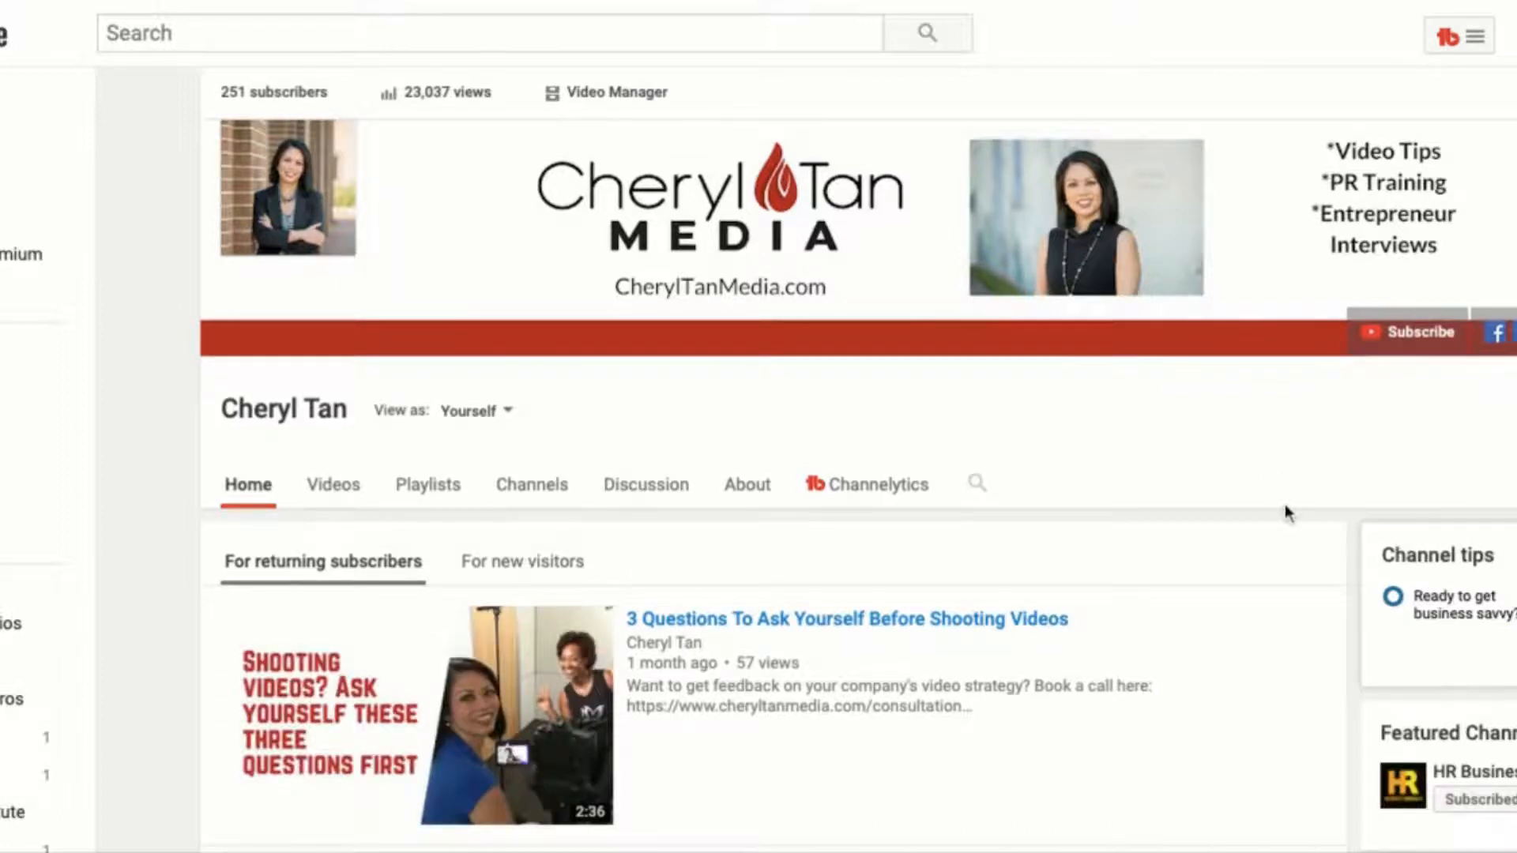
Switch to the channel's Playlists tab listing Liked videos, Video Bootcamp Resources and Video Kickstart
{"action": "scroll", "scroll_direction": "down", "scroll_amount": 3}
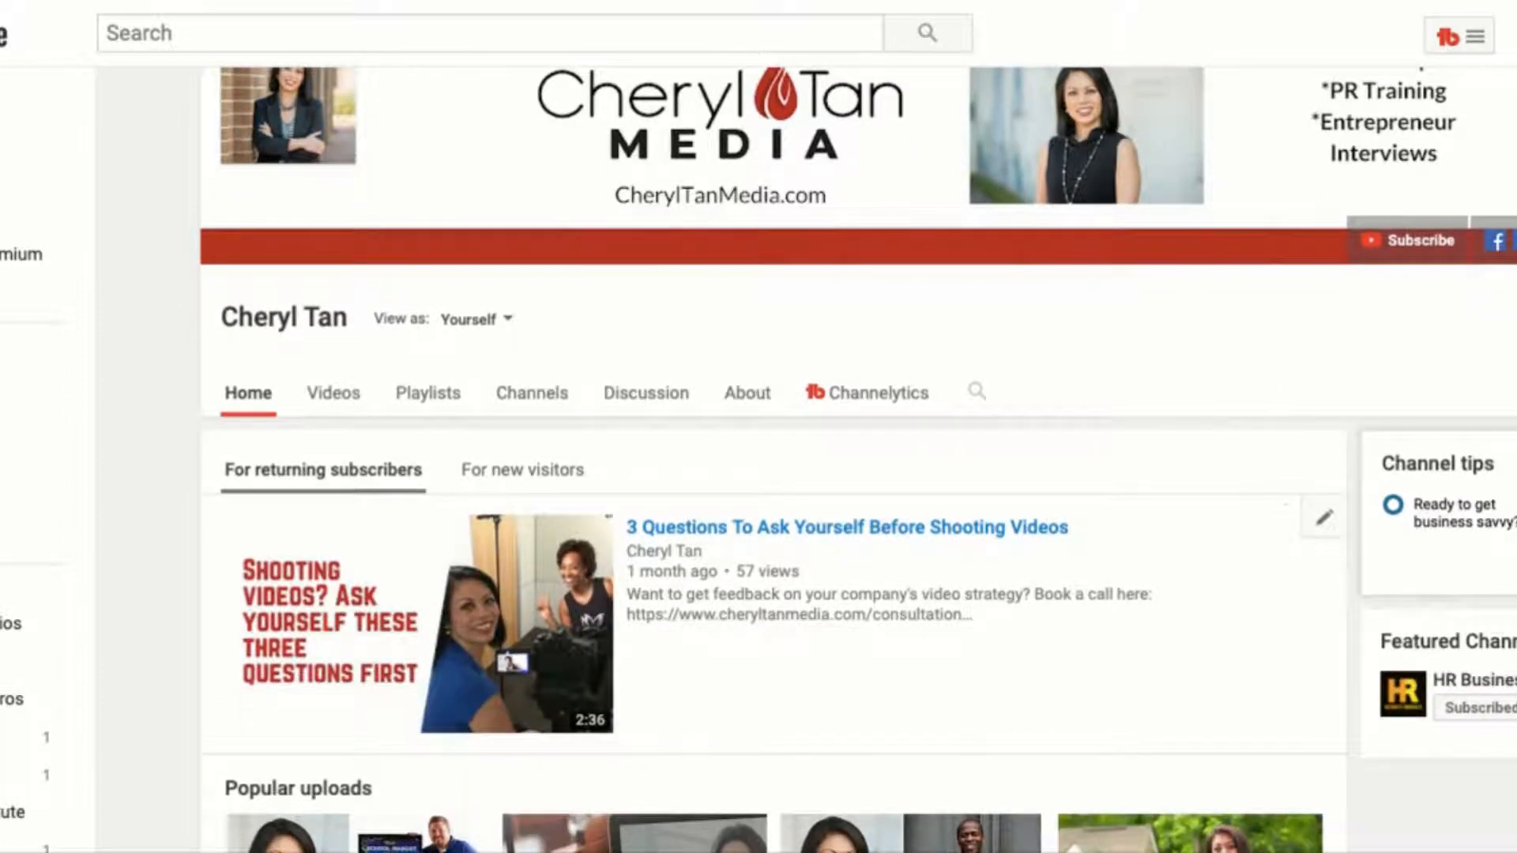
{"action": "scroll", "scroll_direction": "down", "scroll_amount": 3}
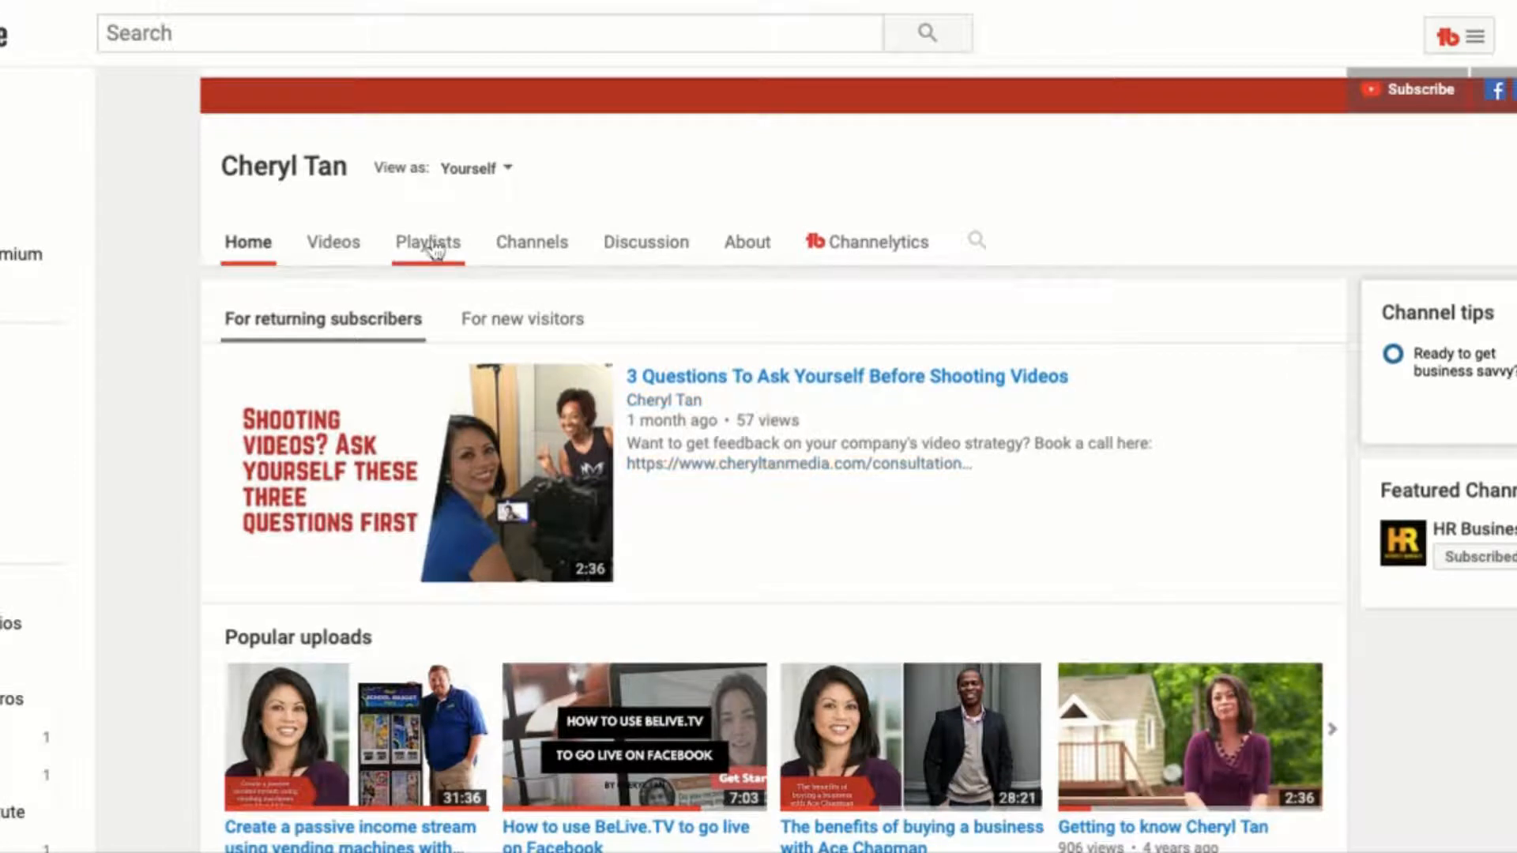
{"action": "left_click", "coordinate": [427, 242]}
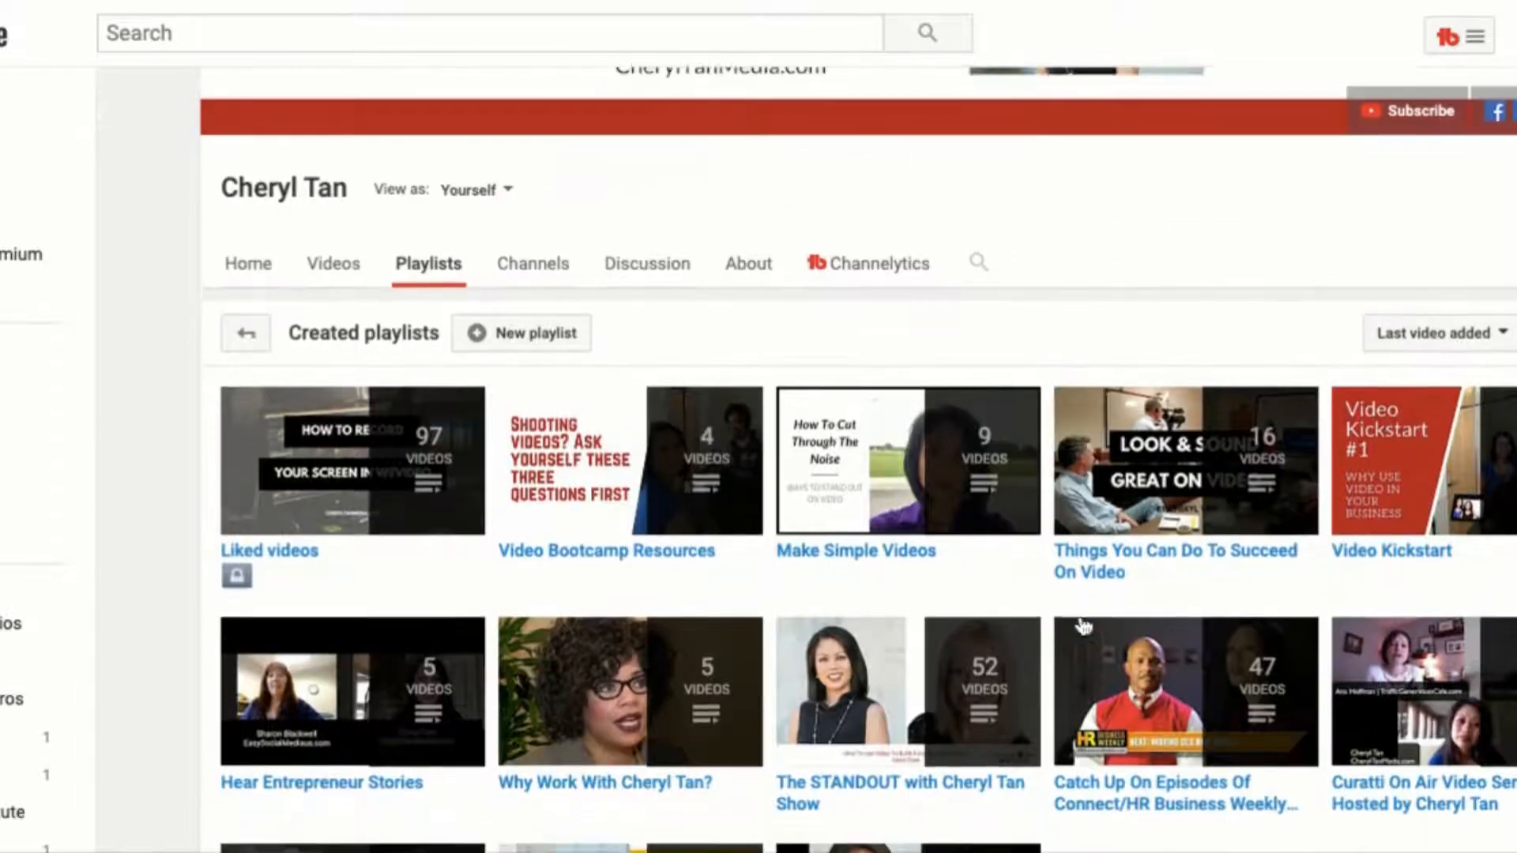
{"action": "scroll", "scroll_direction": "up", "scroll_amount": 3}
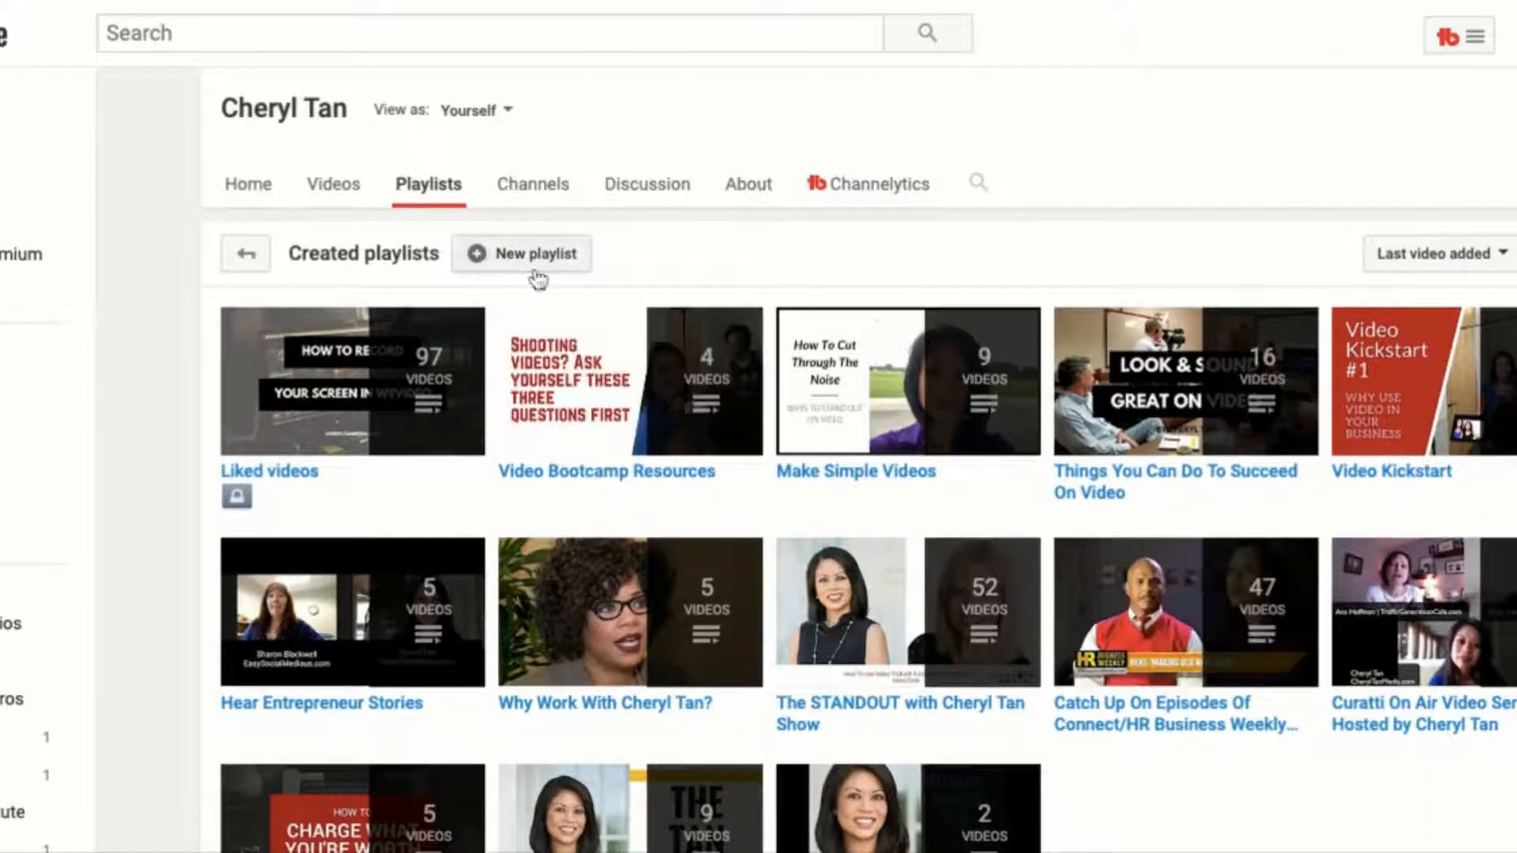
Create a public playlist titled 'New playlist' and land on its empty page
{"action": "left_click", "coordinate": [521, 252]}
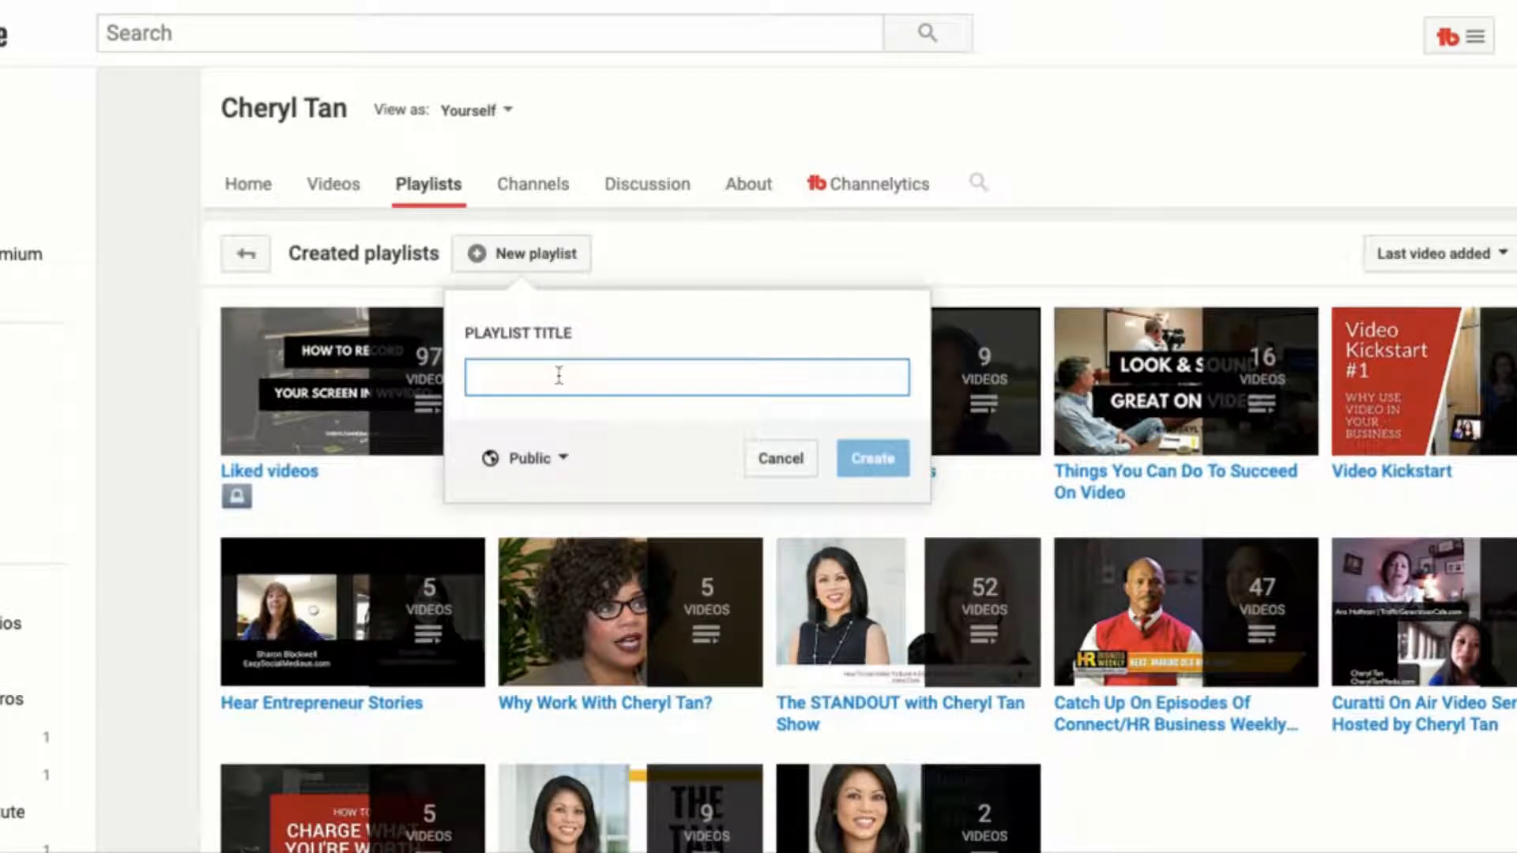
{"action": "type", "text": "New playlist"}
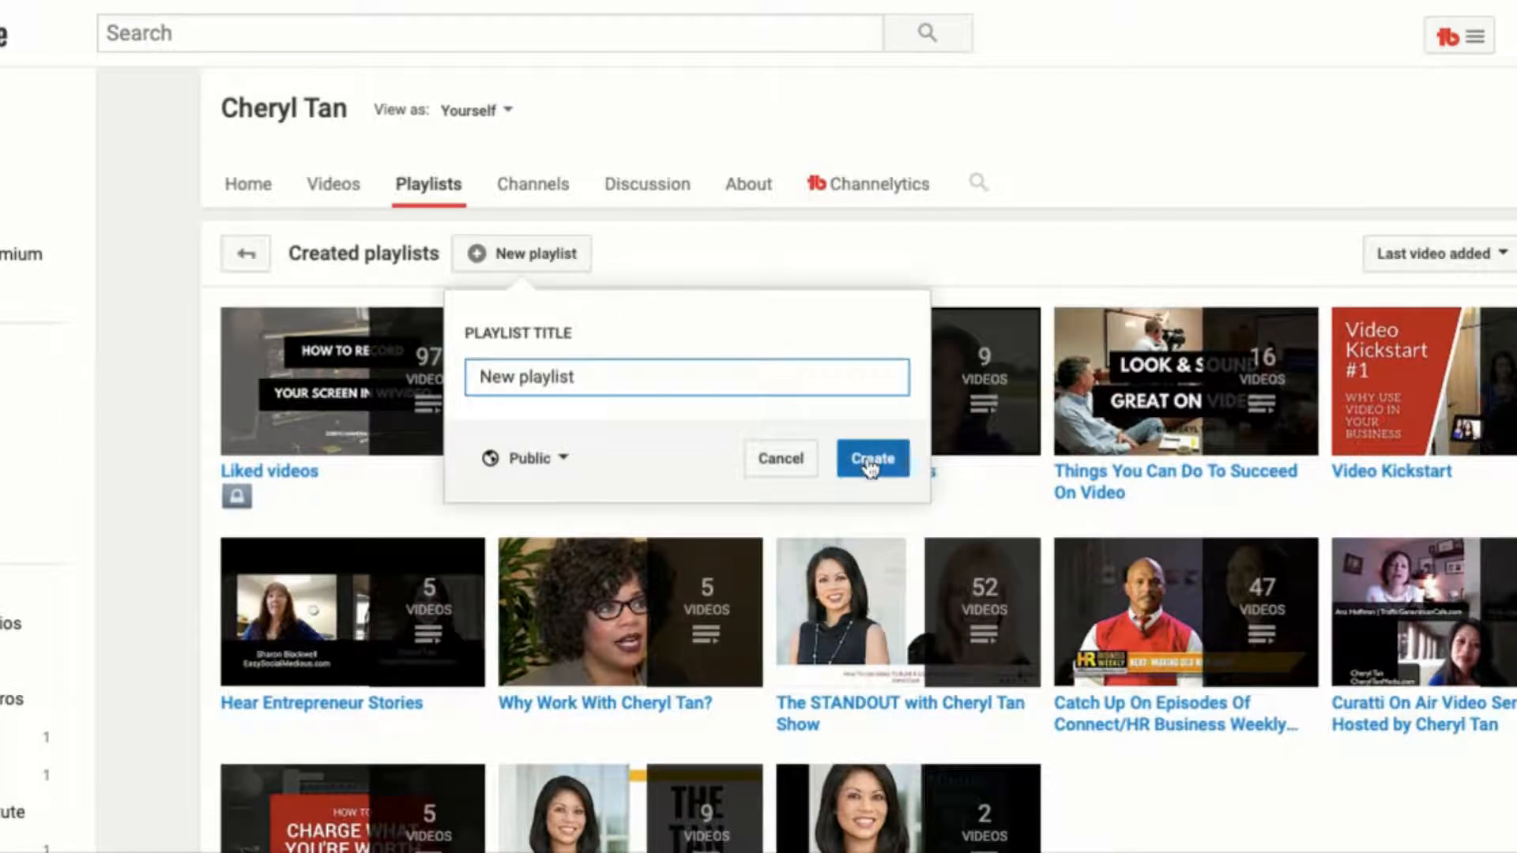
{"action": "mouse_move", "coordinate": [871, 459]}
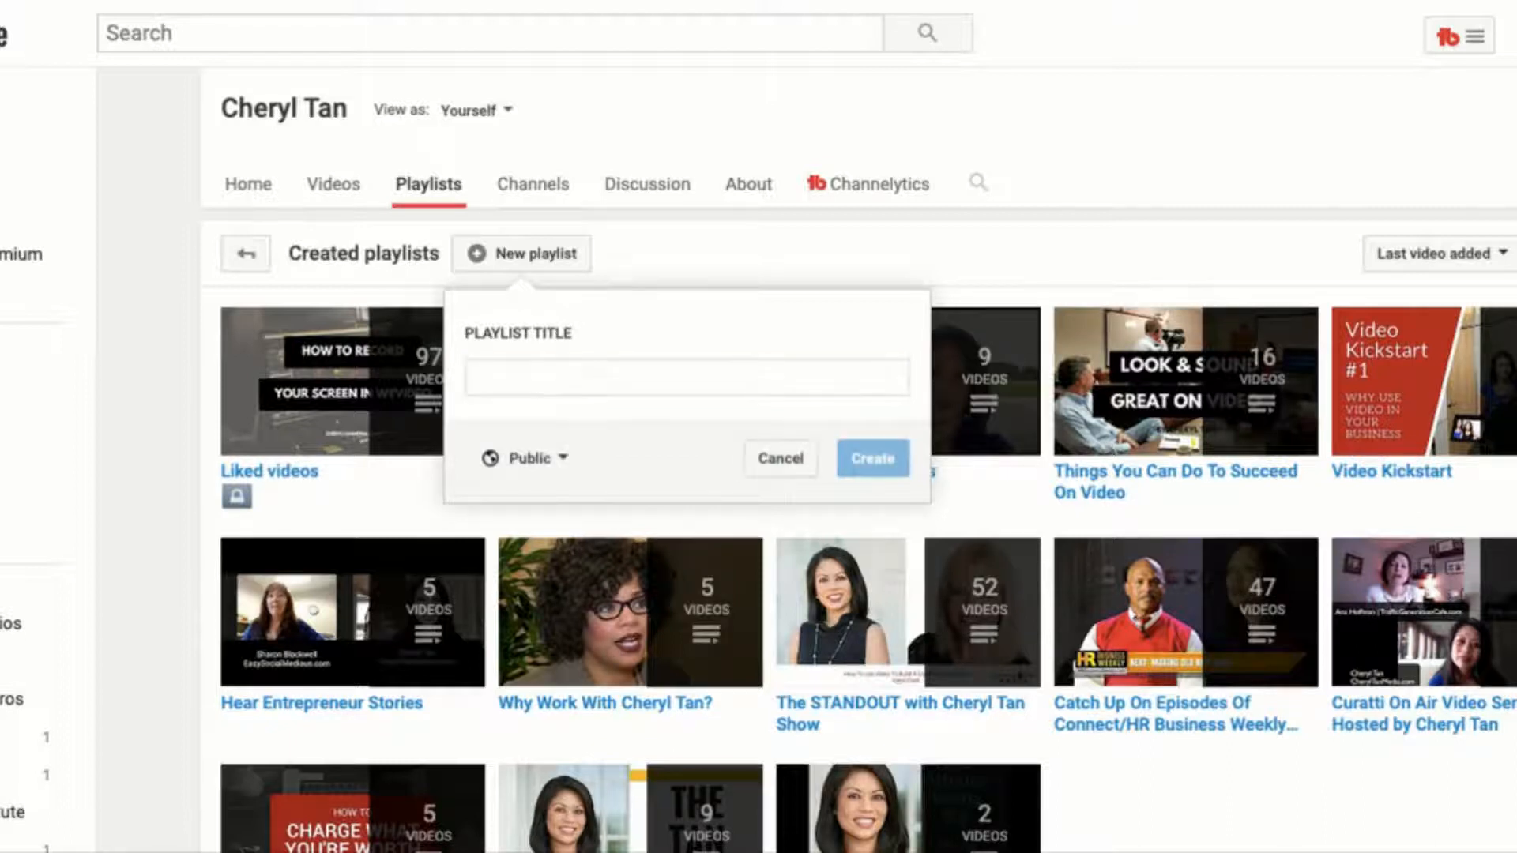
{"action": "left_click", "coordinate": [869, 458]}
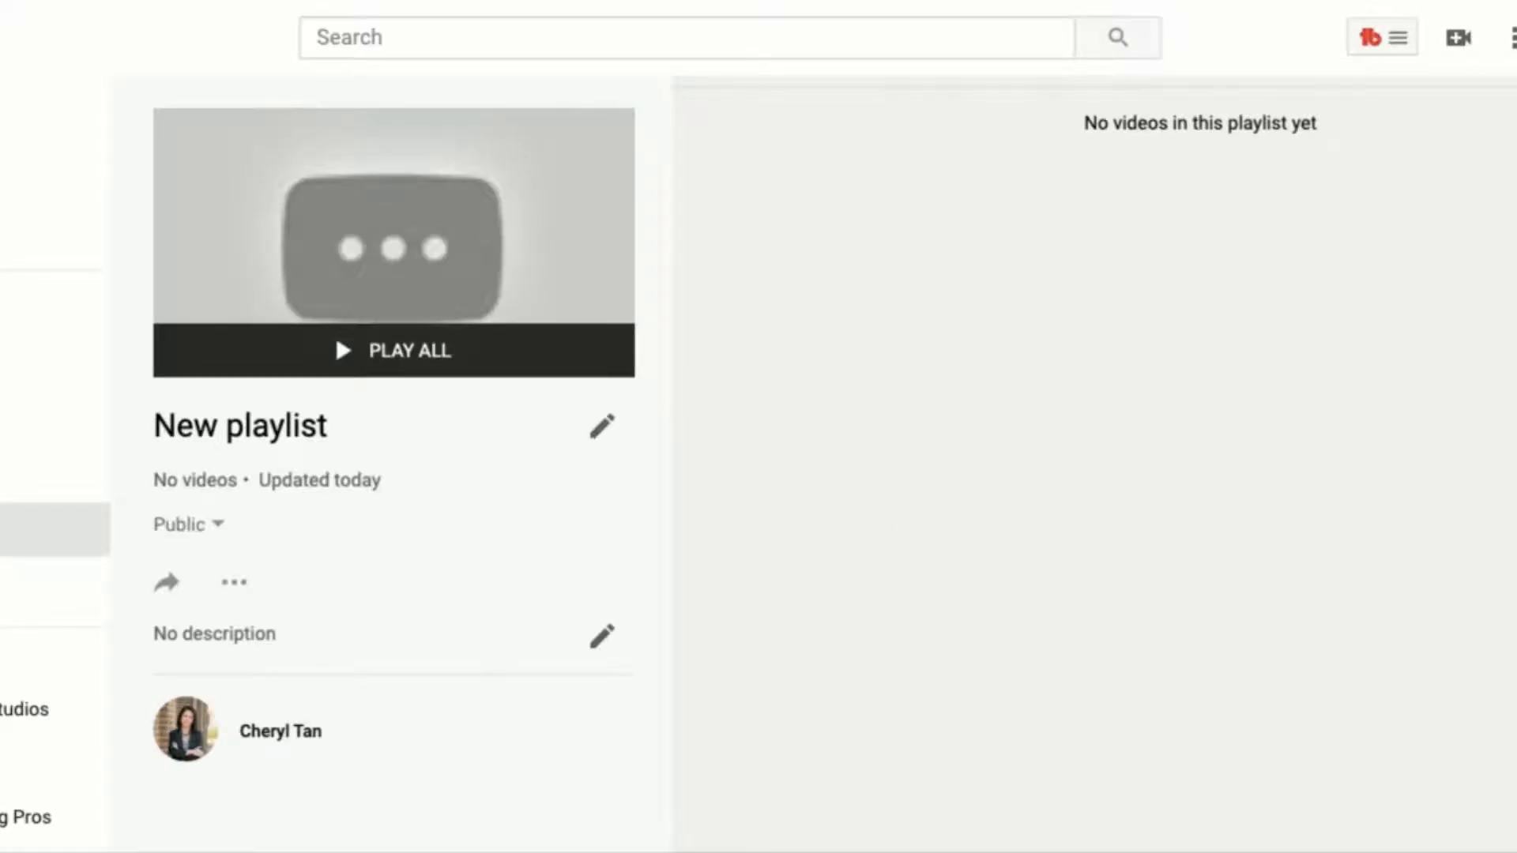
{"action": "mouse_move", "coordinate": [393, 611]}
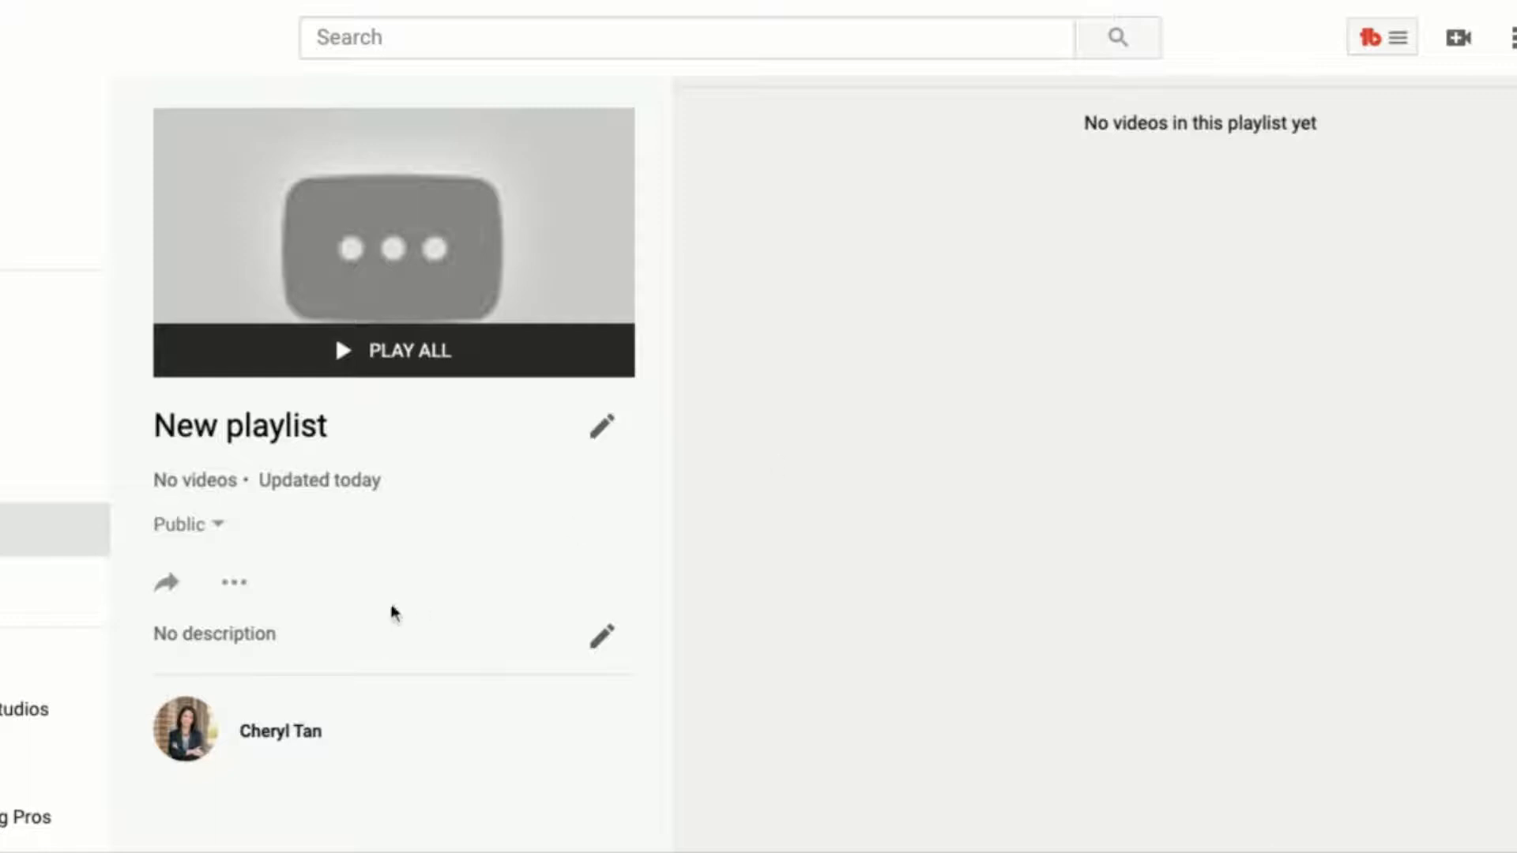
Choose Add videos from the New playlist's more-options menu
{"action": "left_click", "coordinate": [232, 583]}
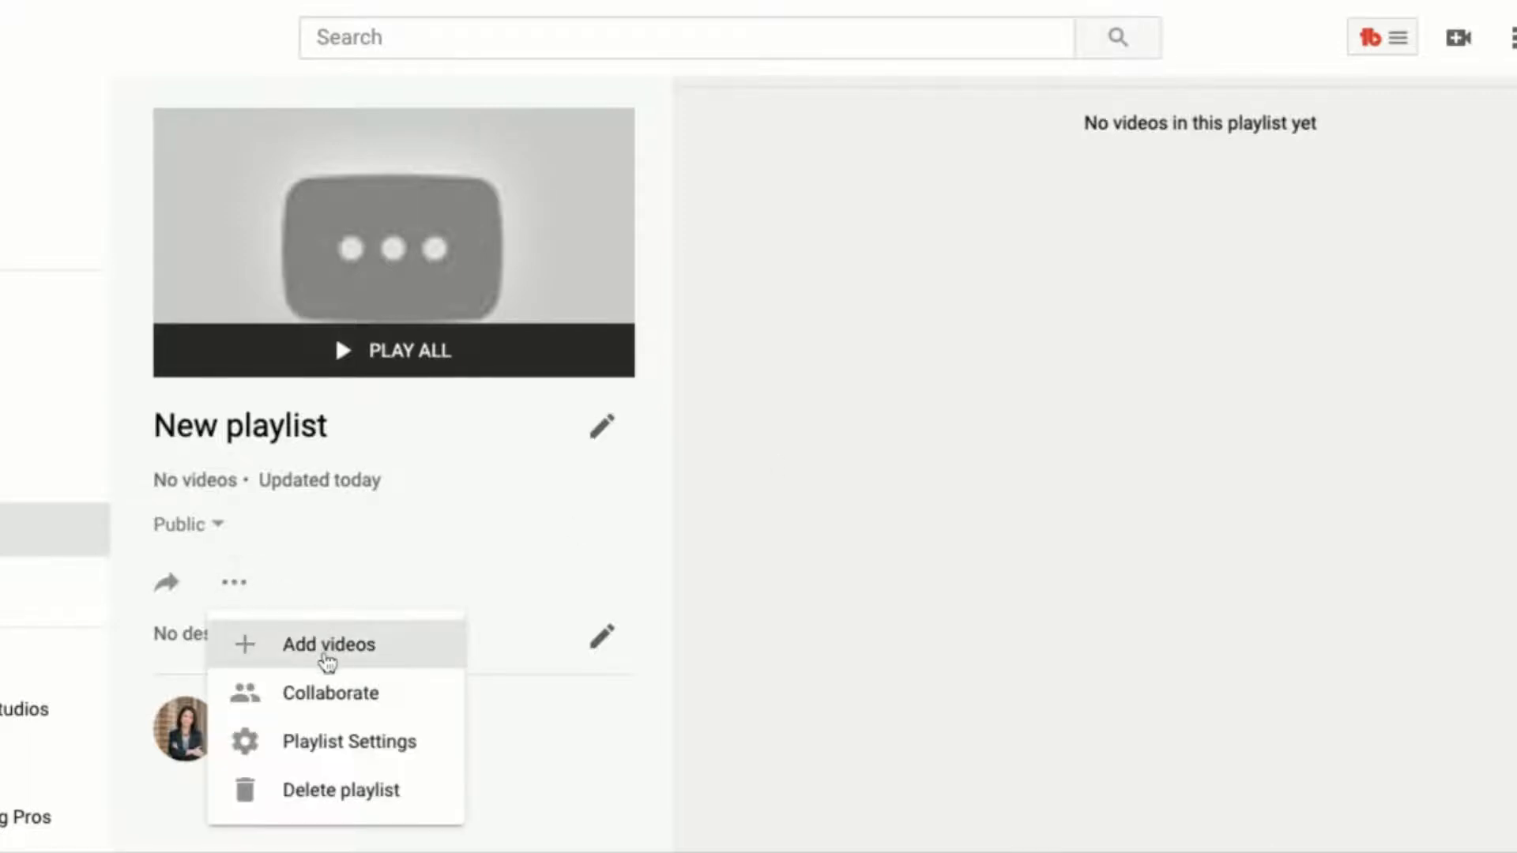
{"action": "left_click", "coordinate": [329, 645]}
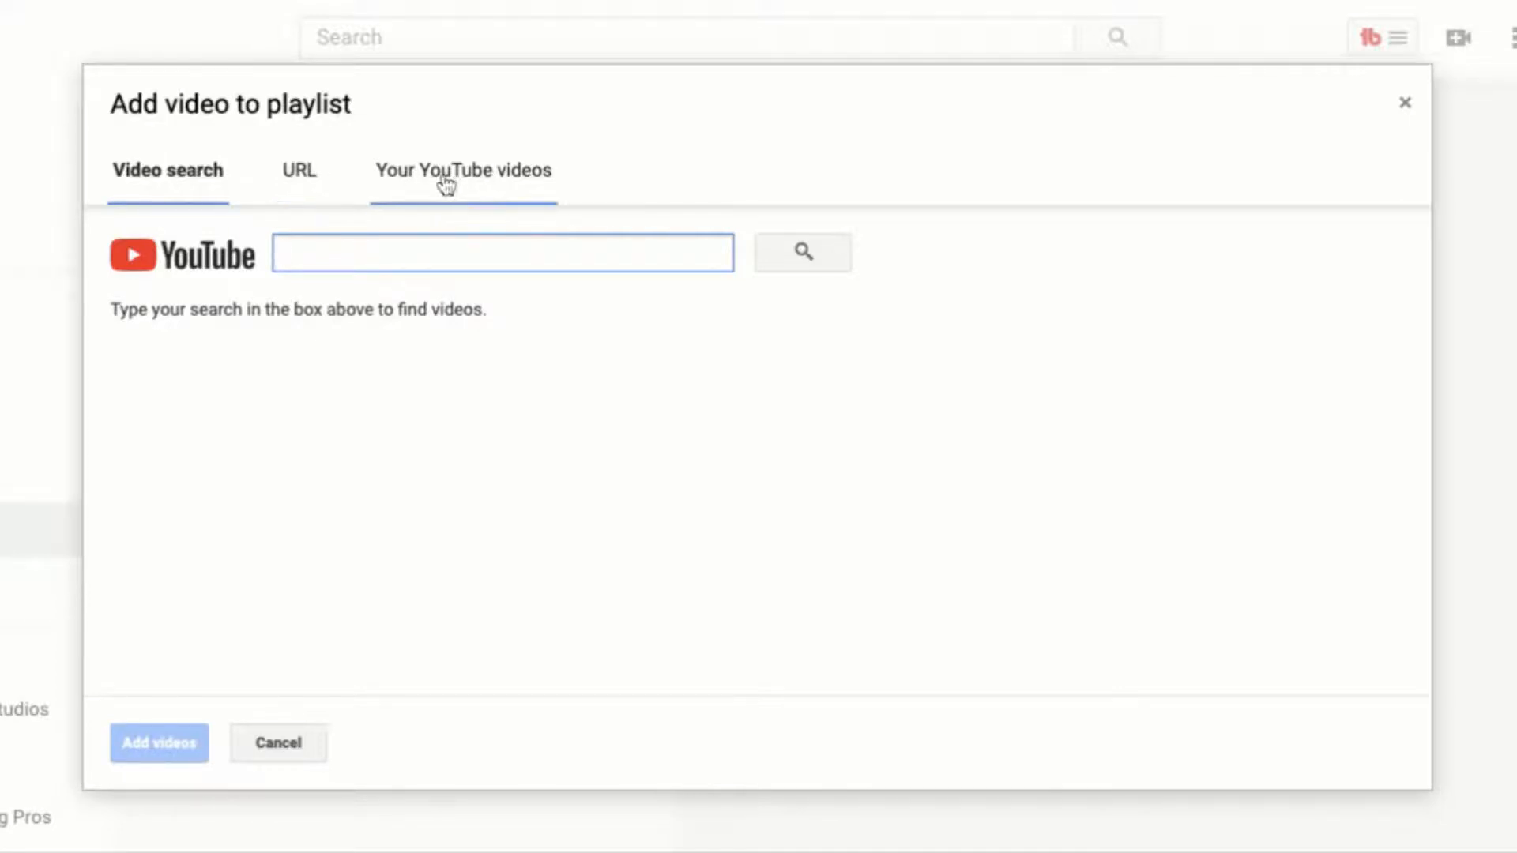
Pick the channel's most recent uploads from Your YouTube videos and add them to the playlist
{"action": "left_click", "coordinate": [463, 170]}
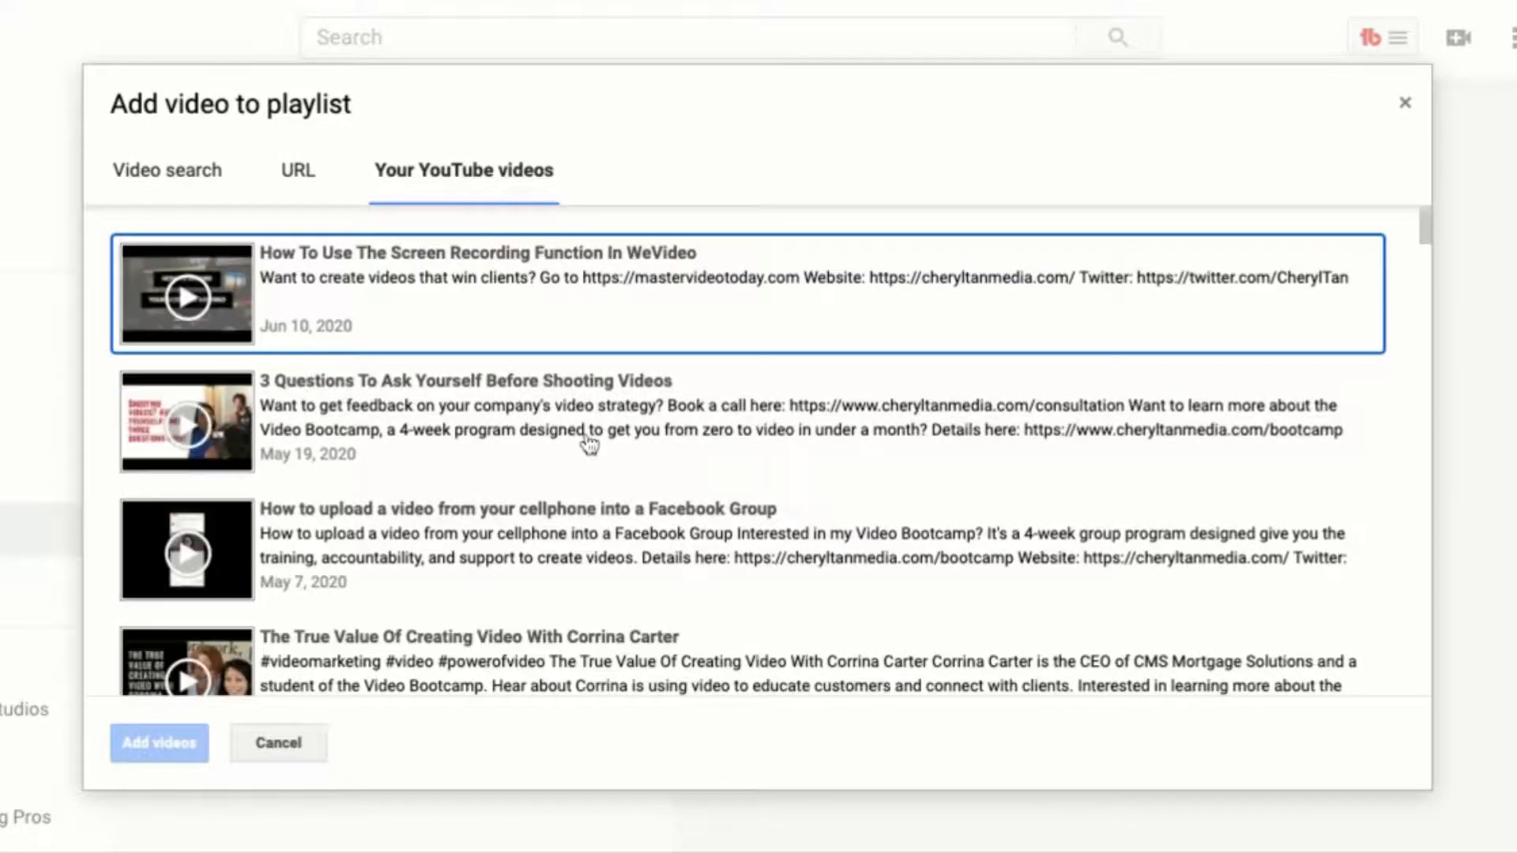
{"action": "mouse_move", "coordinate": [584, 338]}
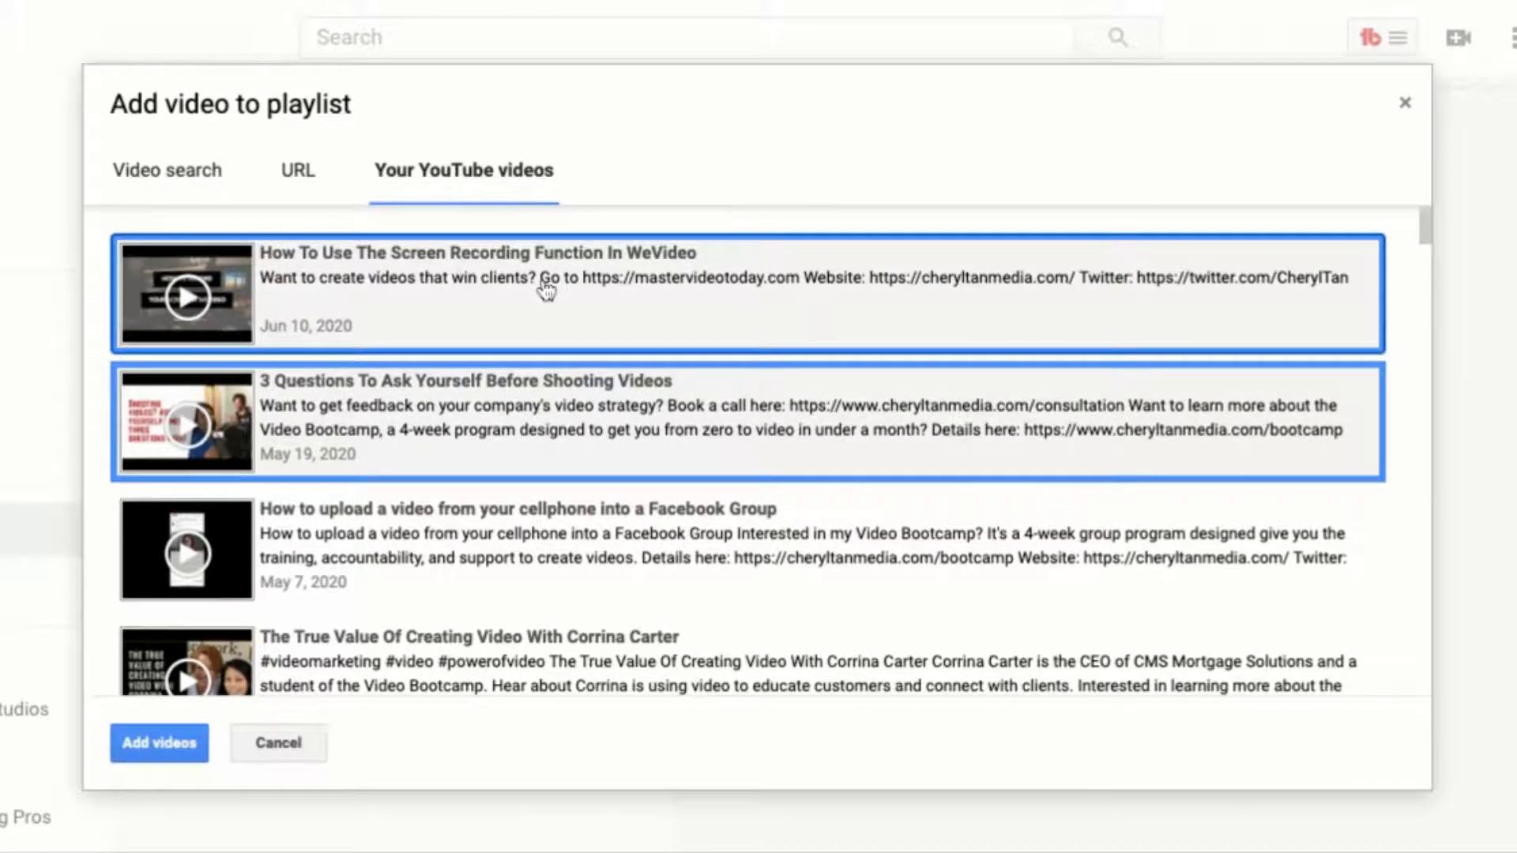
{"action": "left_click", "coordinate": [678, 534]}
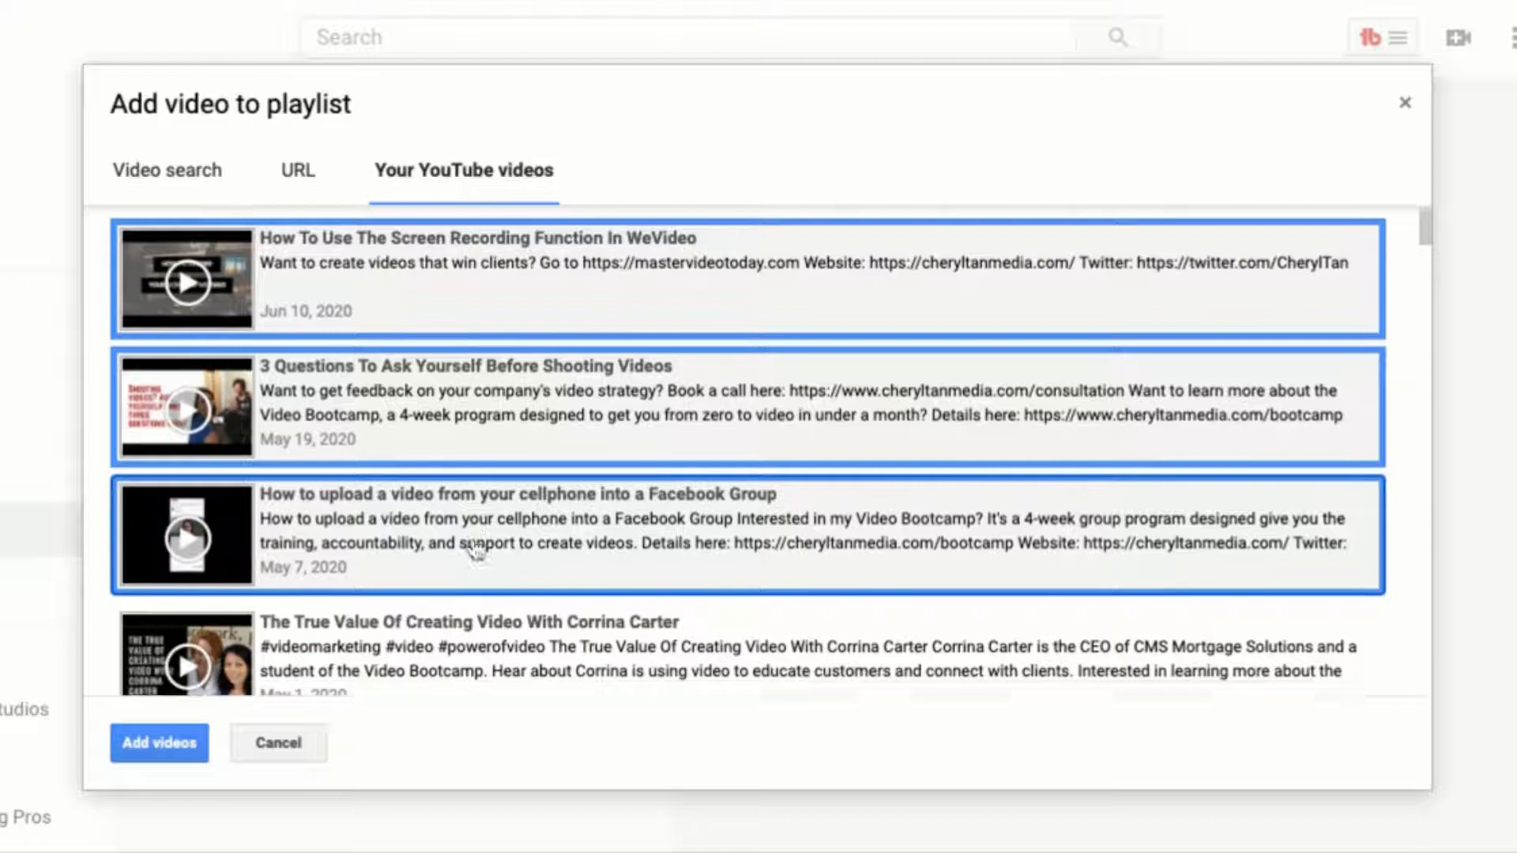
{"action": "scroll", "scroll_direction": "down", "scroll_amount": 3}
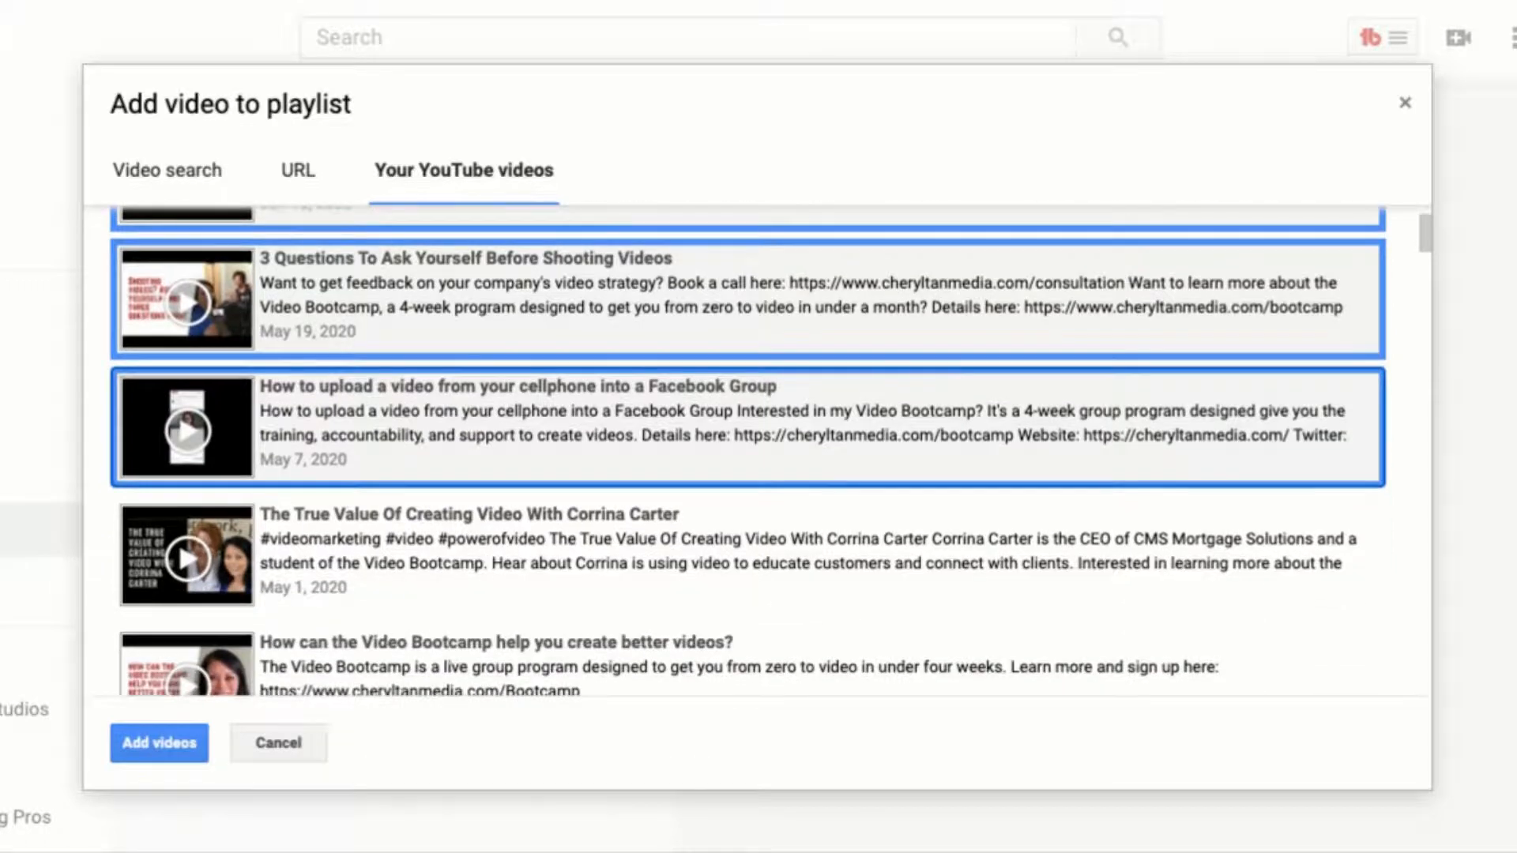
{"action": "scroll", "scroll_direction": "down", "scroll_amount": 3}
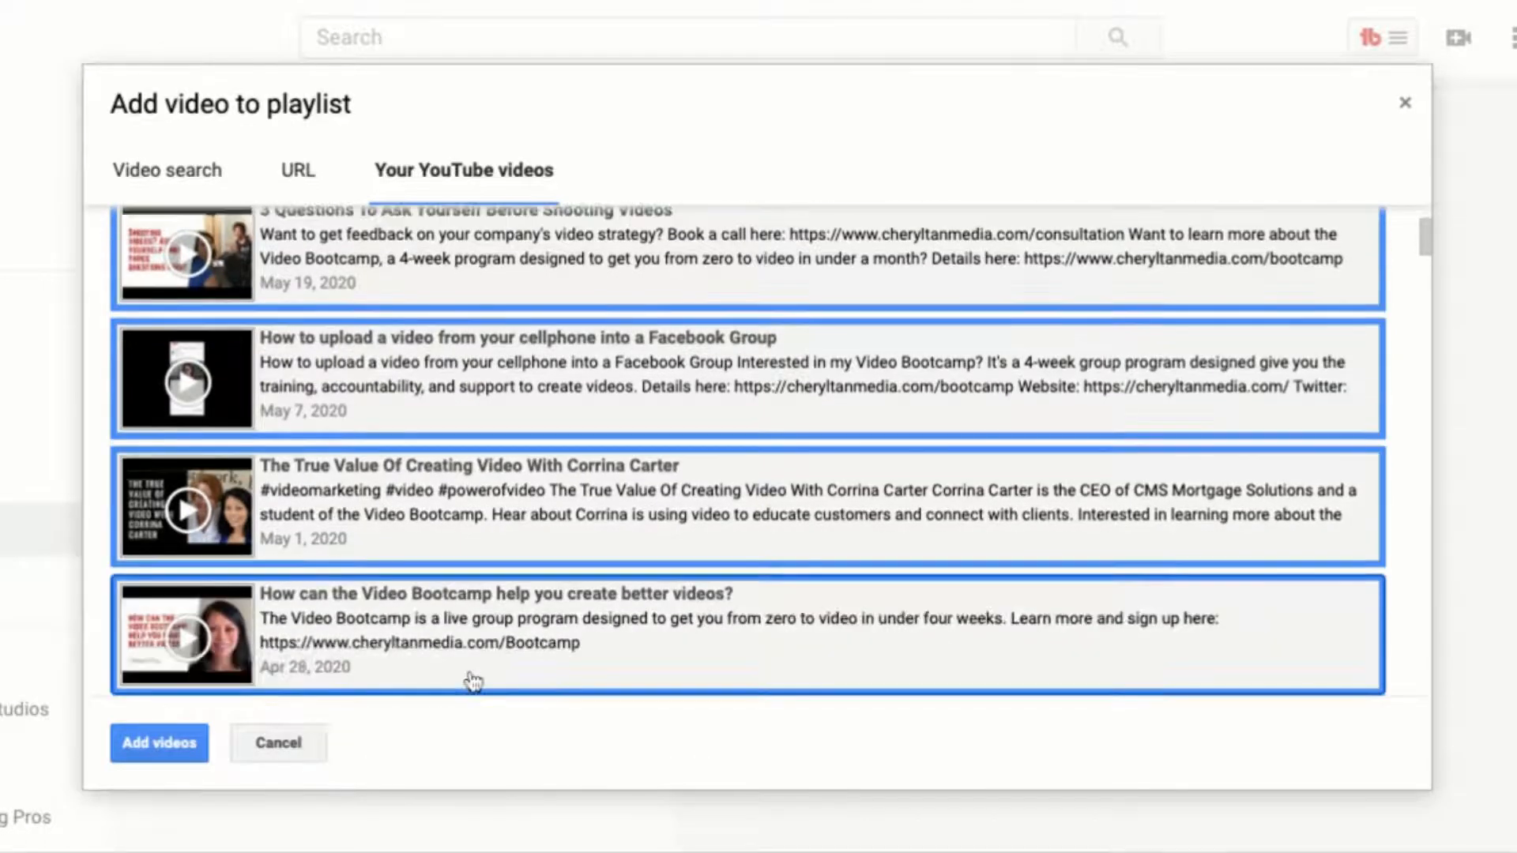
{"action": "scroll", "scroll_direction": "up", "scroll_amount": 3}
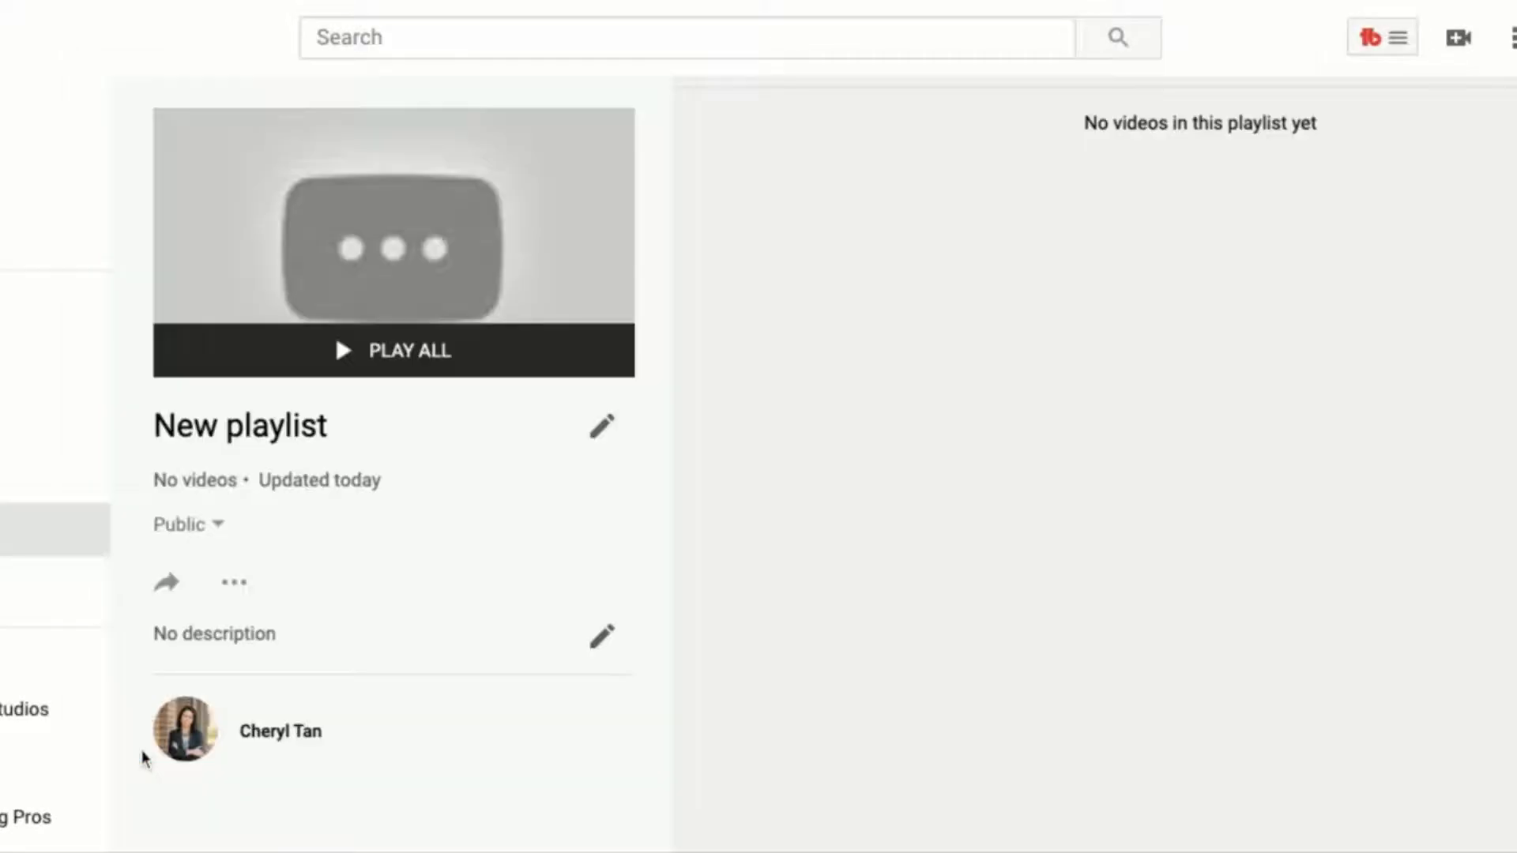
{"action": "mouse_move", "coordinate": [144, 757]}
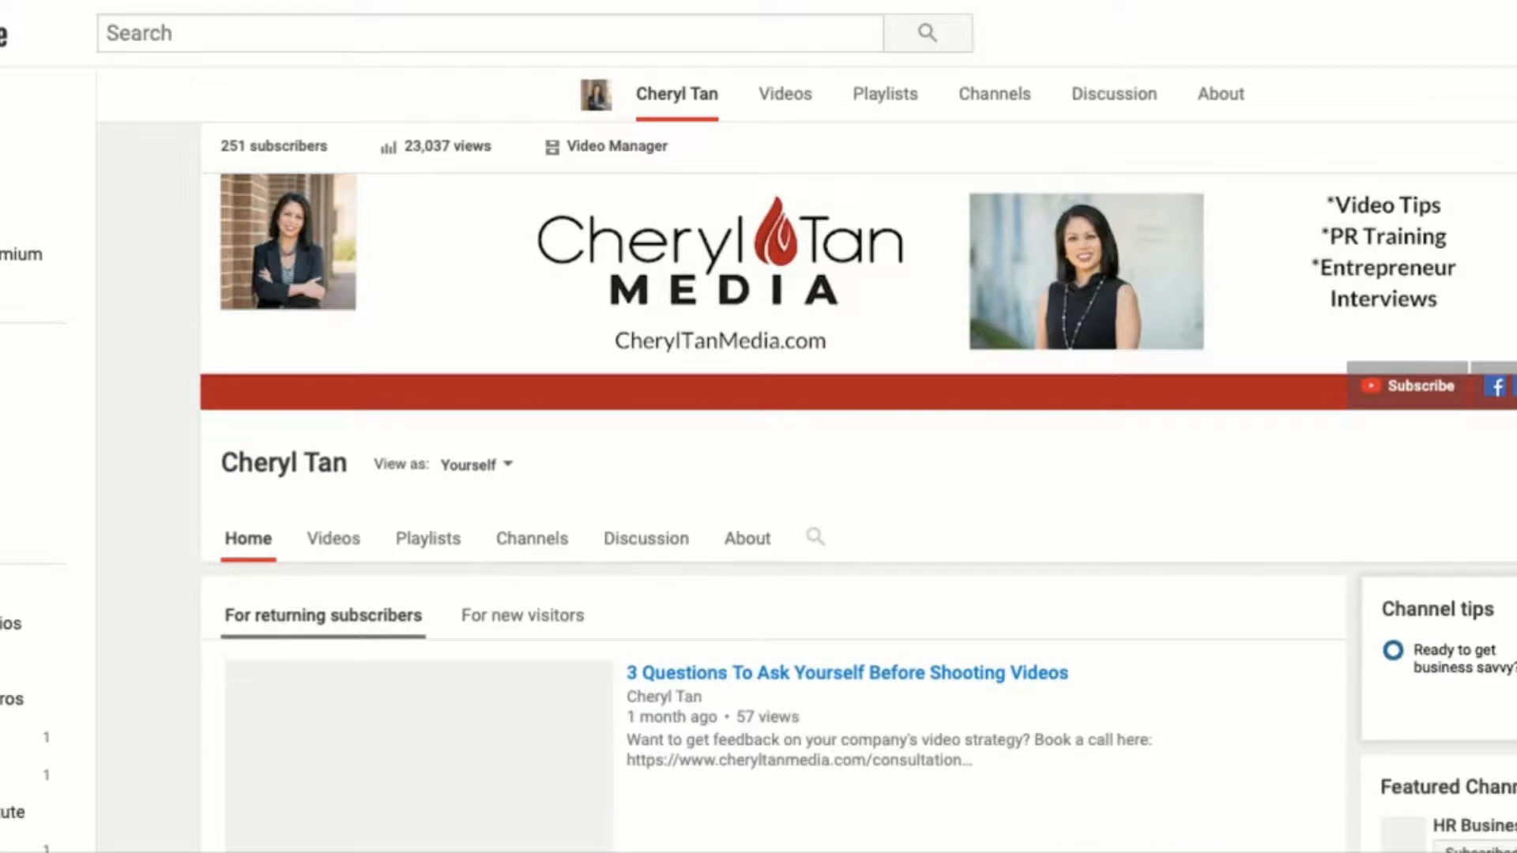
Scroll the channel Home tab down to the Add a section control at the bottom
{"action": "scroll", "scroll_direction": "down", "scroll_amount": 3}
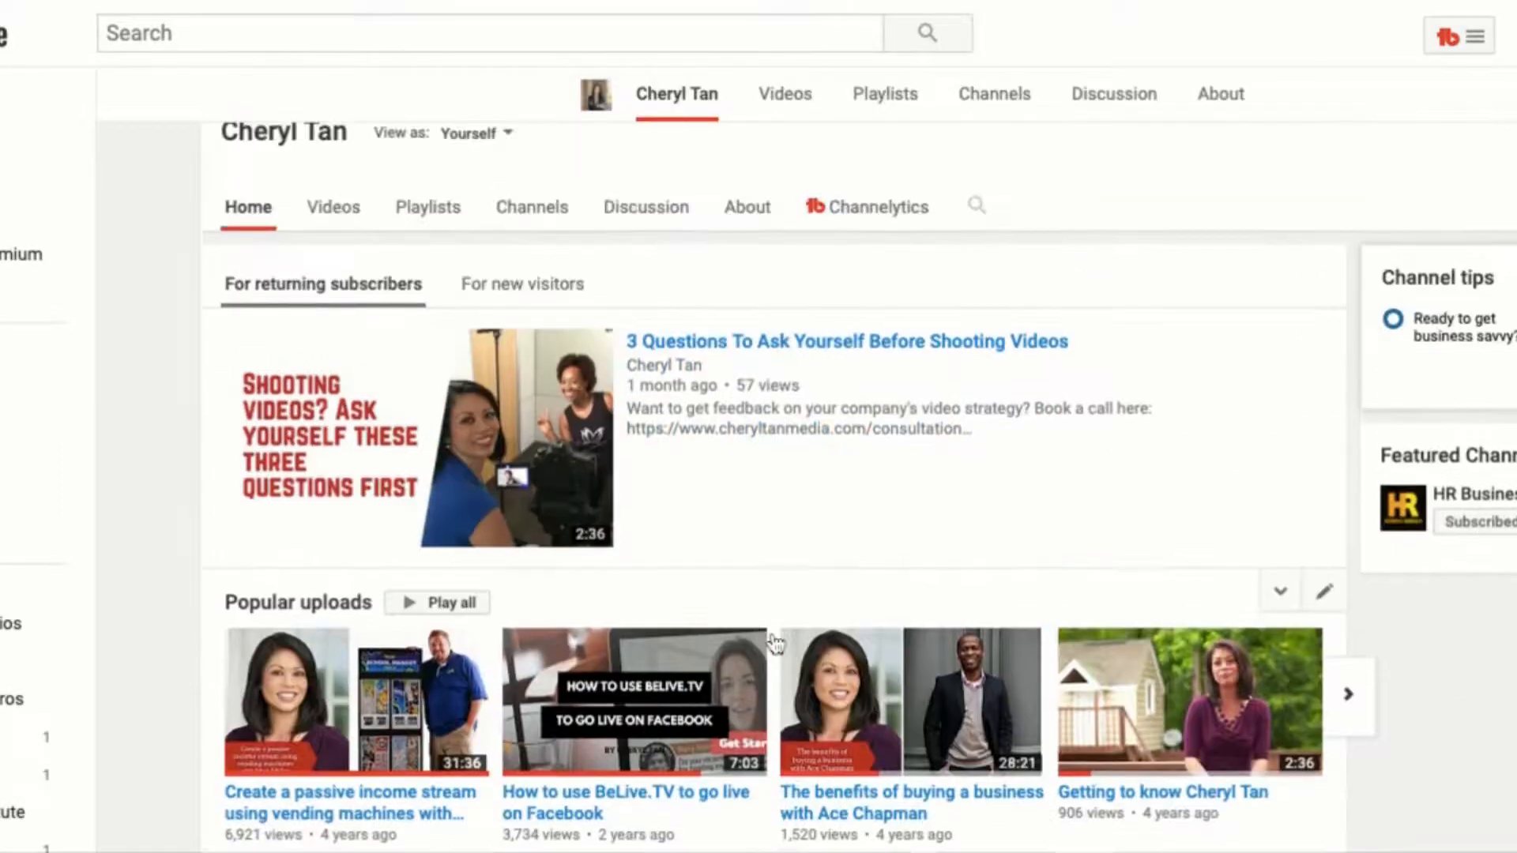
{"action": "scroll", "scroll_direction": "down", "scroll_amount": 3}
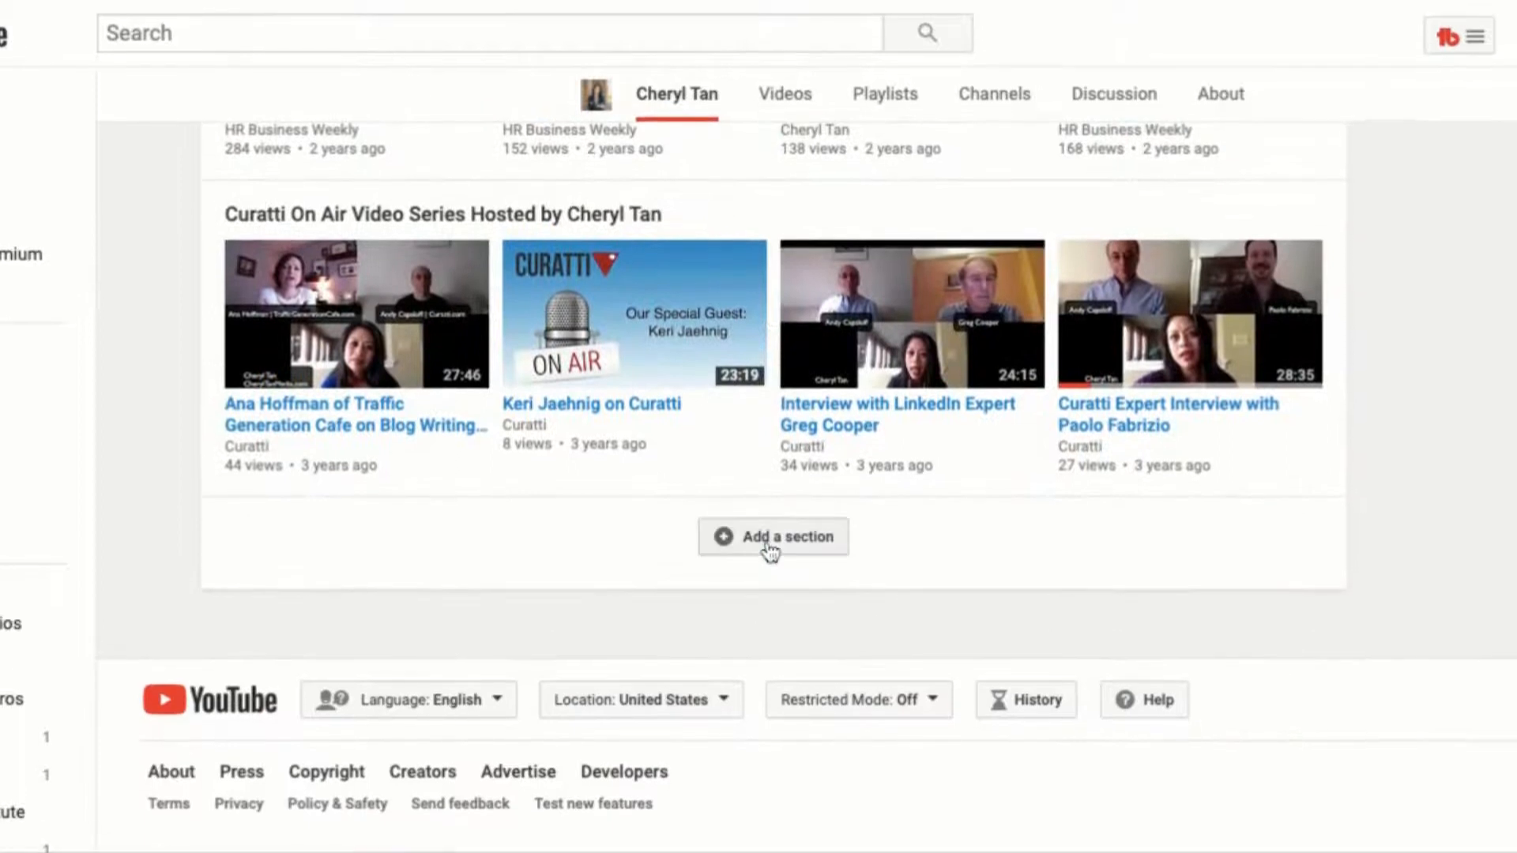
Add a Single playlist section in a horizontal row showing 'New playlist' and save it with Done
{"action": "left_click", "coordinate": [773, 537]}
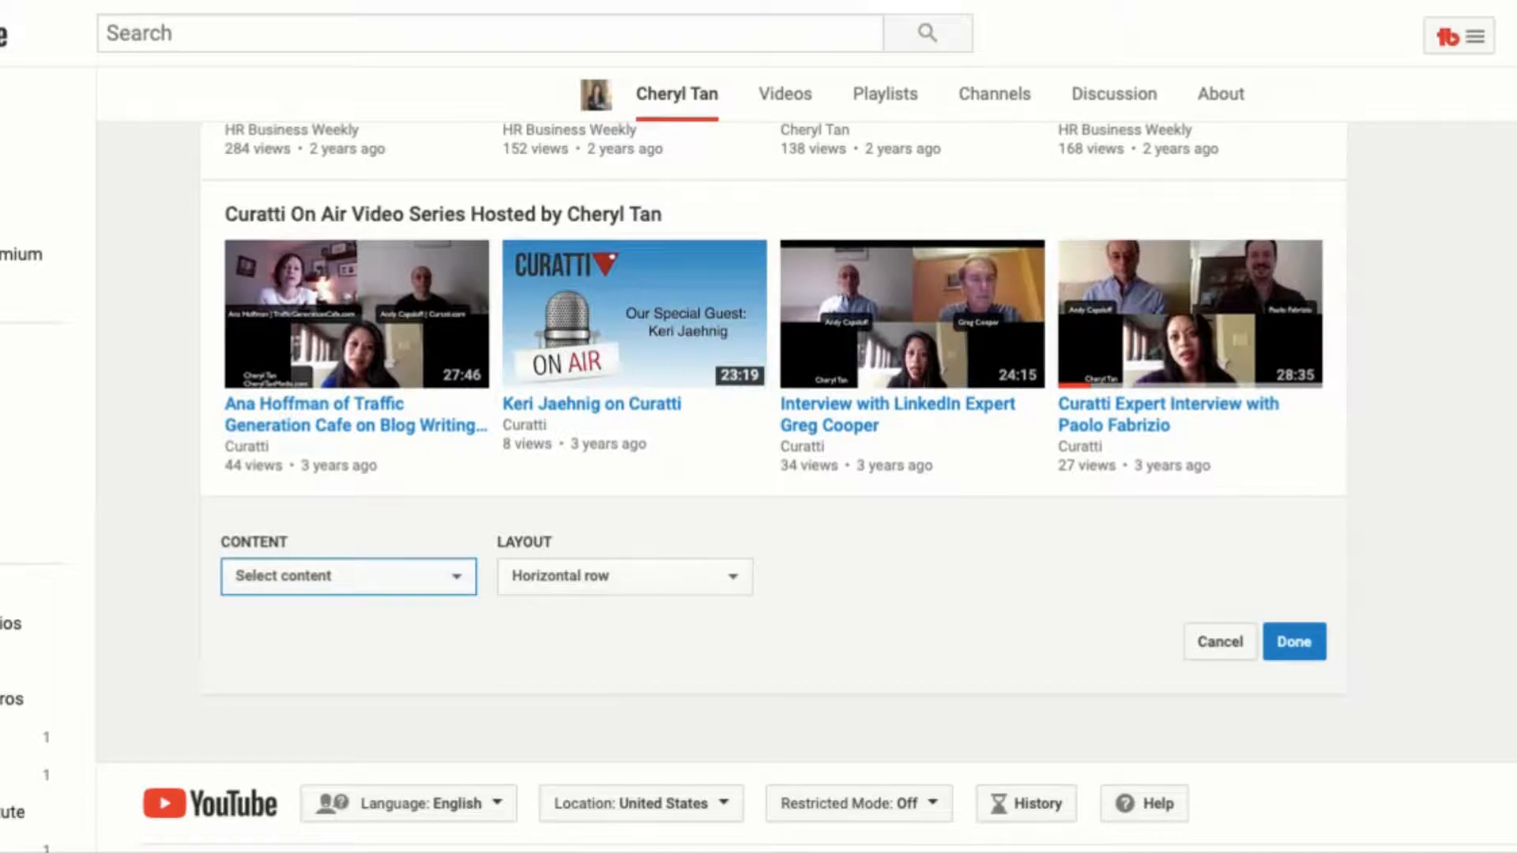
{"action": "left_click", "coordinate": [348, 575]}
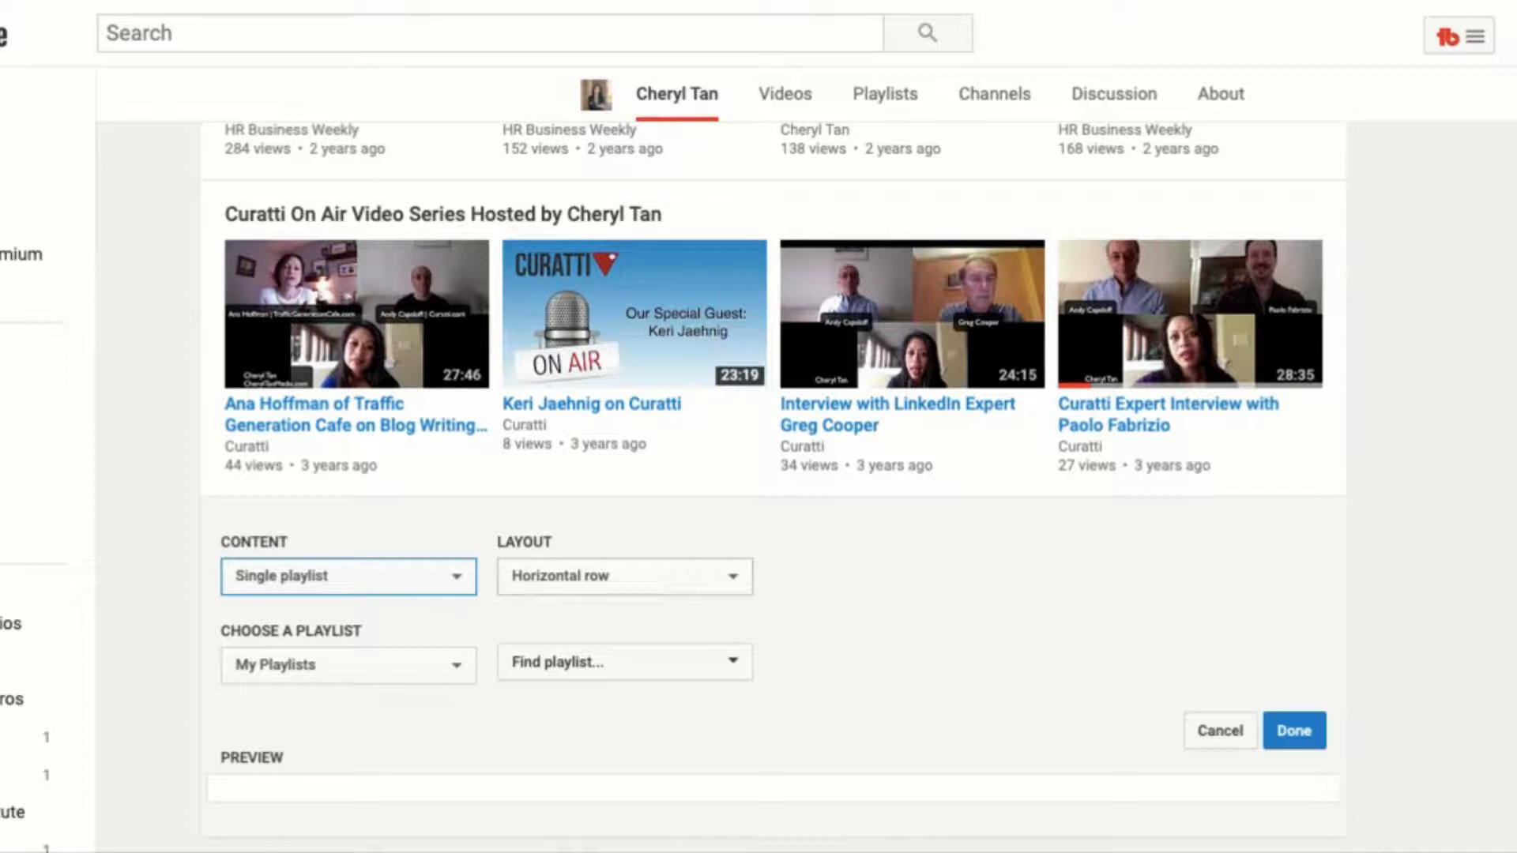
{"action": "mouse_move", "coordinate": [657, 594]}
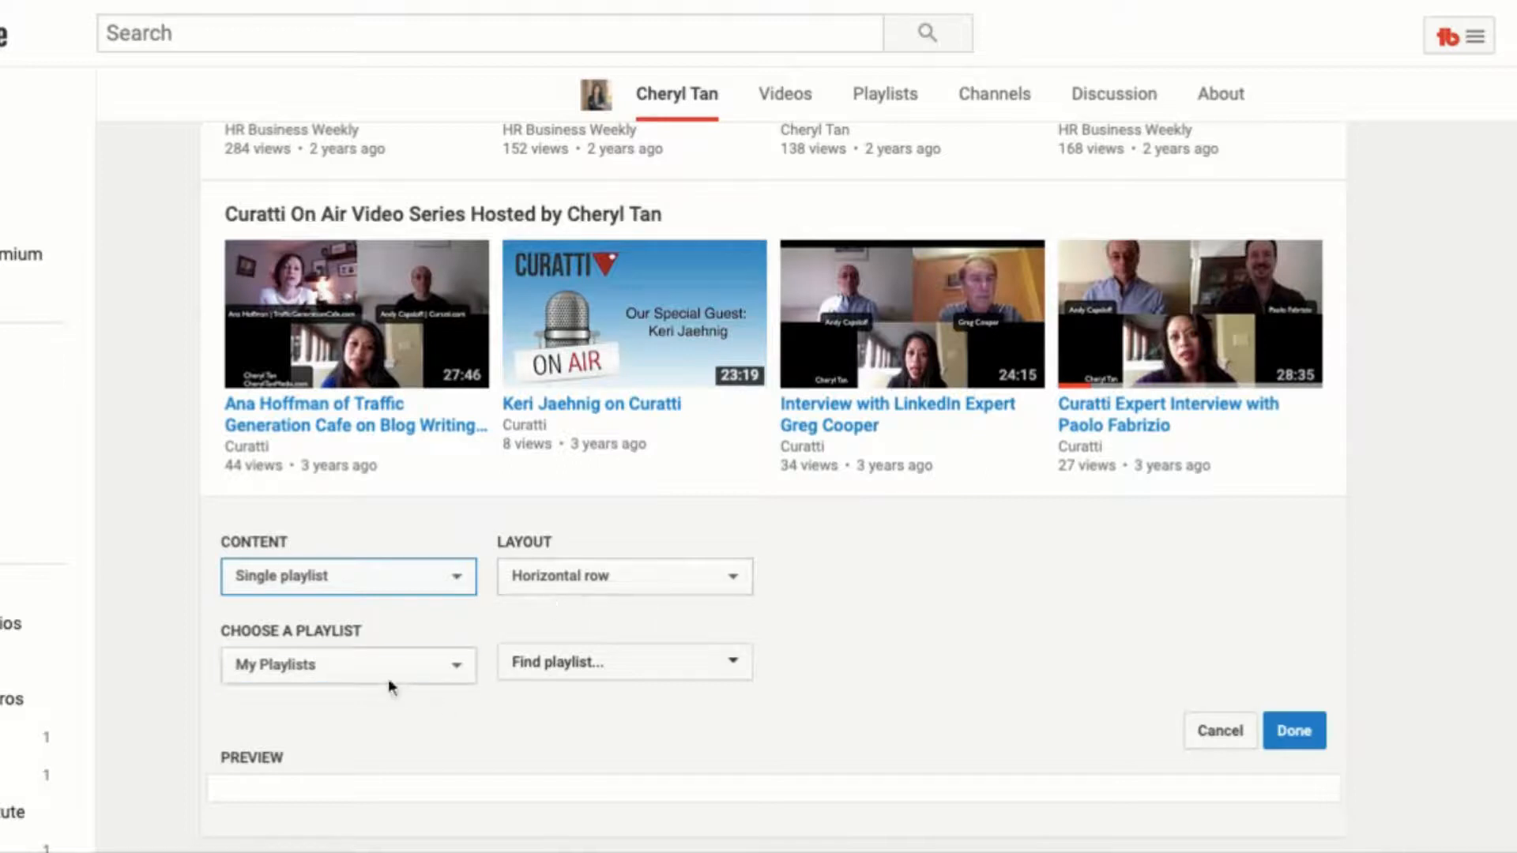
{"action": "left_click", "coordinate": [348, 665]}
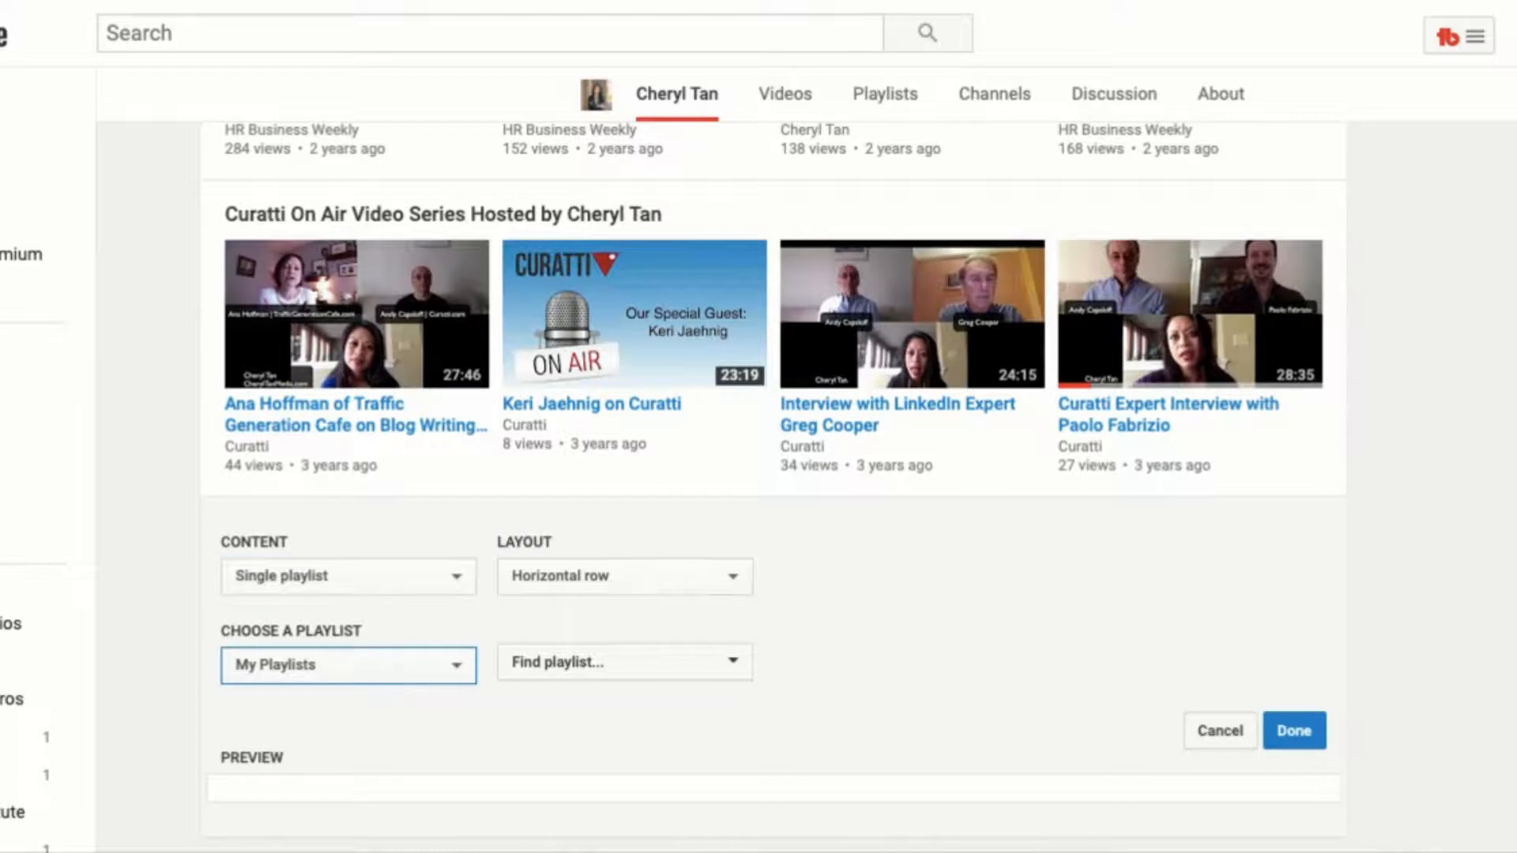
{"action": "left_click", "coordinate": [623, 661]}
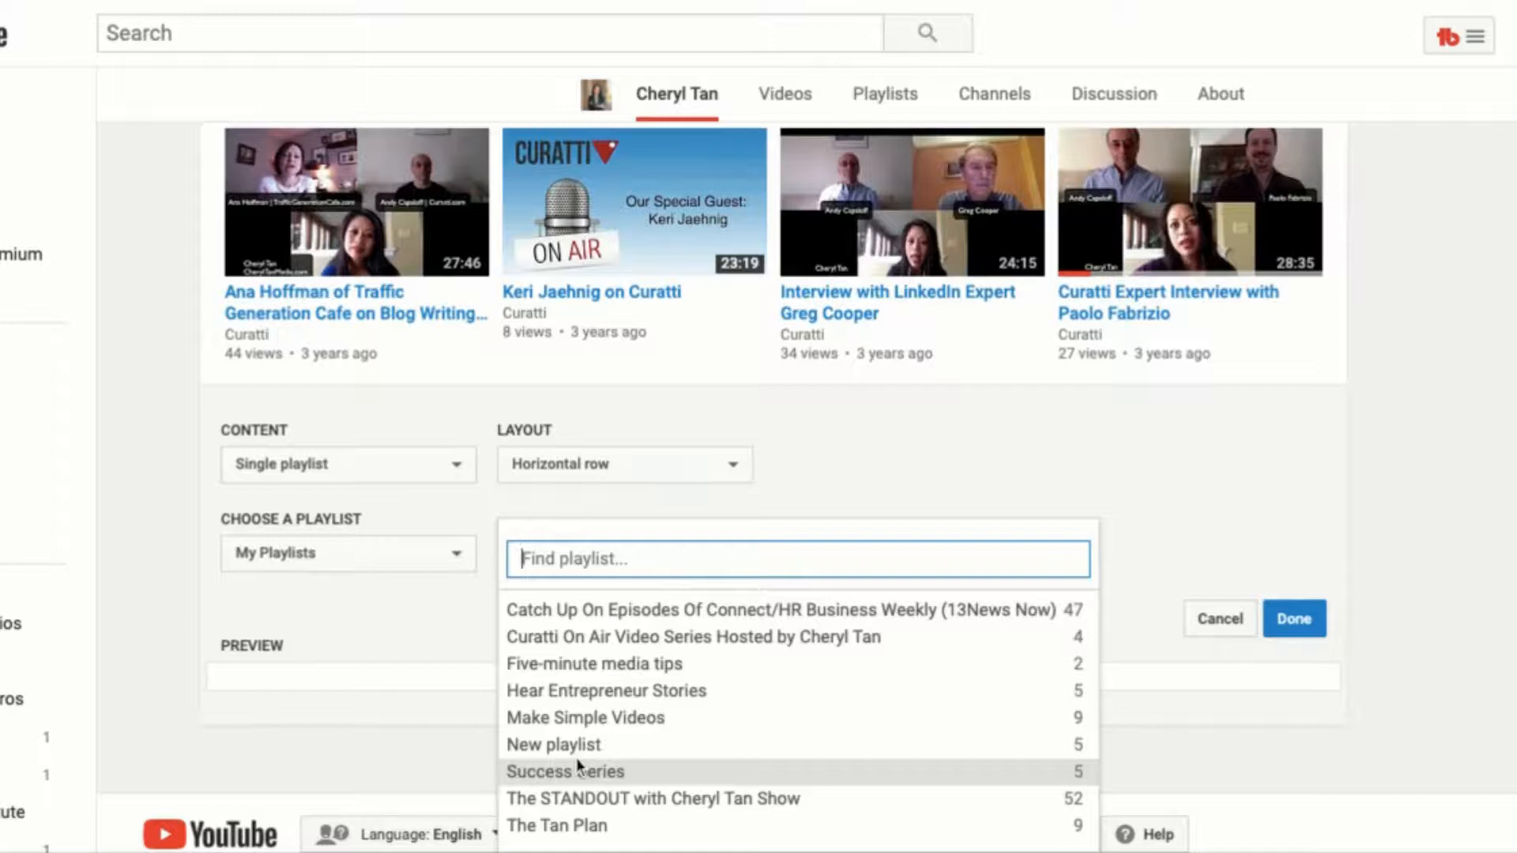
{"action": "mouse_move", "coordinate": [579, 744]}
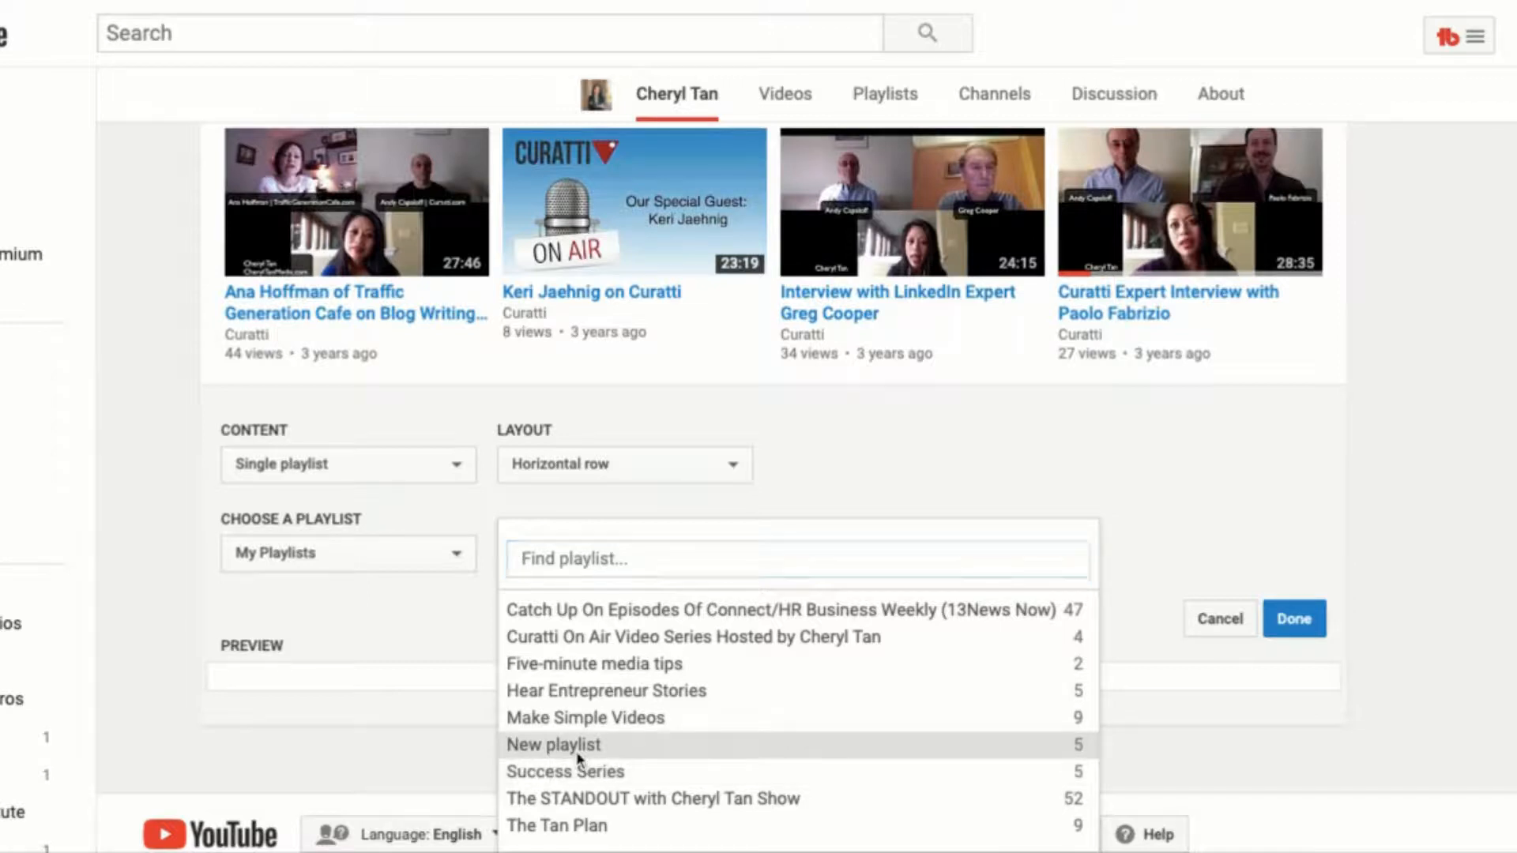
{"action": "left_click", "coordinate": [553, 745]}
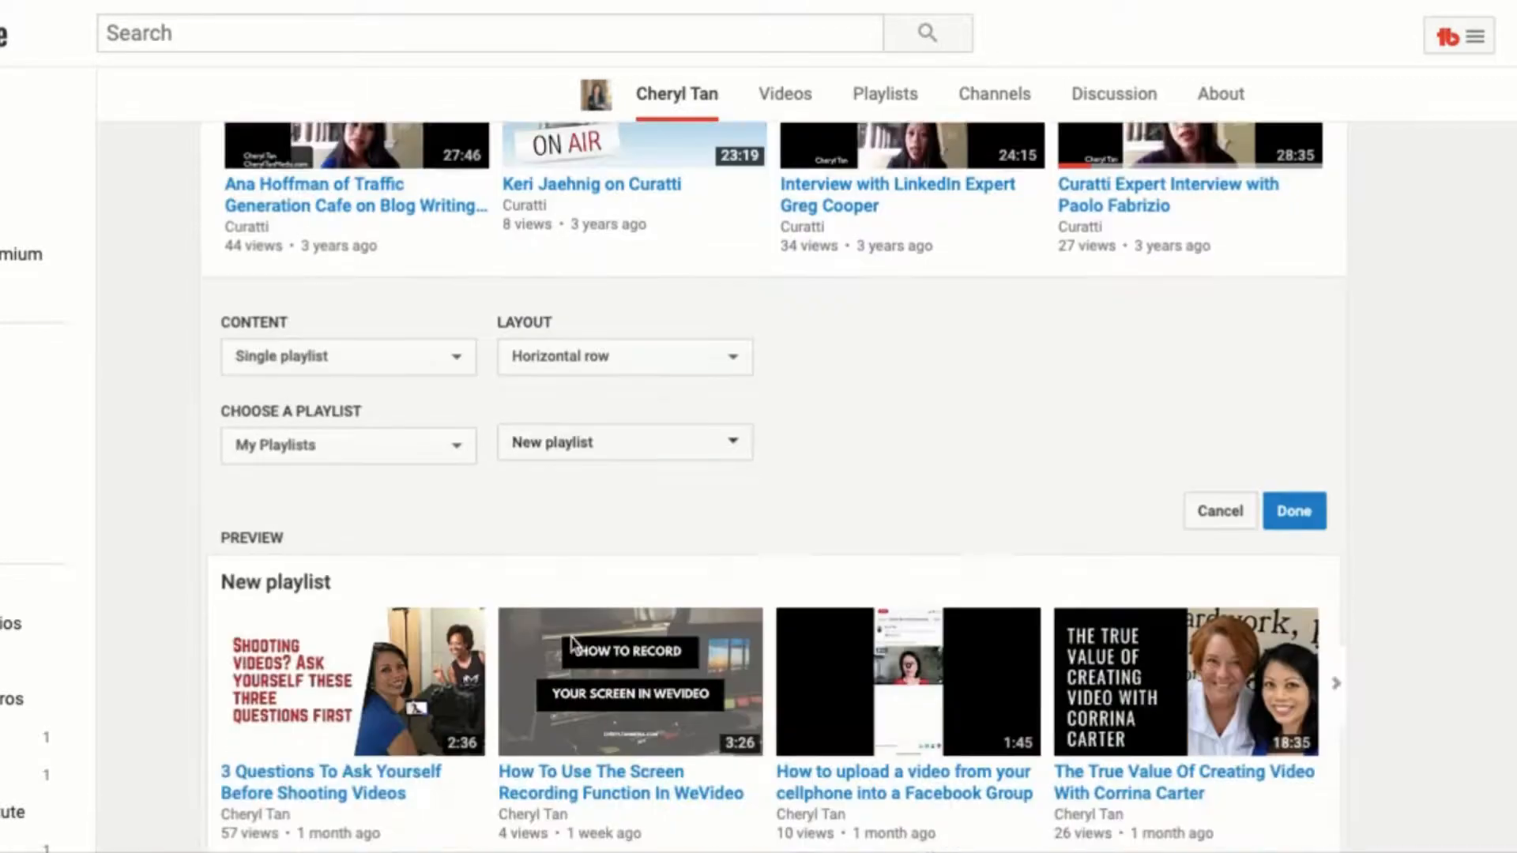
{"action": "scroll", "scroll_direction": "down", "scroll_amount": 3}
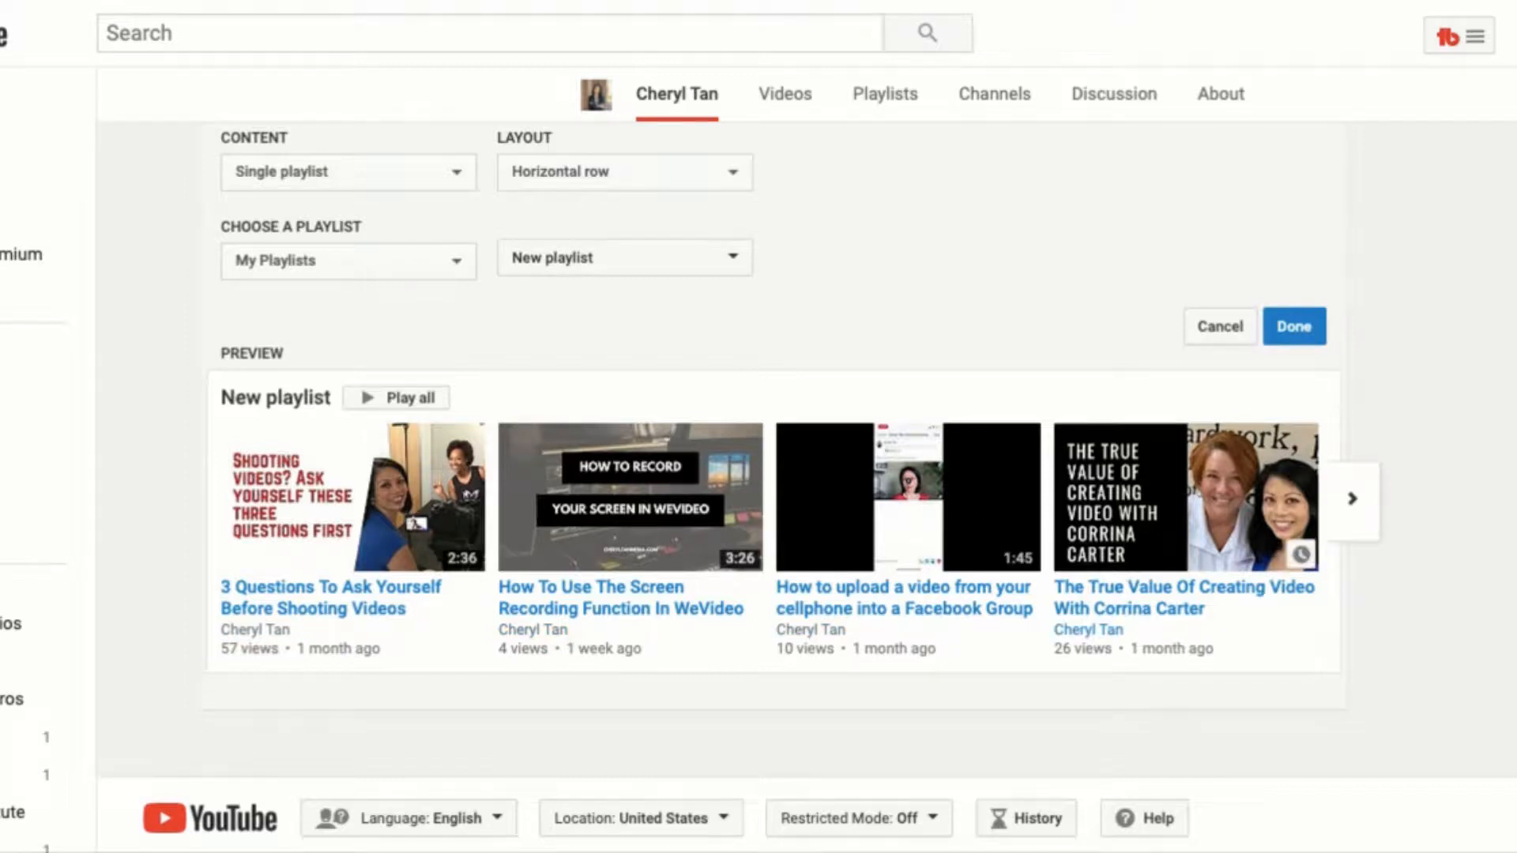
{"action": "mouse_move", "coordinate": [1478, 475]}
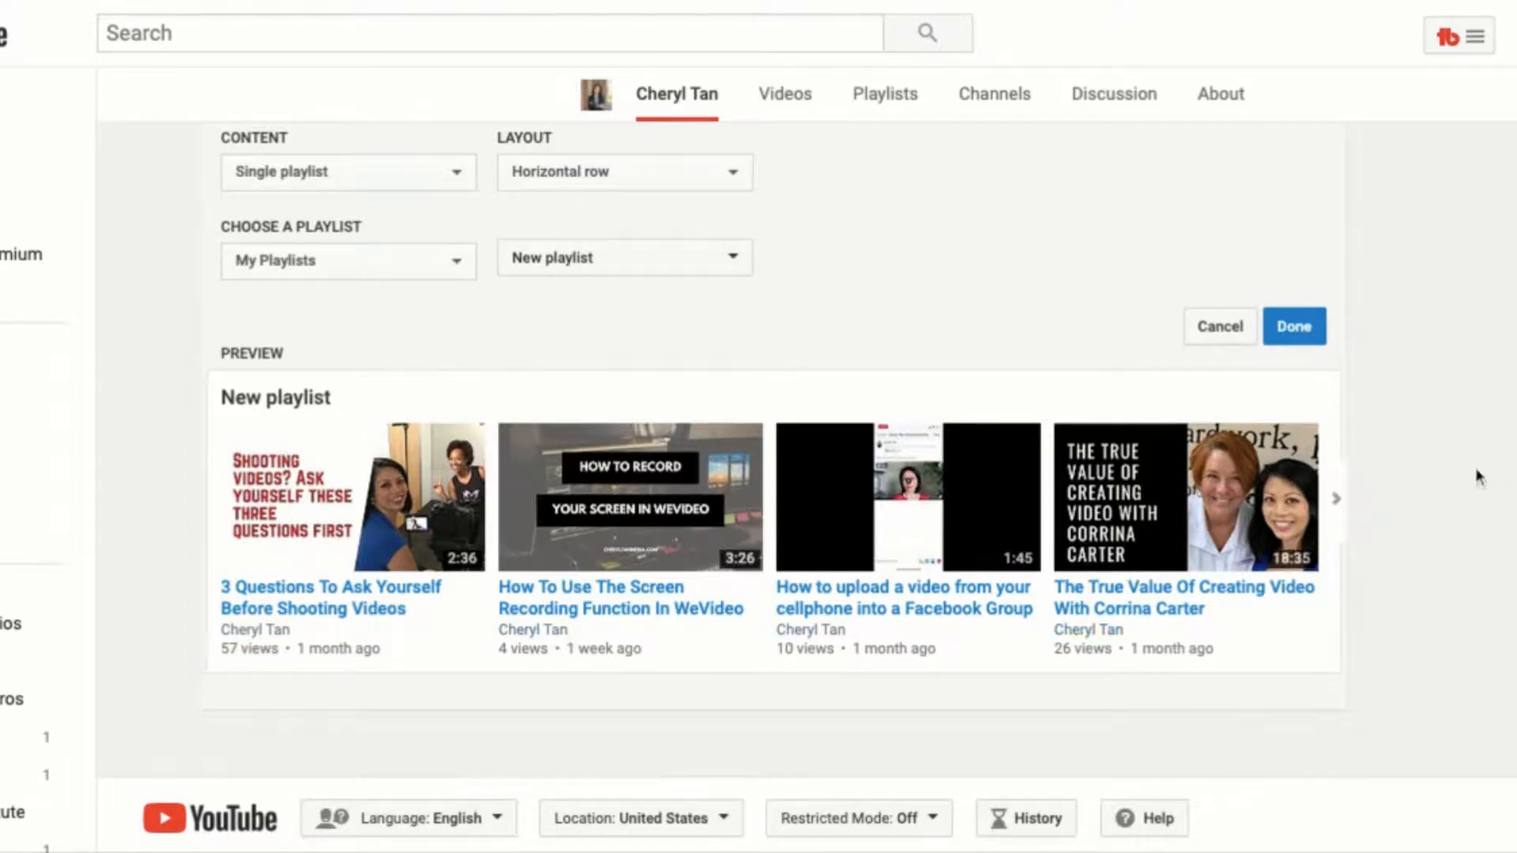
{"action": "left_click", "coordinate": [1292, 325]}
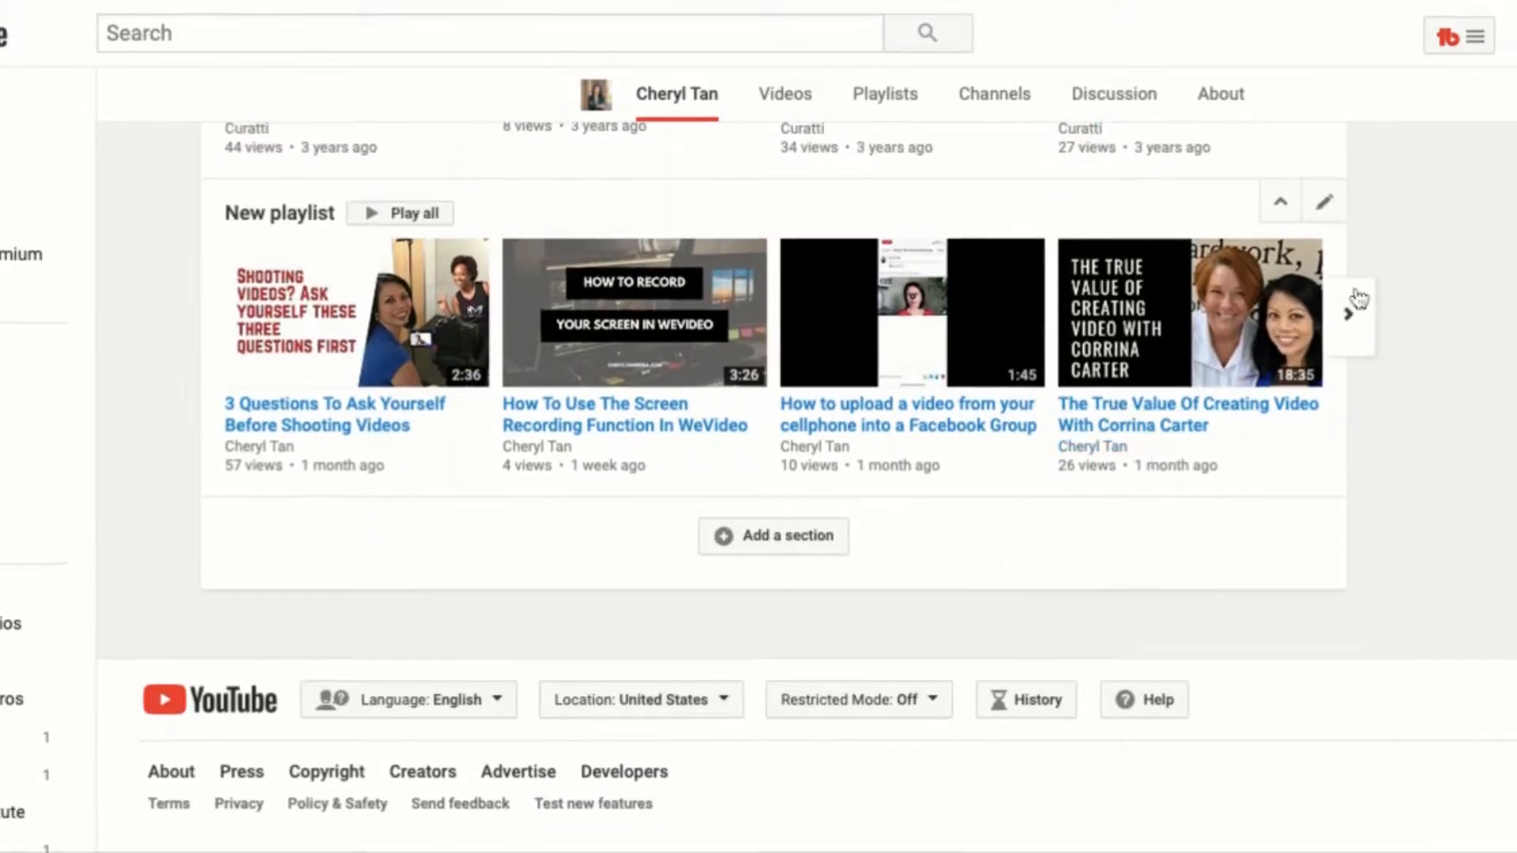
{"action": "mouse_move", "coordinate": [1361, 329]}
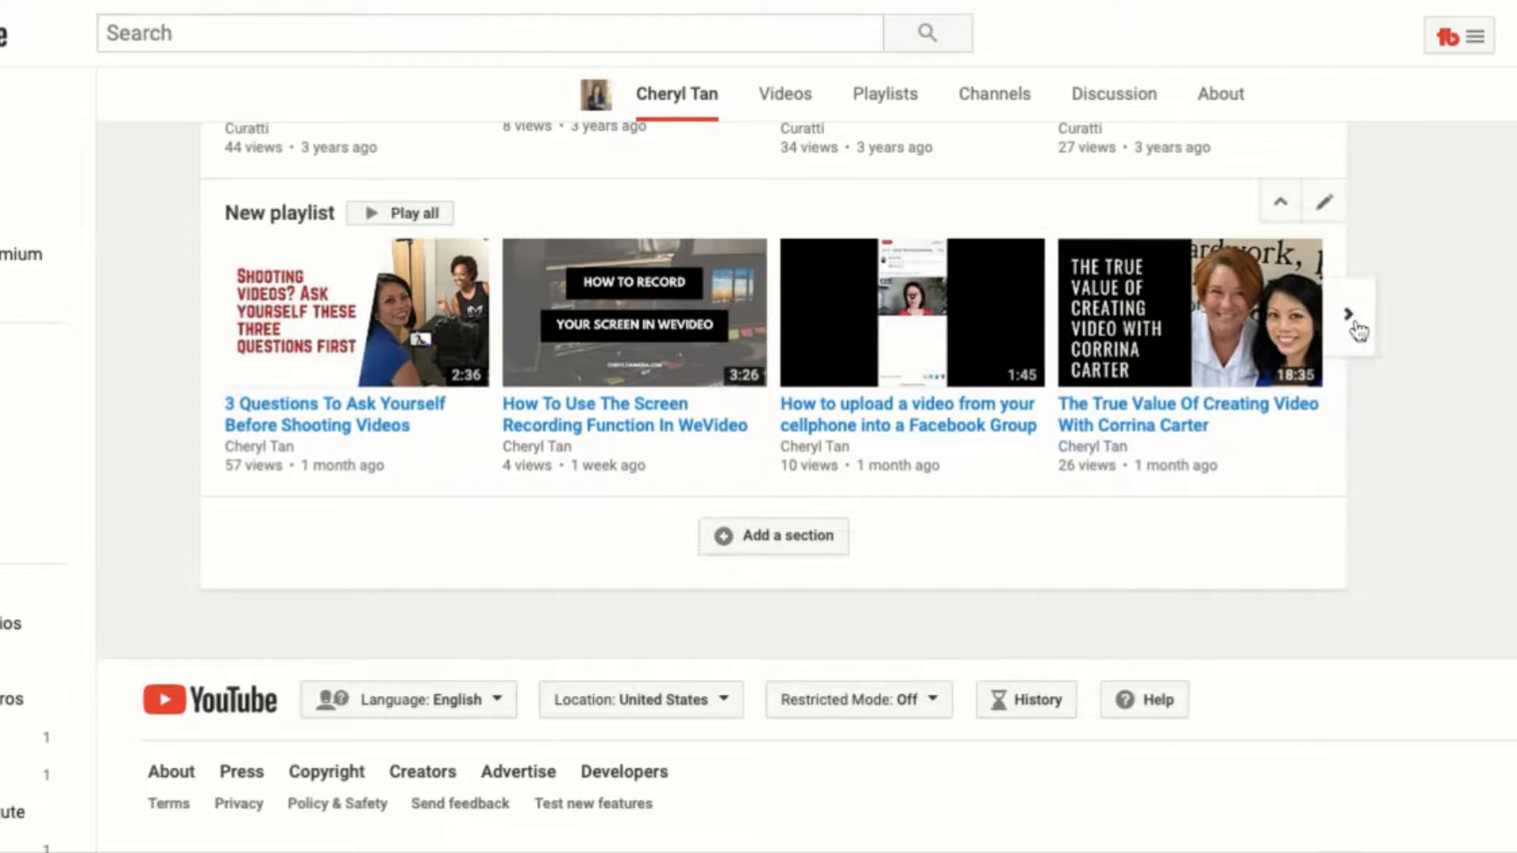
Advance the New playlist row to reveal its fifth video about the Video Bootcamp
{"action": "left_click", "coordinate": [1351, 313]}
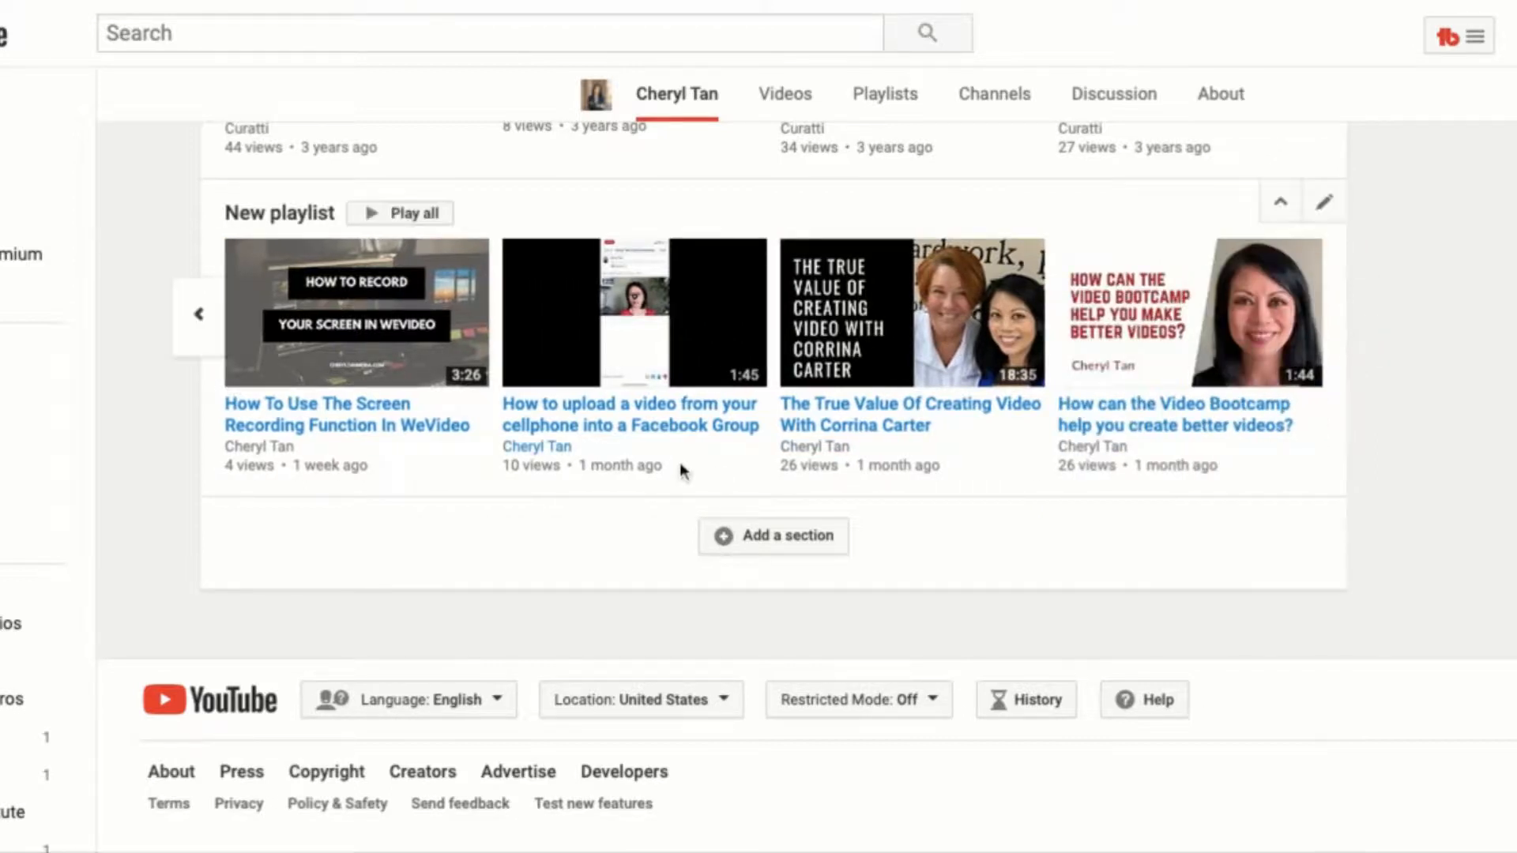
{"action": "mouse_move", "coordinate": [398, 213]}
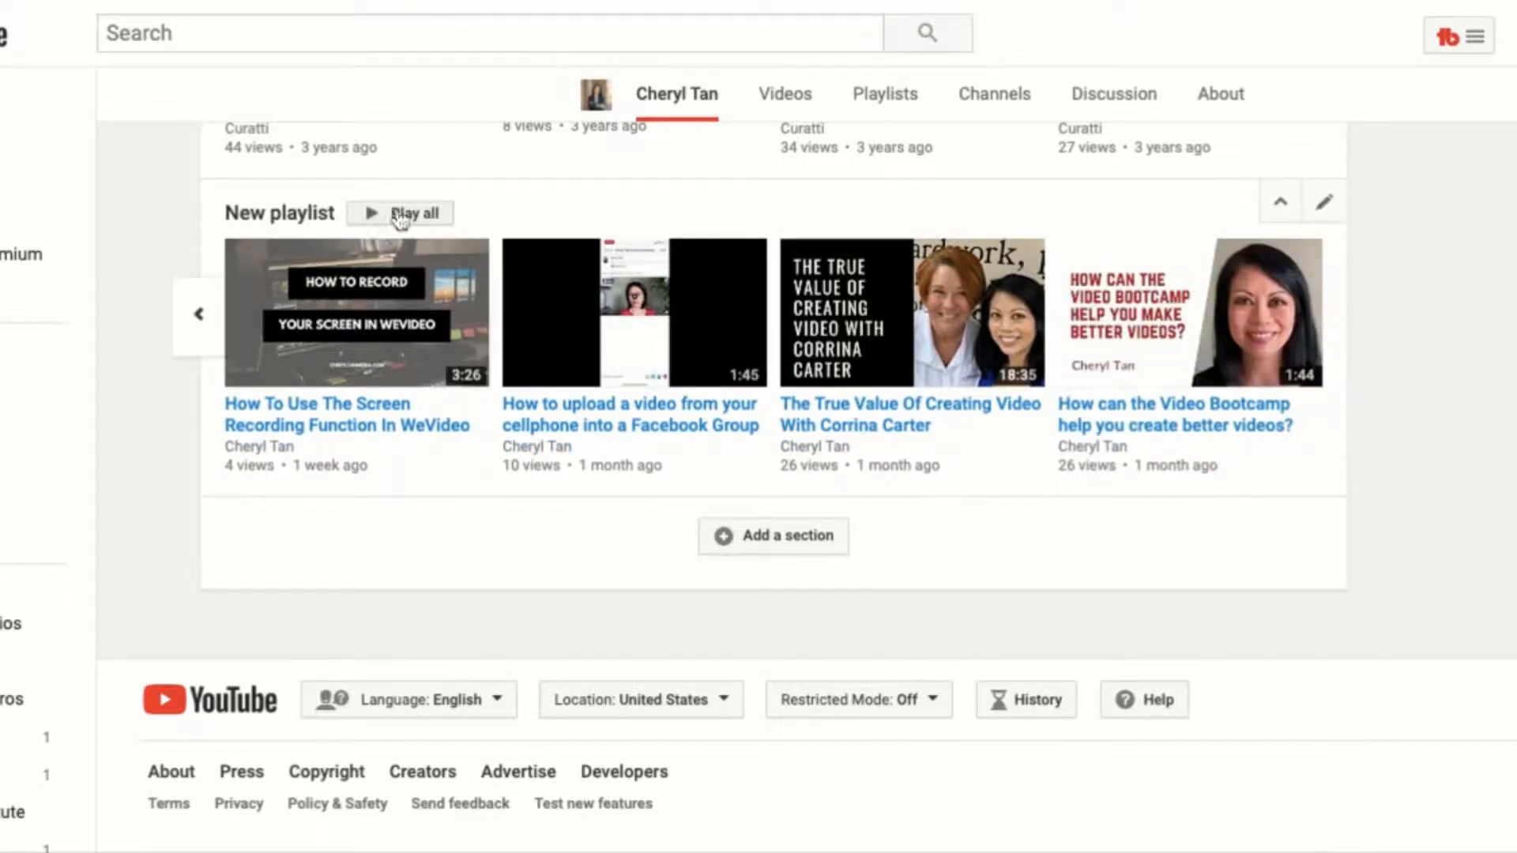
{"action": "mouse_move", "coordinate": [400, 213]}
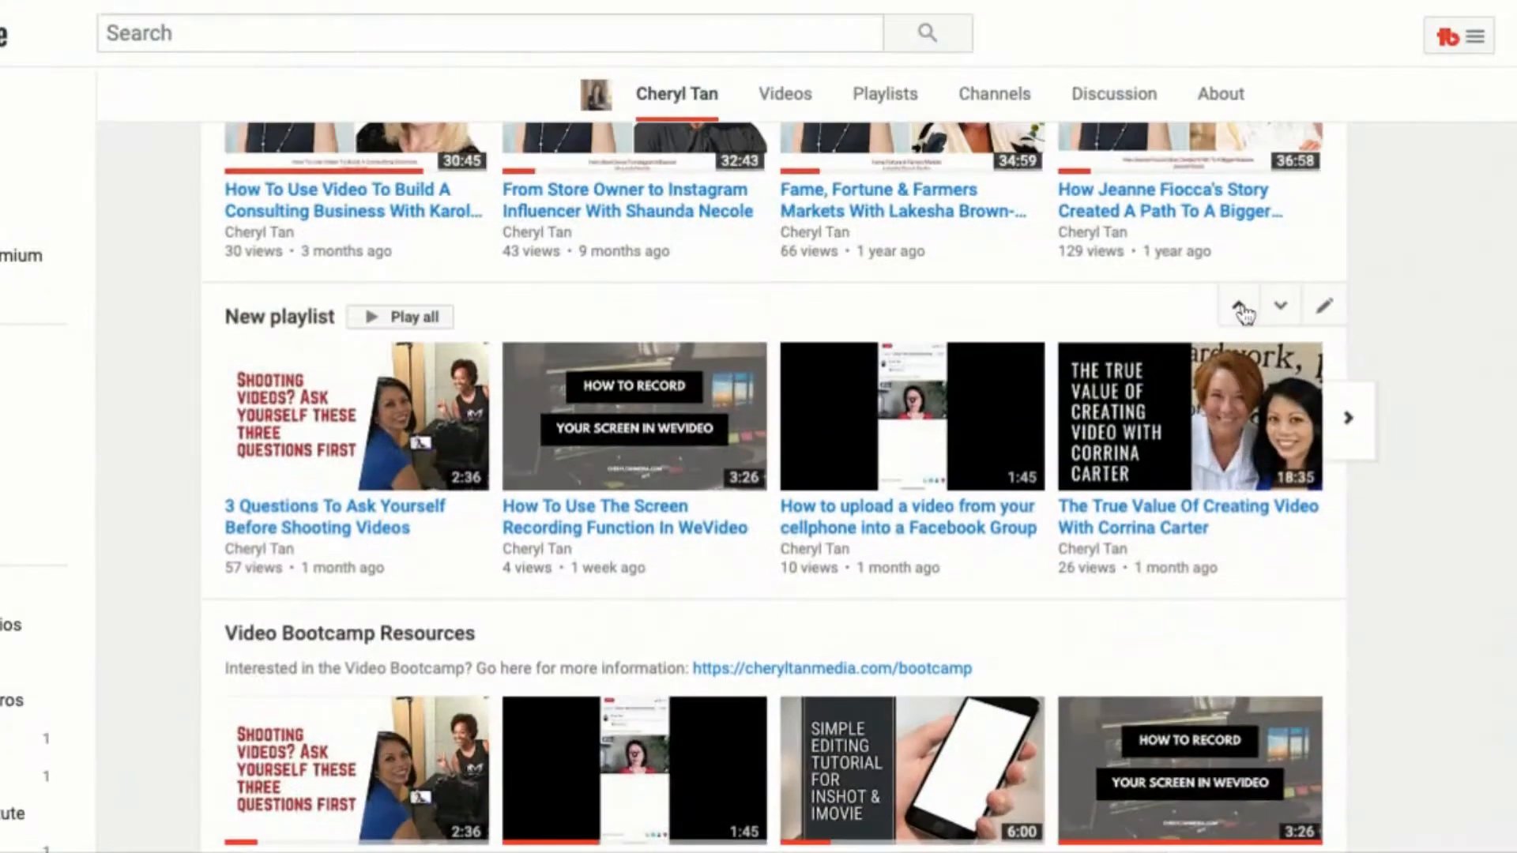
Scroll up to confirm the New playlist section sits below Popular uploads and above Uploads
{"action": "scroll", "scroll_direction": "up", "scroll_amount": 3}
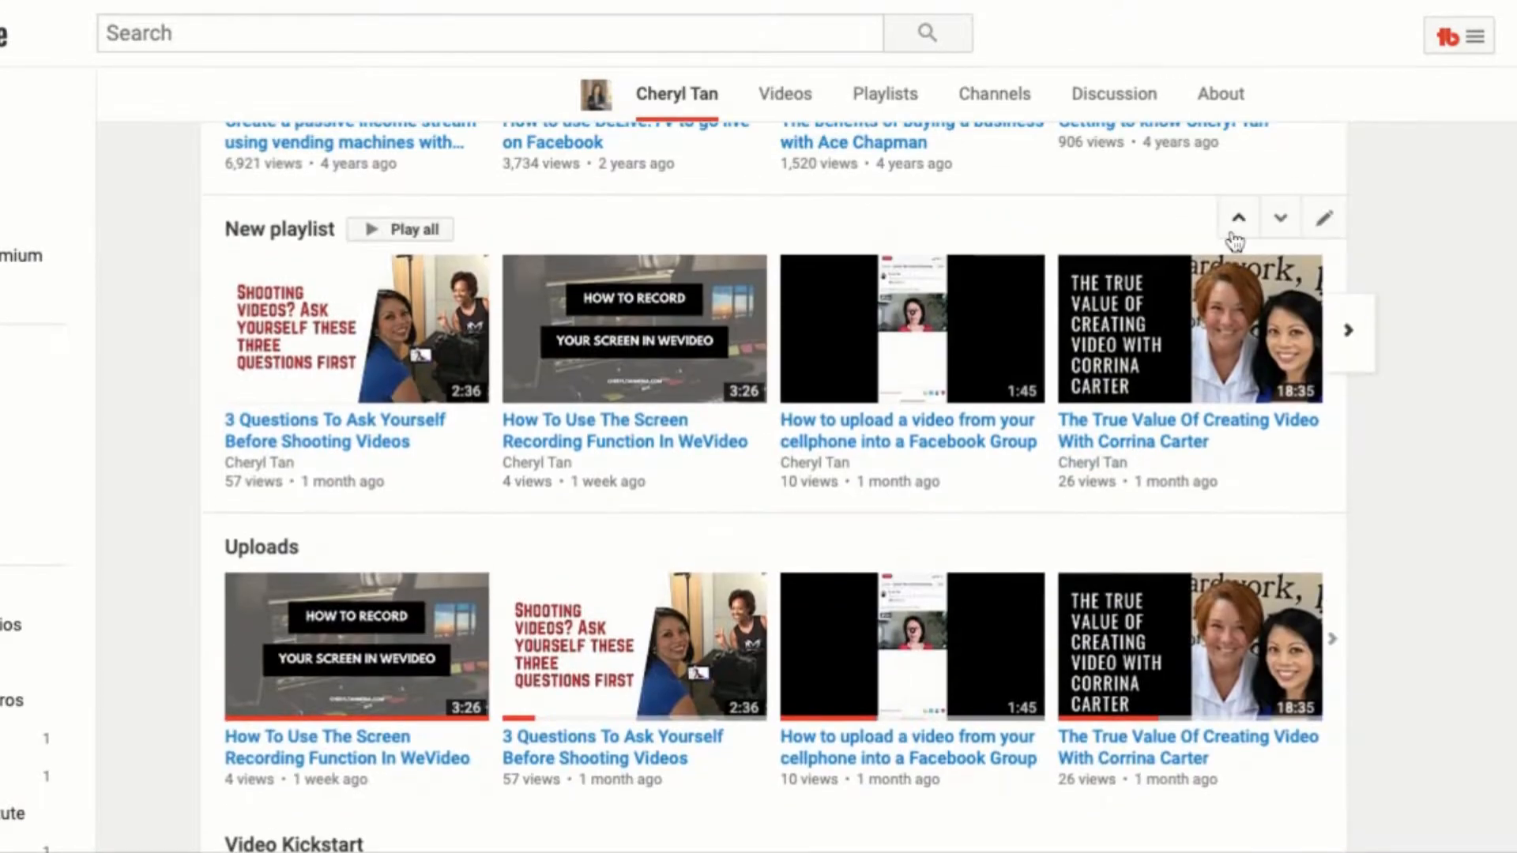
{"action": "scroll", "scroll_direction": "up", "scroll_amount": 3}
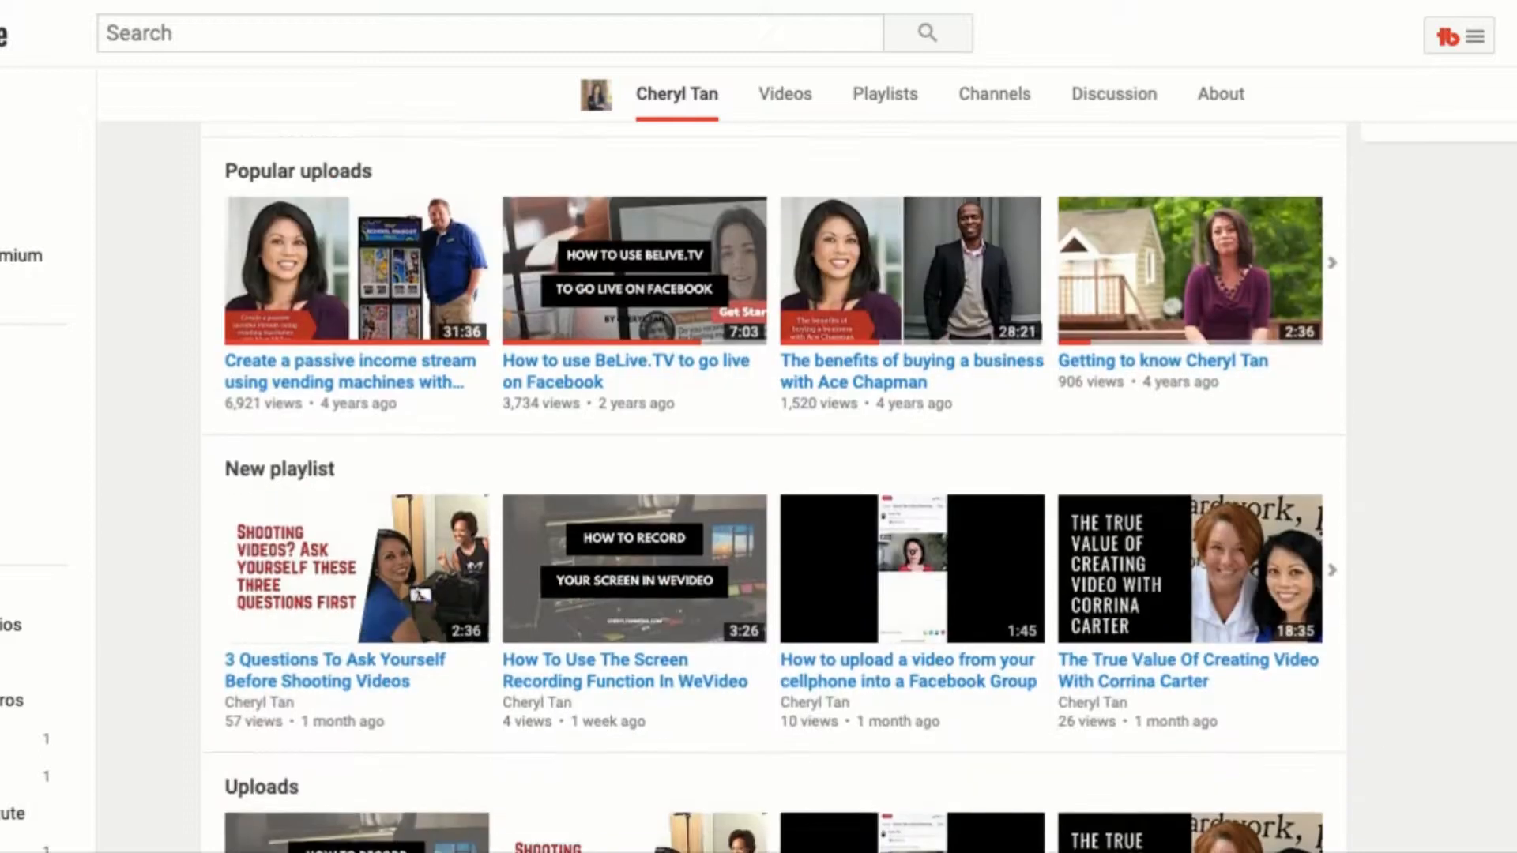
{"action": "scroll", "scroll_direction": "up", "scroll_amount": 3}
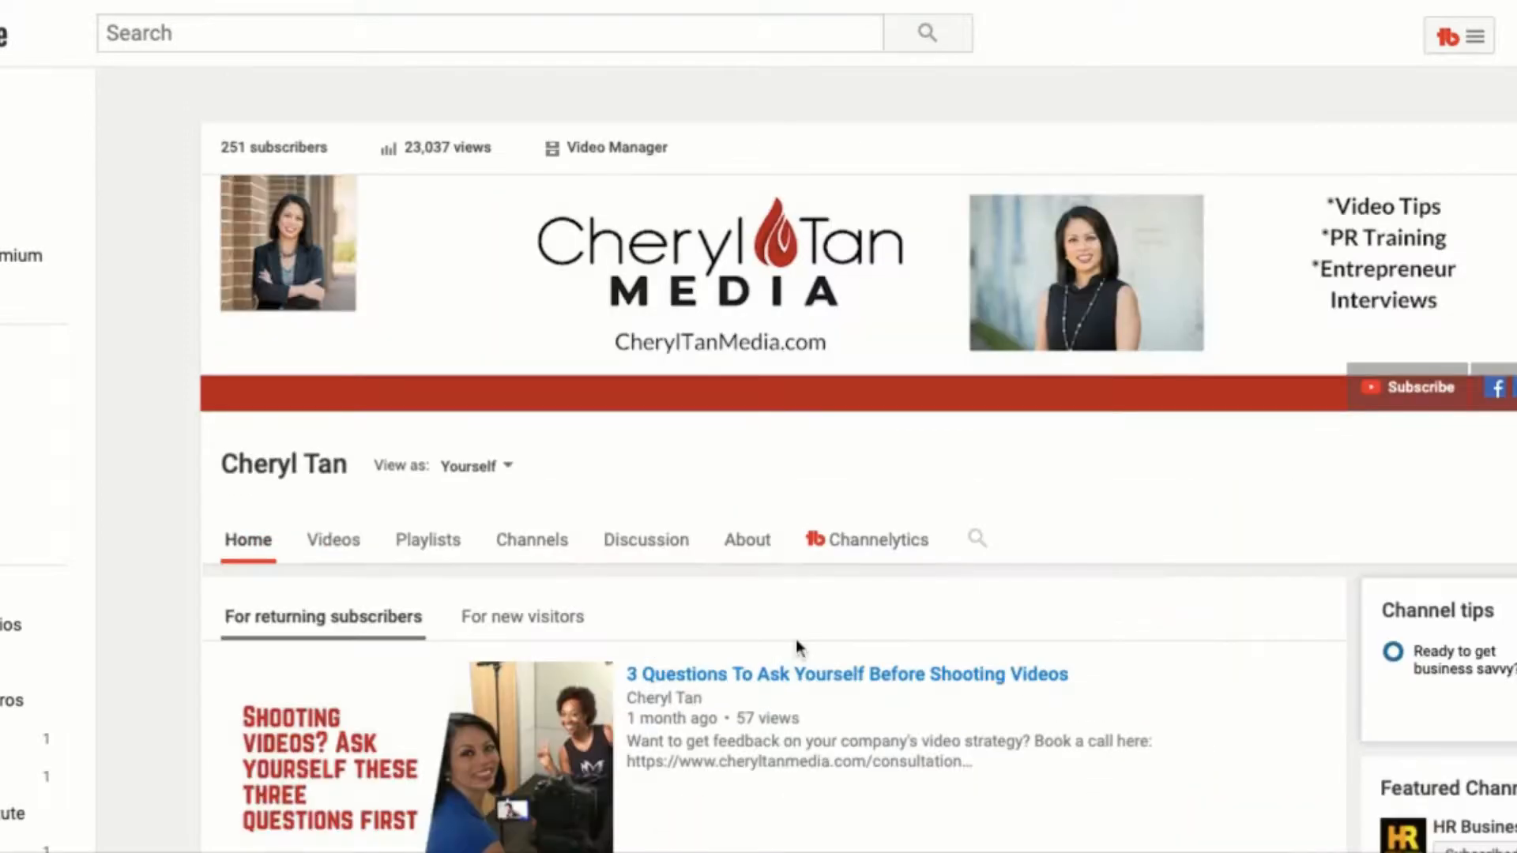
{"action": "scroll", "scroll_direction": "down", "scroll_amount": 3}
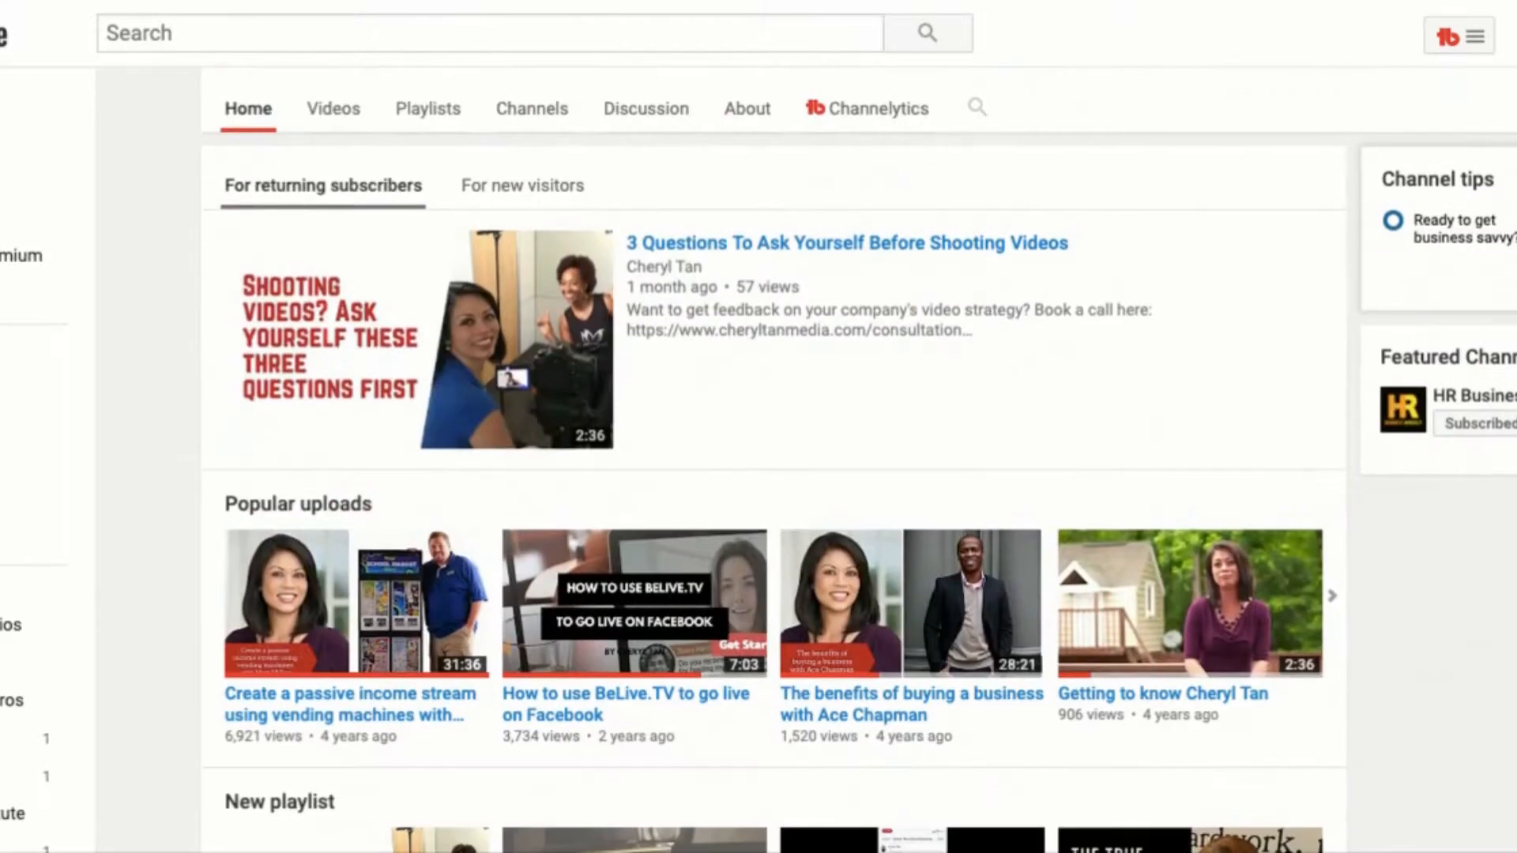
{"action": "mouse_move", "coordinate": [654, 362]}
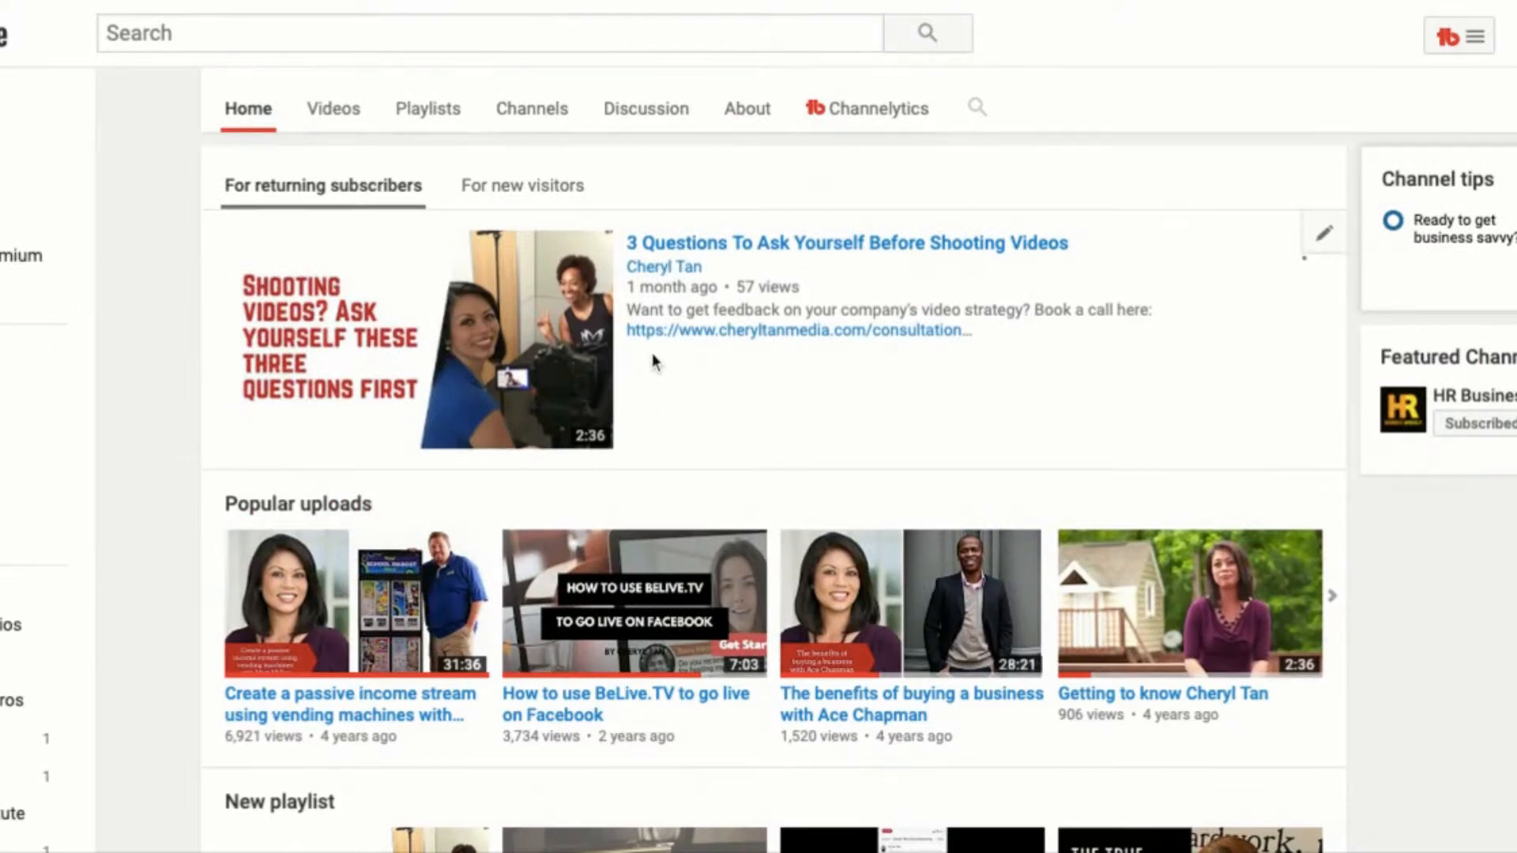
{"action": "scroll", "scroll_direction": "down", "scroll_amount": 3}
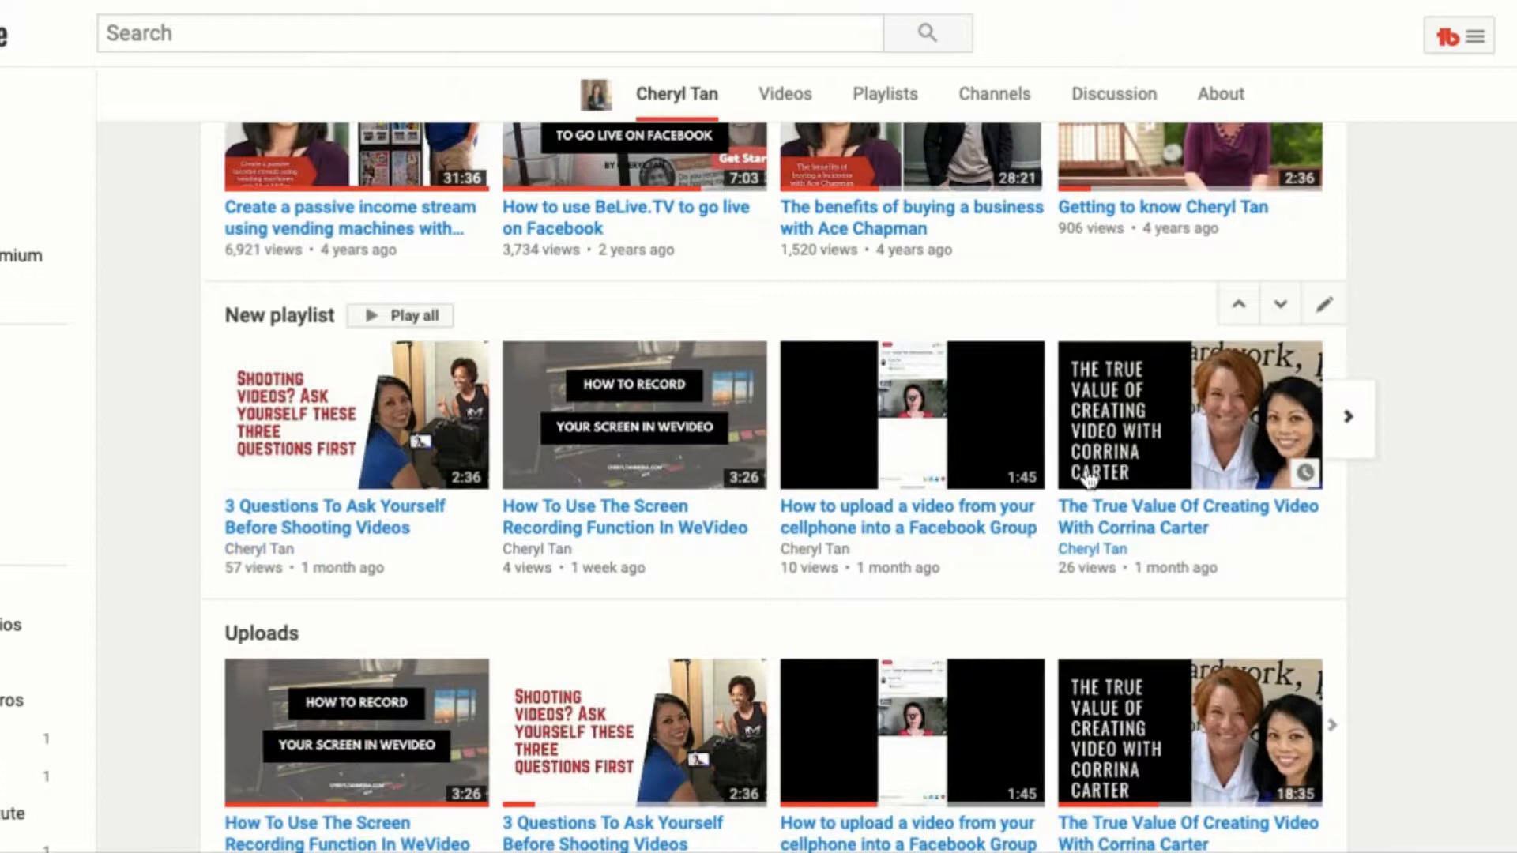
{"action": "scroll", "scroll_direction": "down", "scroll_amount": 3}
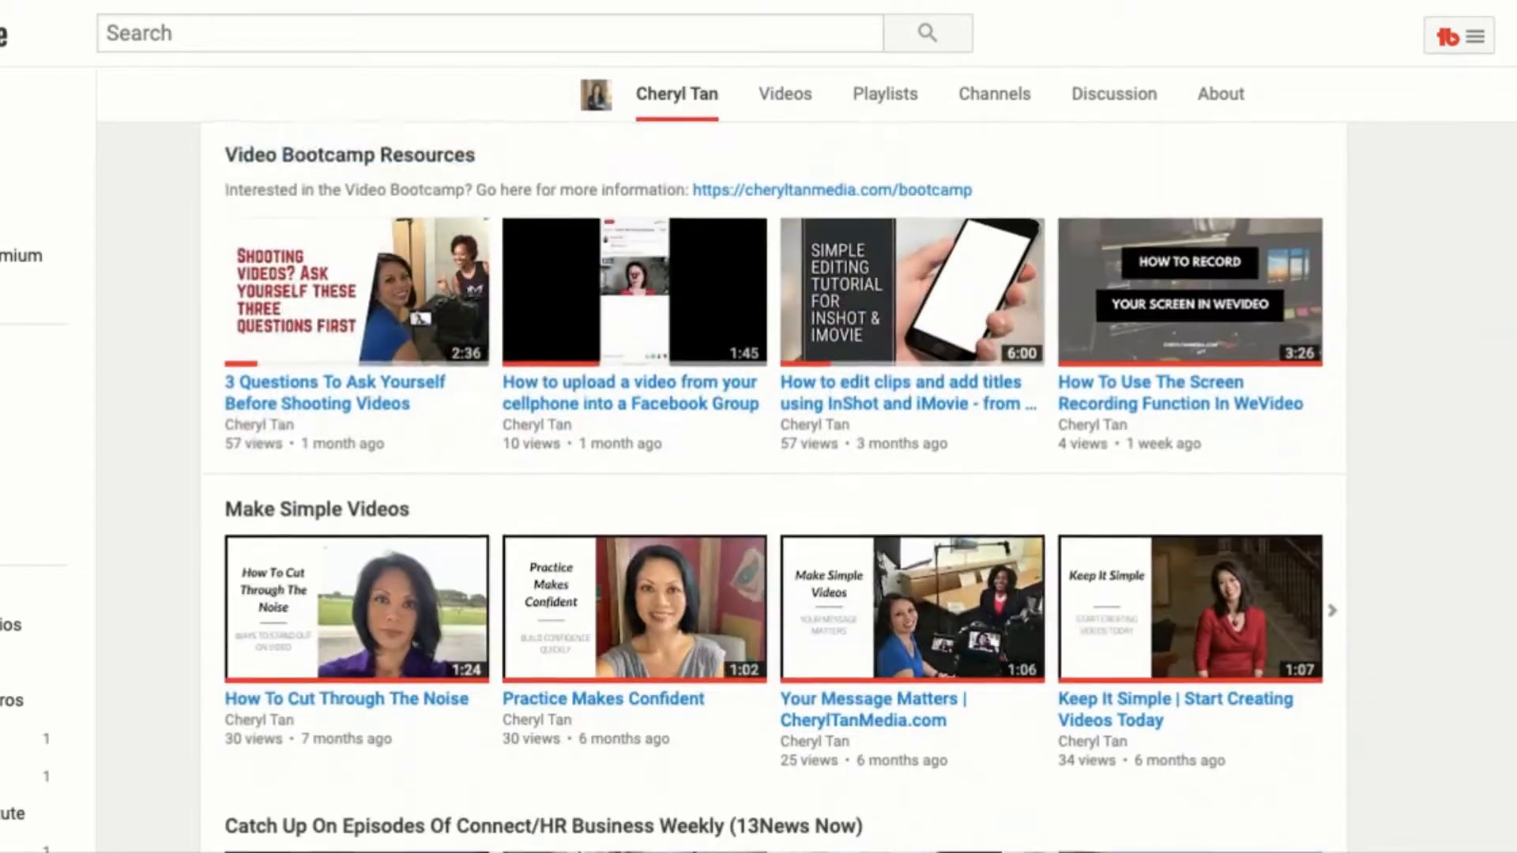
{"action": "scroll", "scroll_direction": "down", "scroll_amount": 3}
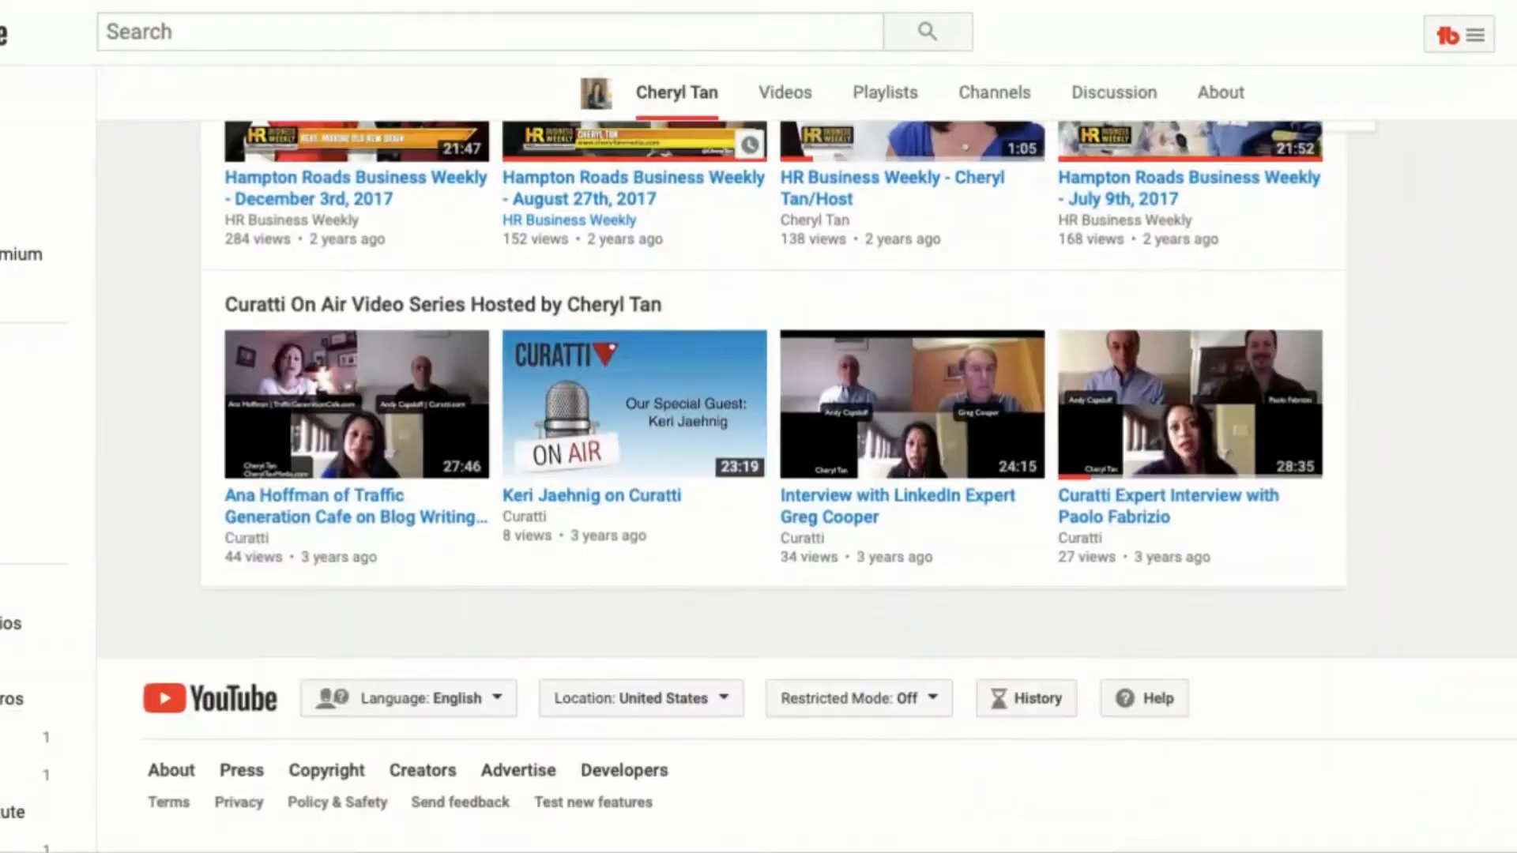
{"action": "scroll", "scroll_direction": "up", "scroll_amount": 3}
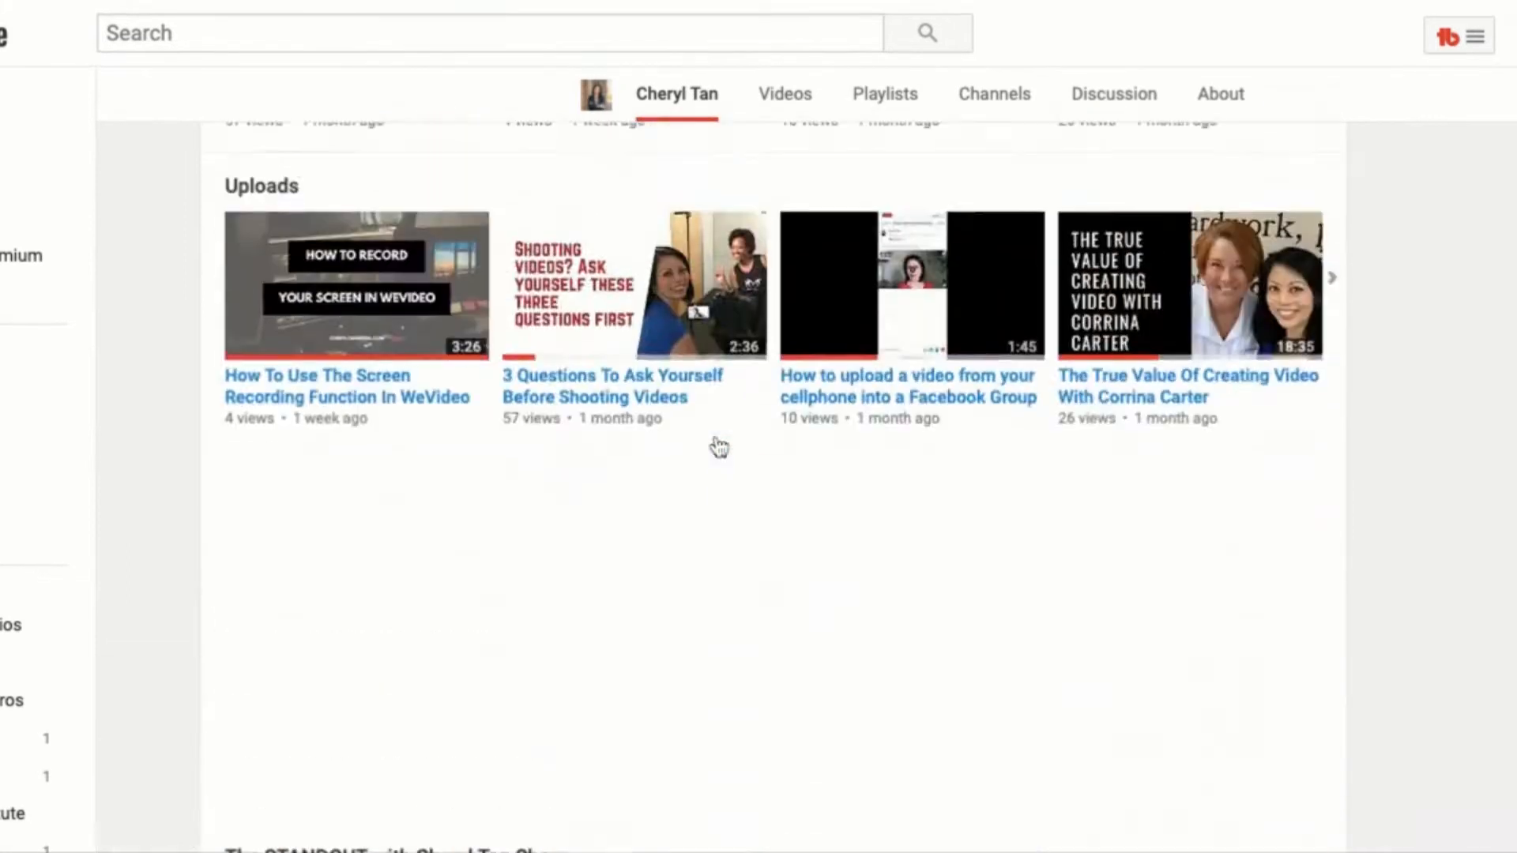
{"action": "scroll", "scroll_direction": "down", "scroll_amount": 3}
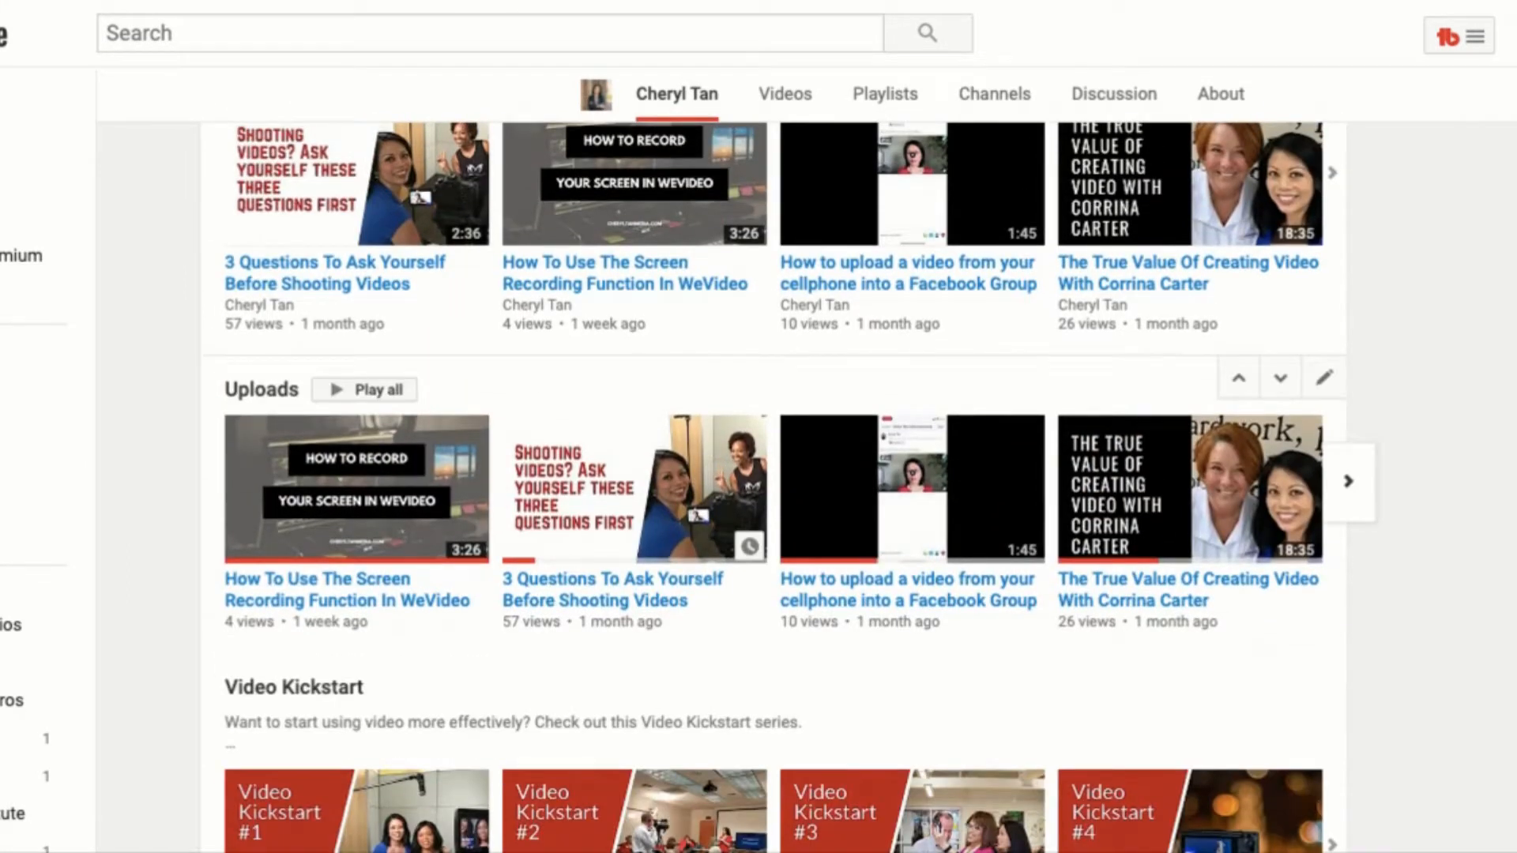